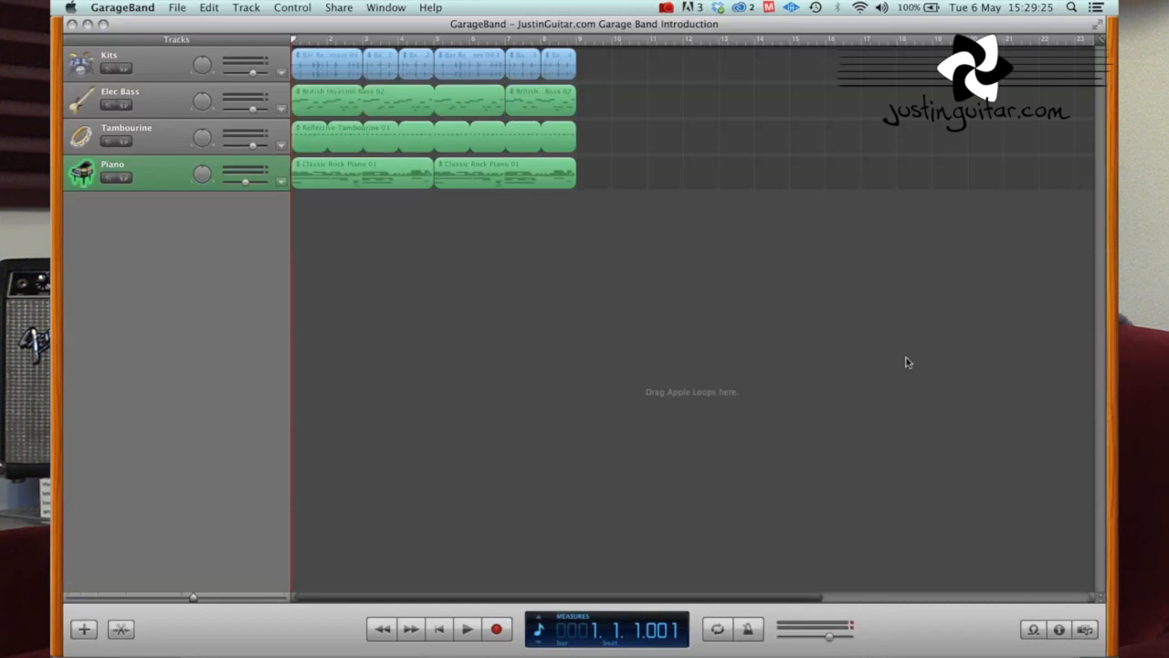
Play the four-track song from the start and stop it again
click(468, 628)
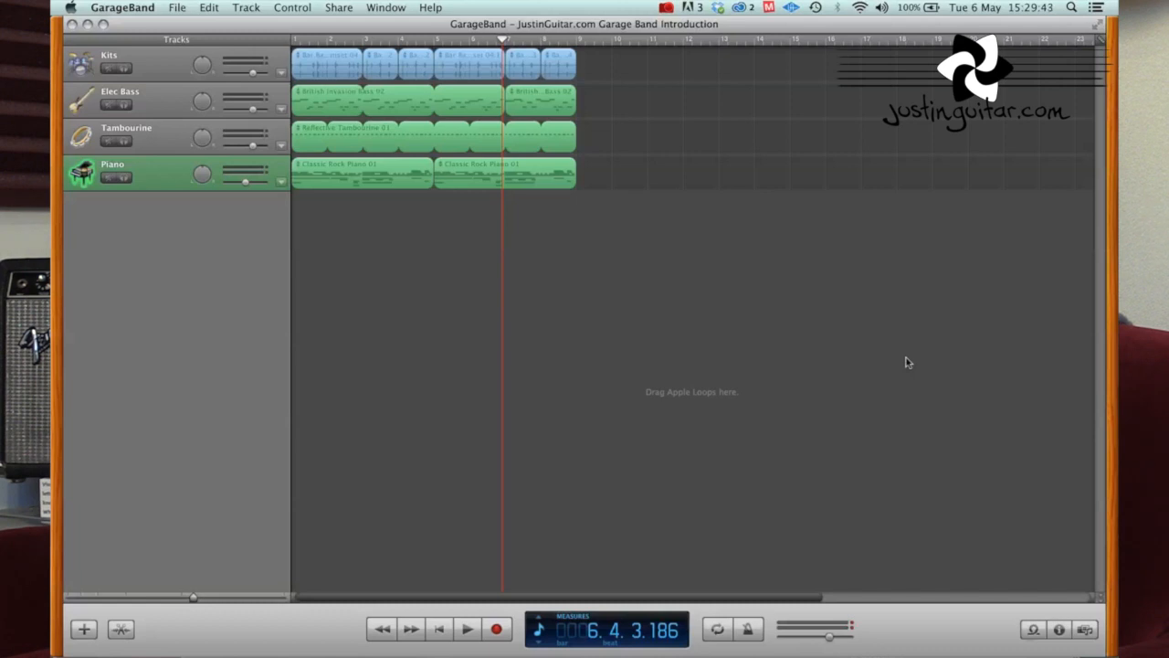
click(438, 628)
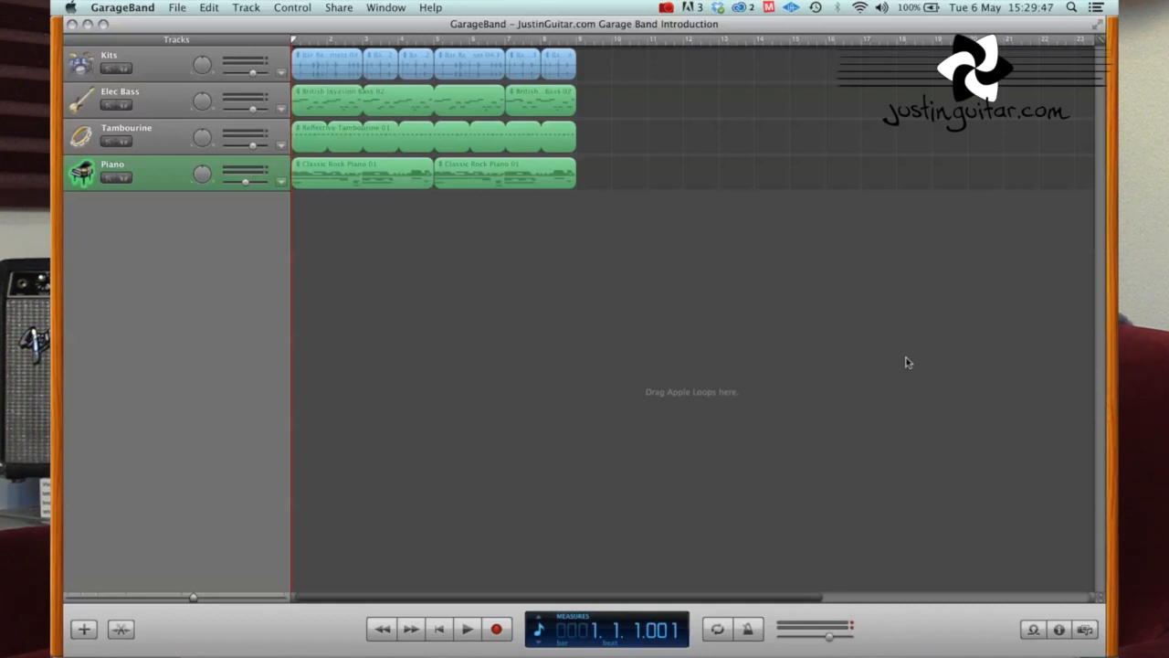
mouse_move(435, 590)
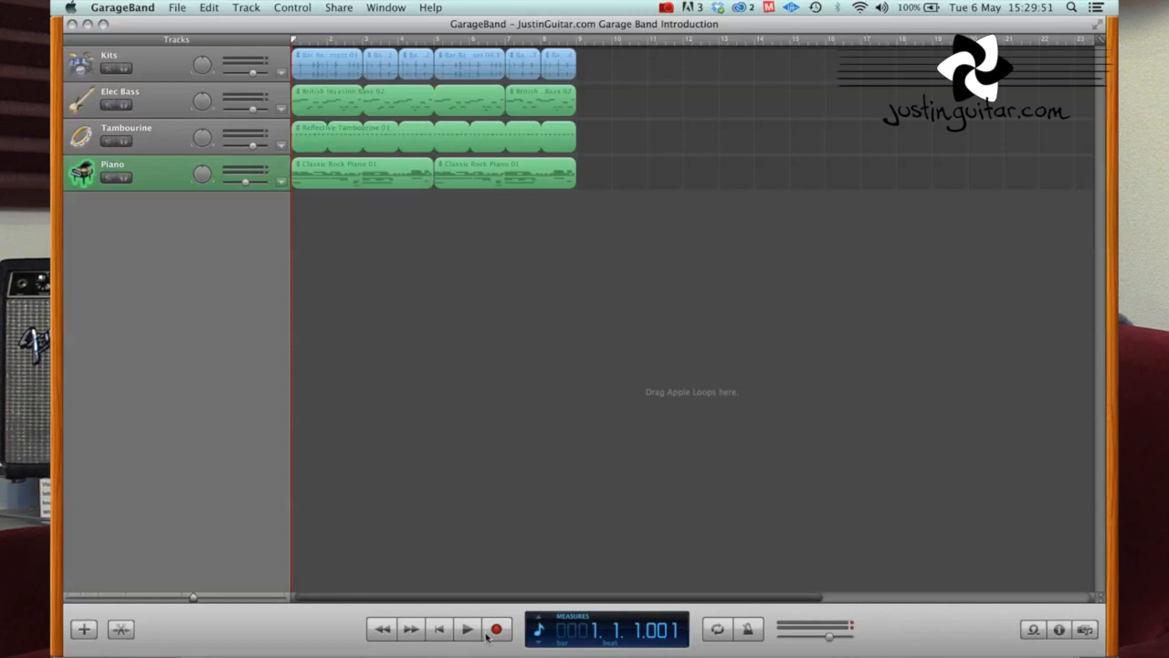
mouse_move(453, 621)
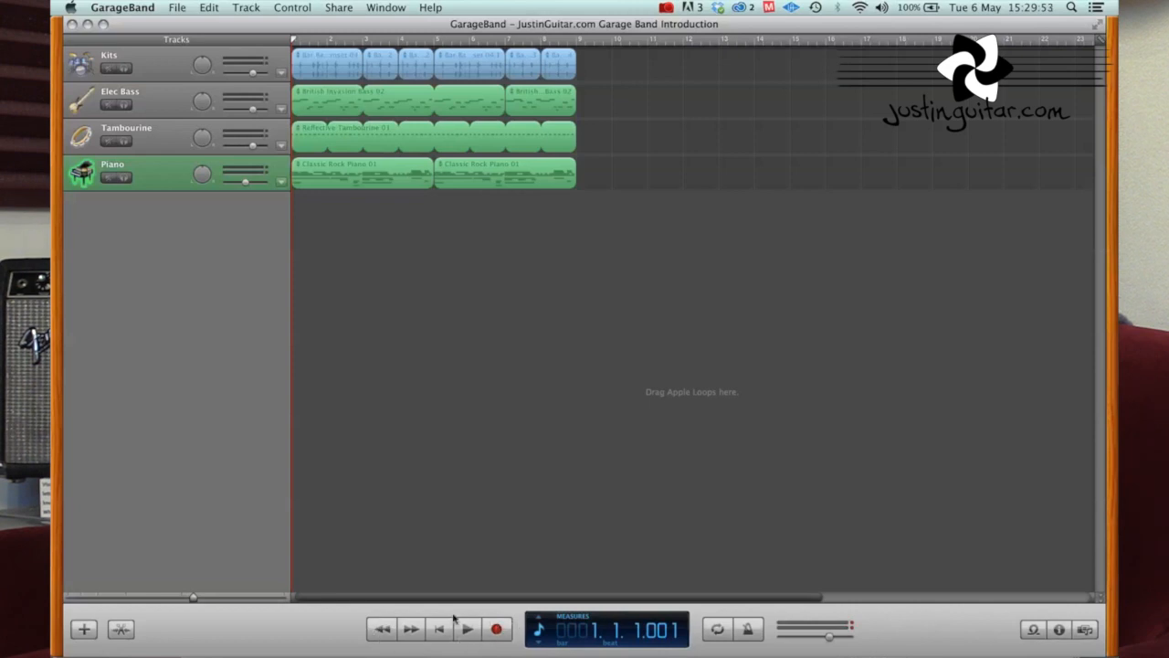
click(466, 629)
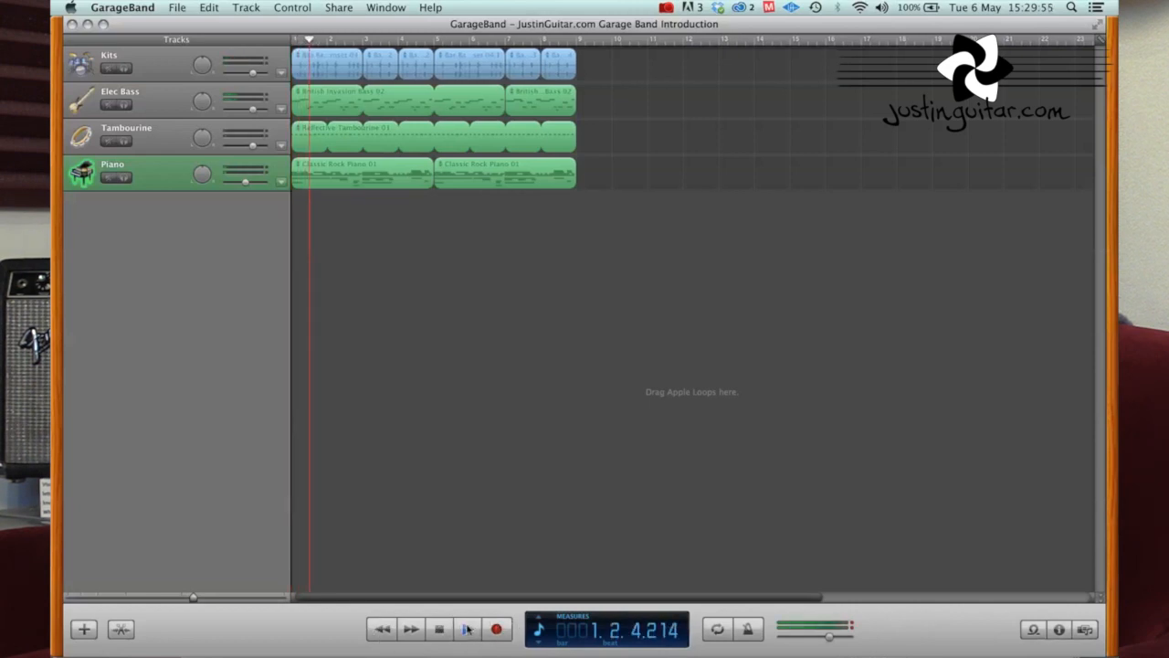
click(466, 628)
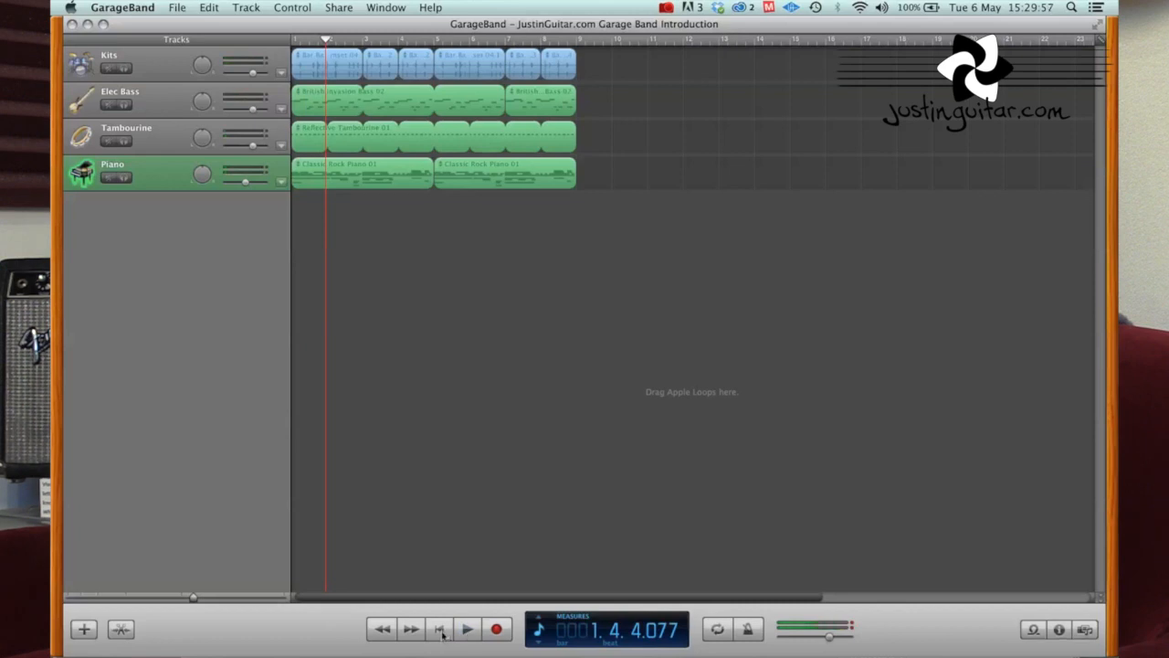
mouse_move(439, 629)
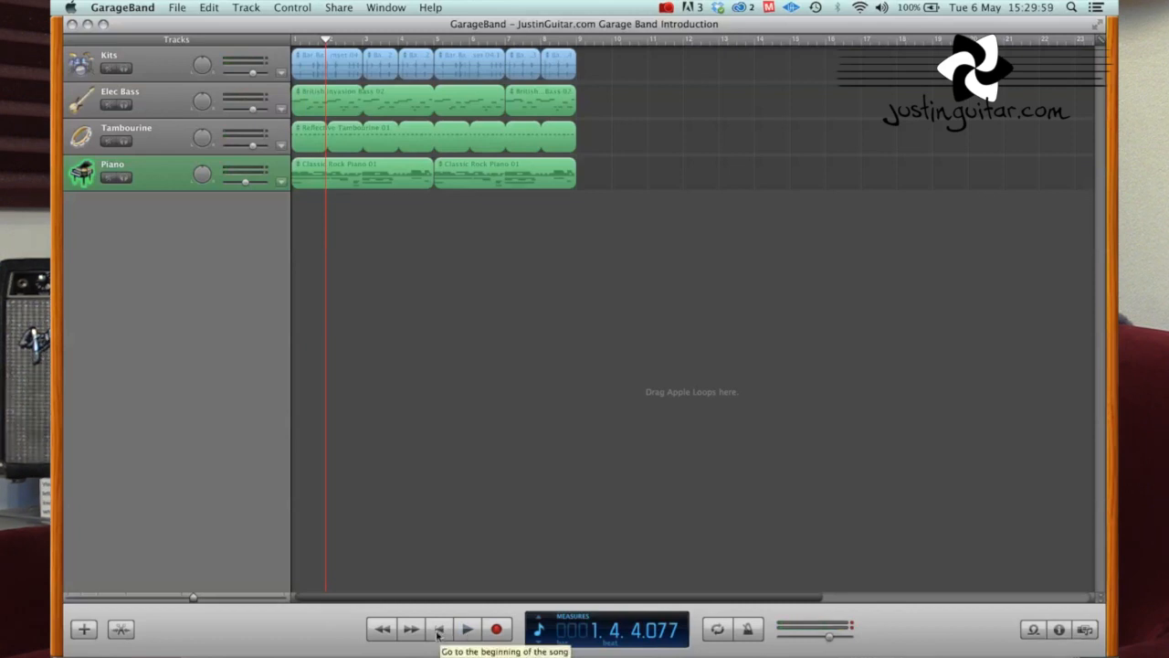
Move the playhead forward and back bar by bar, then return to the song's beginning
click(438, 628)
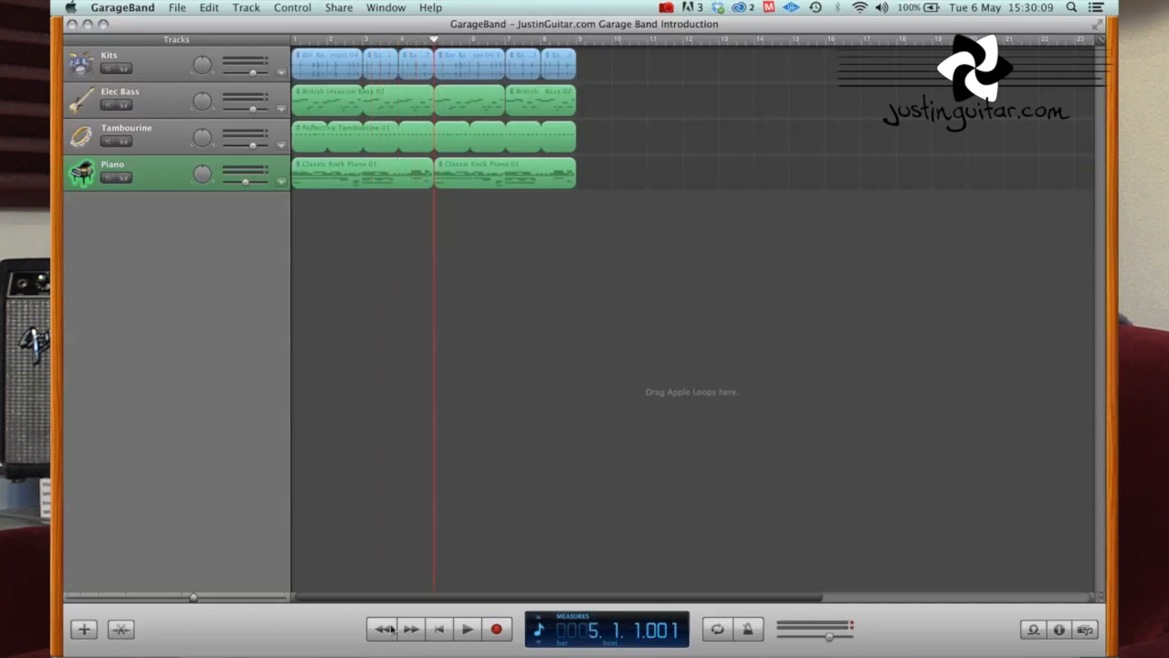
click(409, 629)
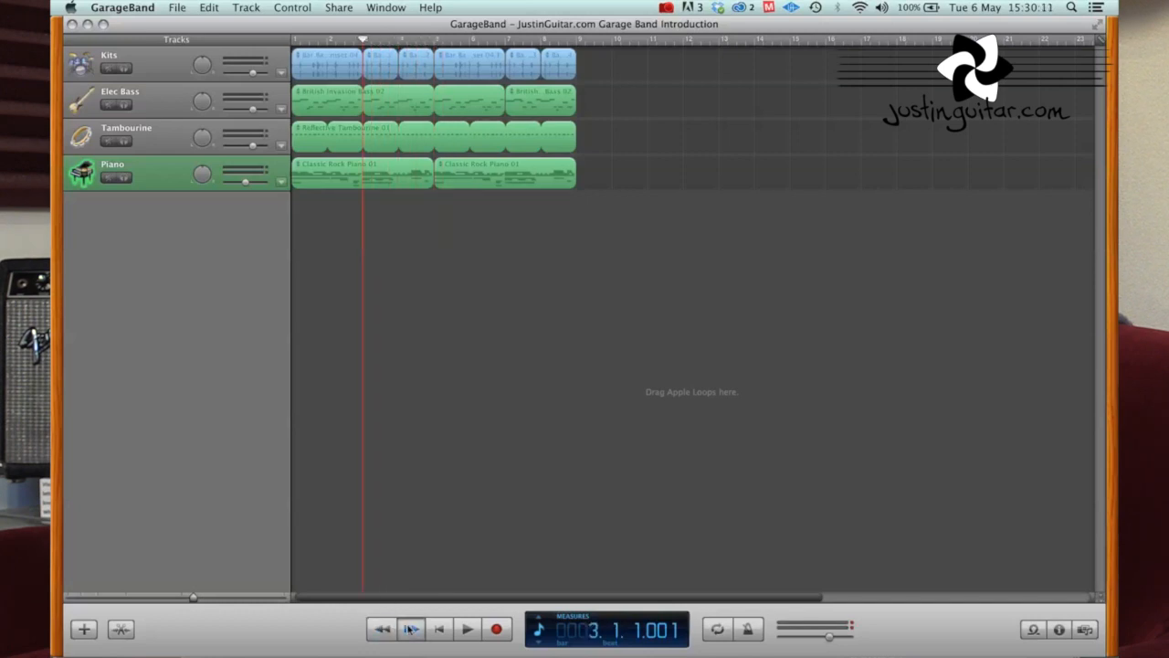
click(411, 629)
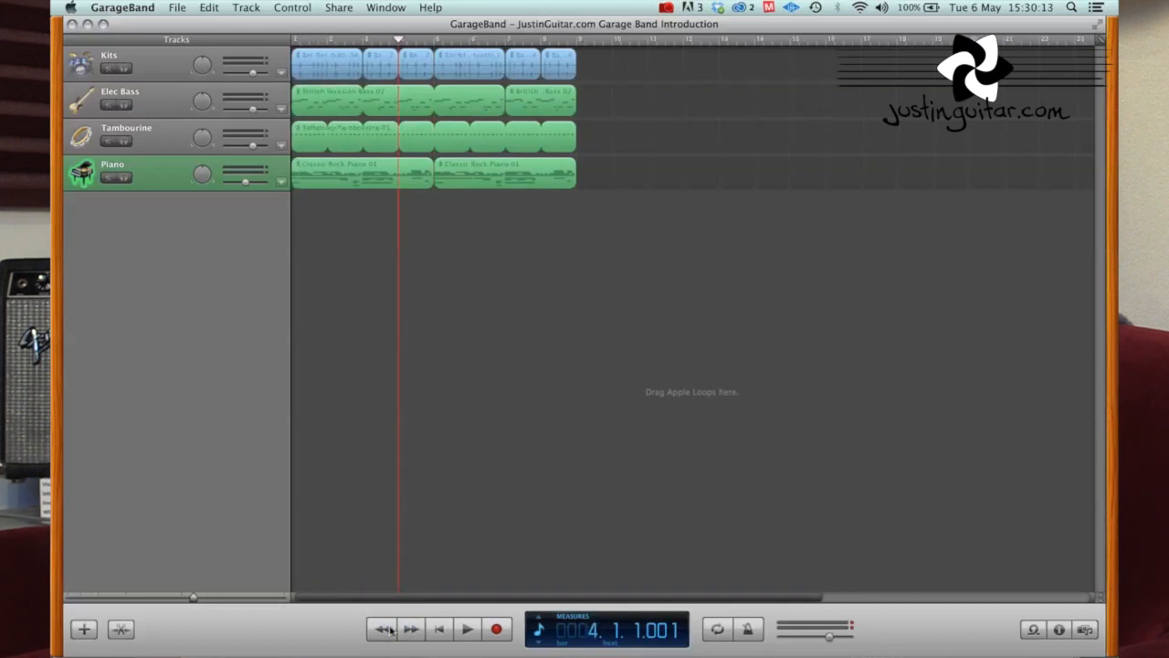
click(382, 628)
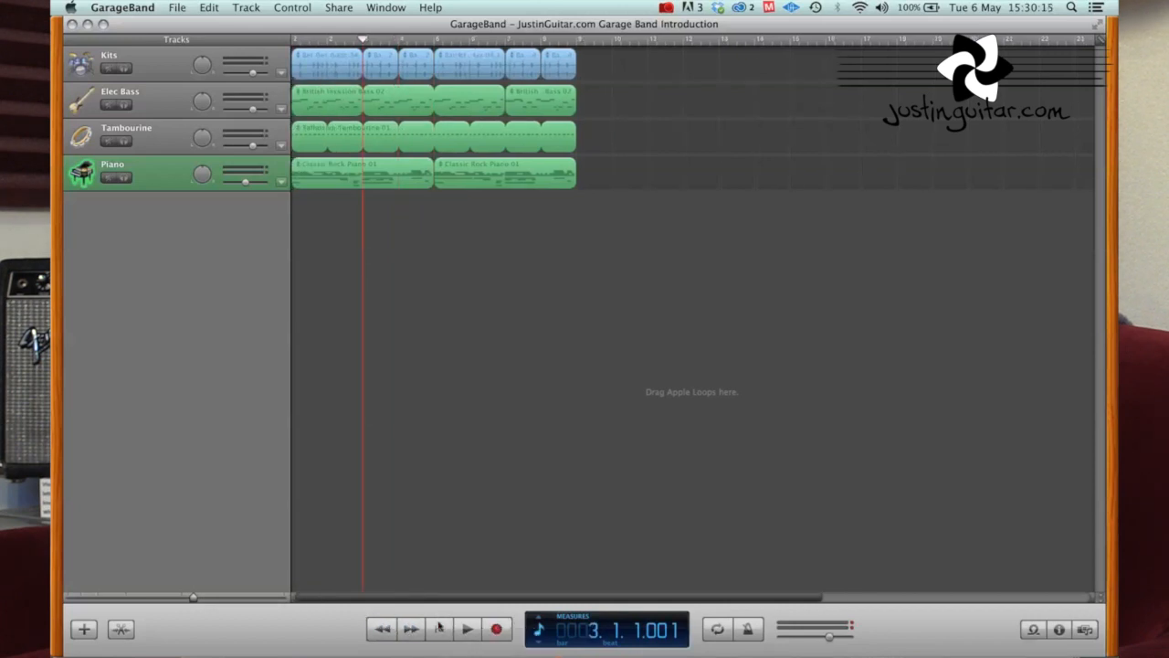
click(497, 628)
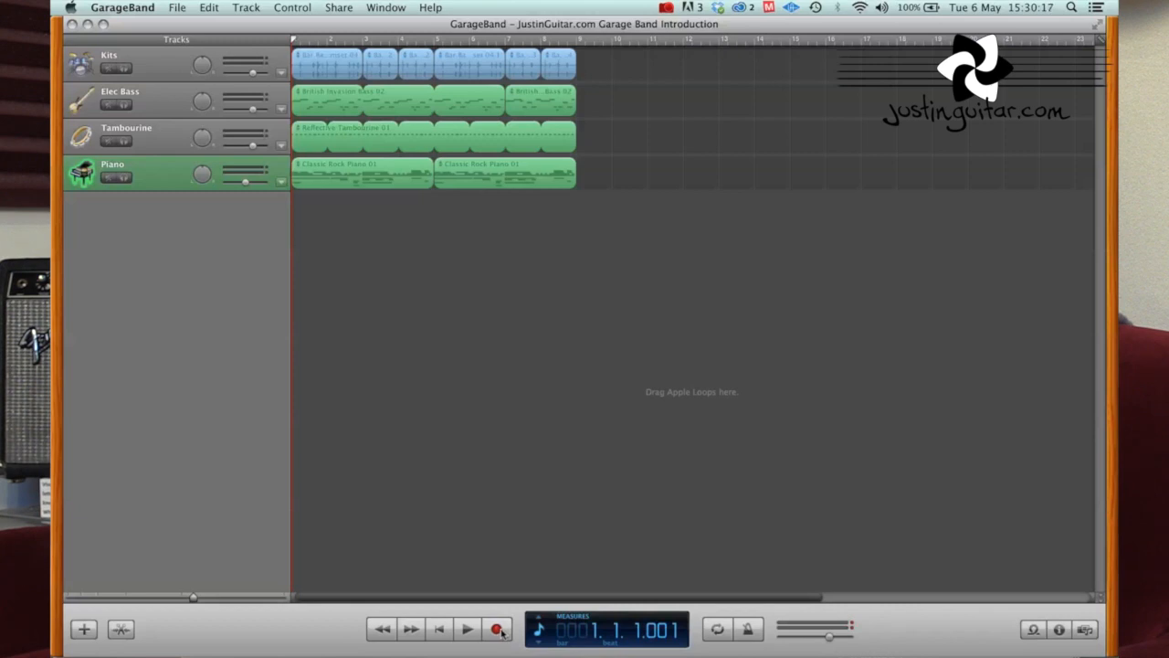
mouse_move(497, 629)
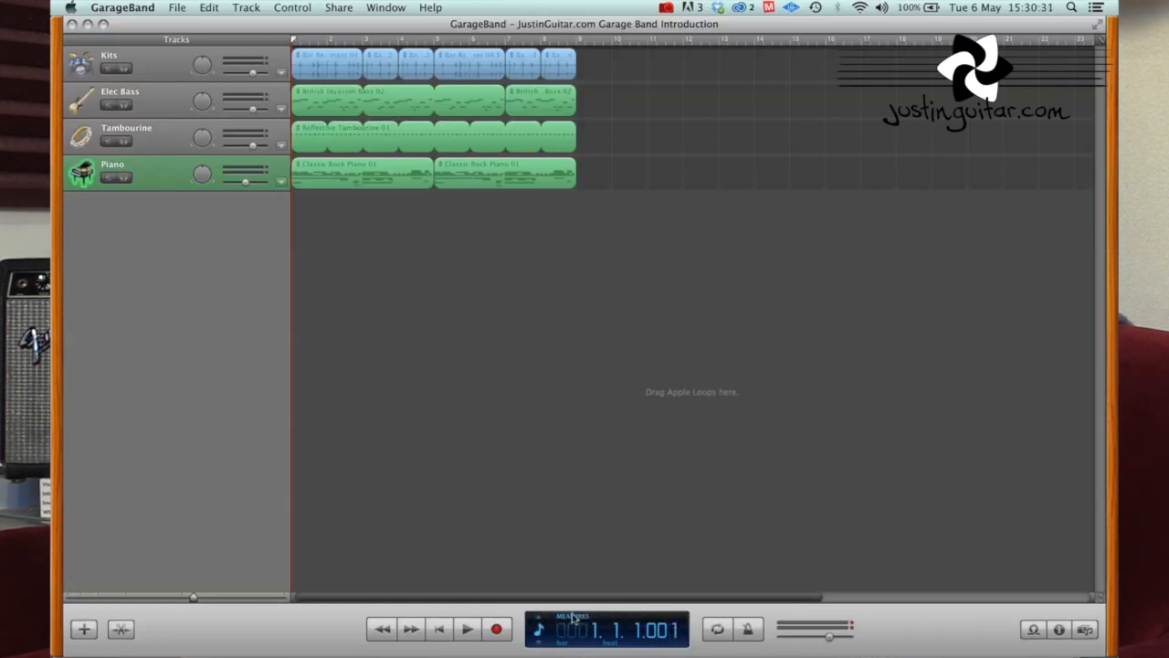
mouse_move(639, 632)
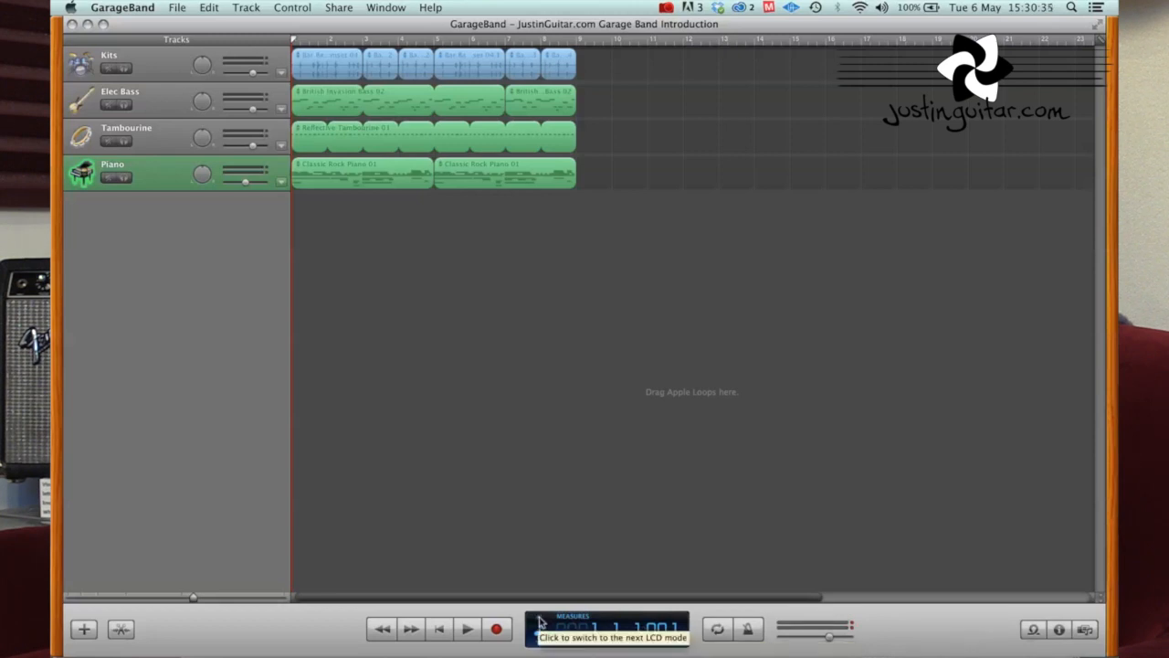
Switch the time display between elapsed time and key/tempo and view the display options
click(541, 628)
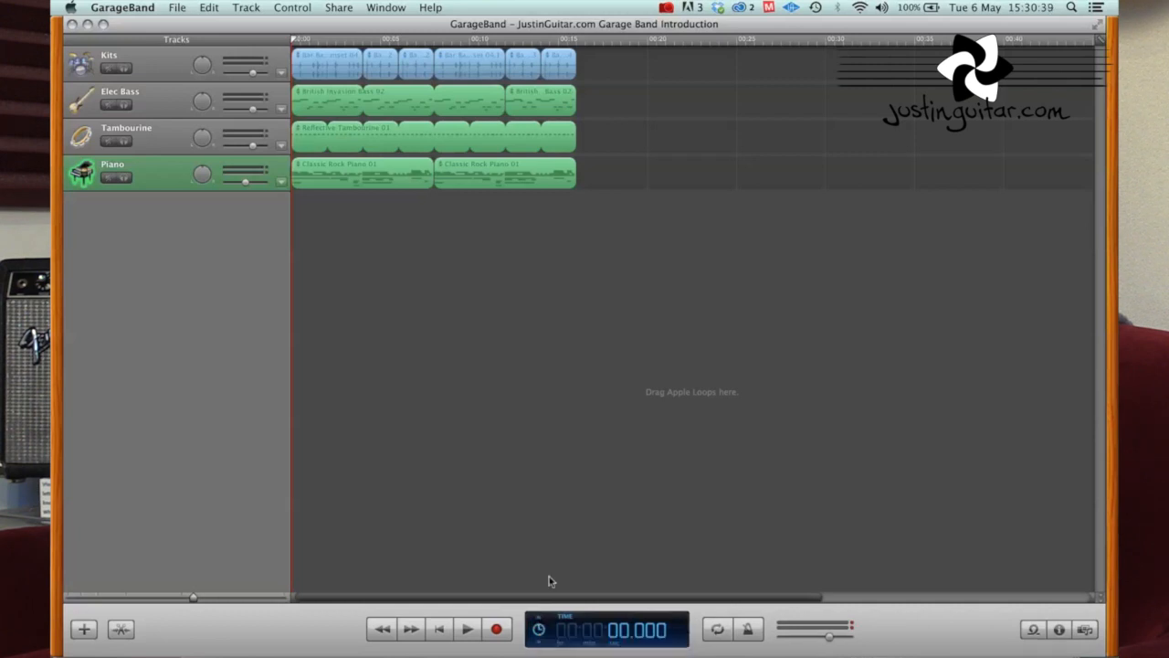
click(539, 629)
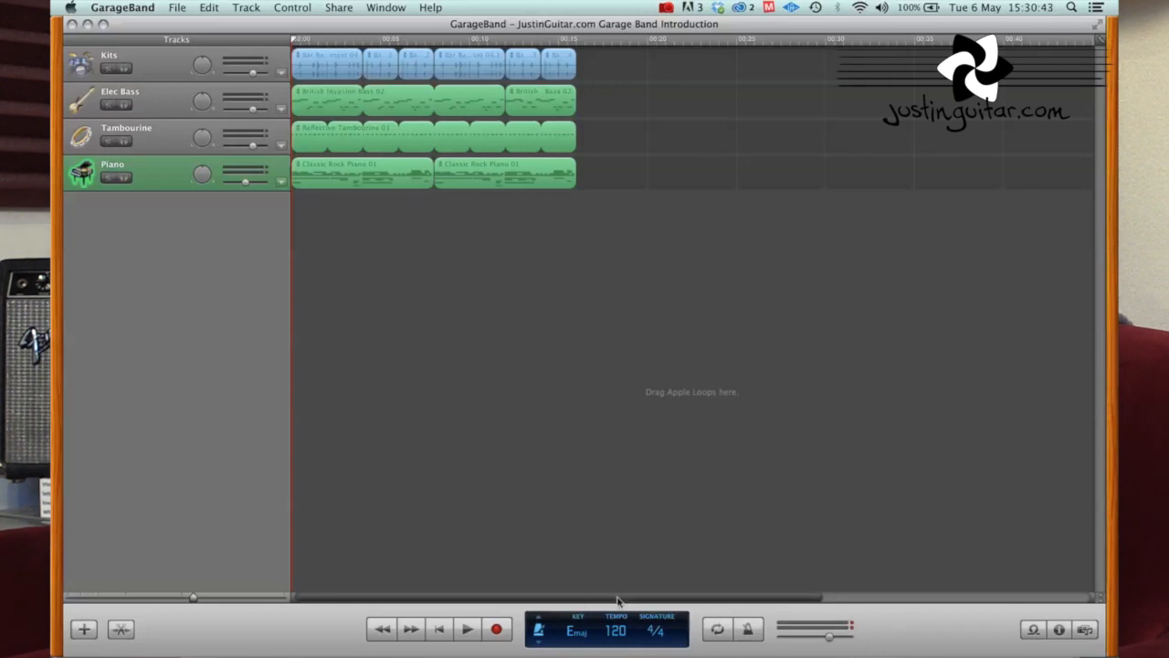
mouse_move(541, 622)
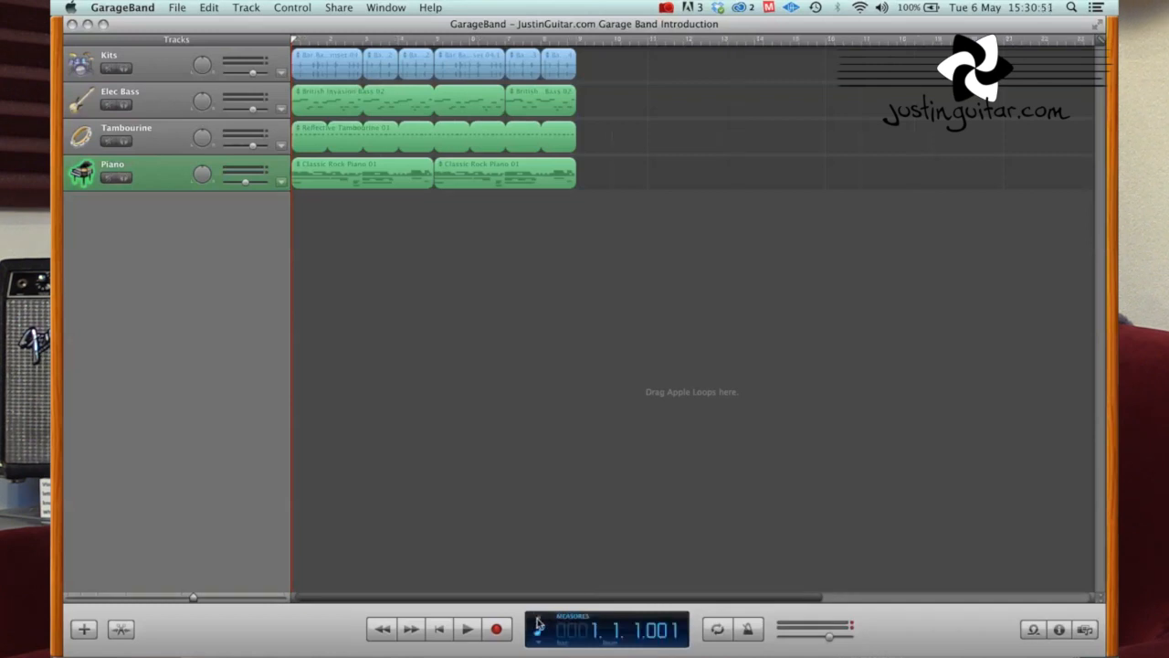
click(292, 8)
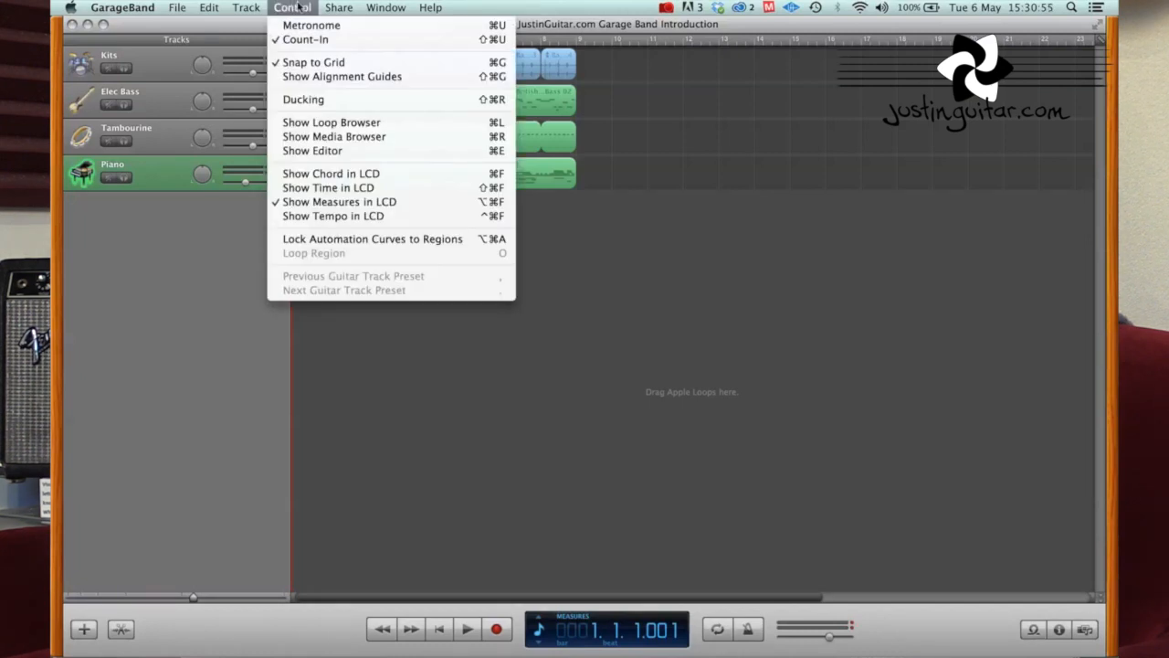
mouse_move(332, 174)
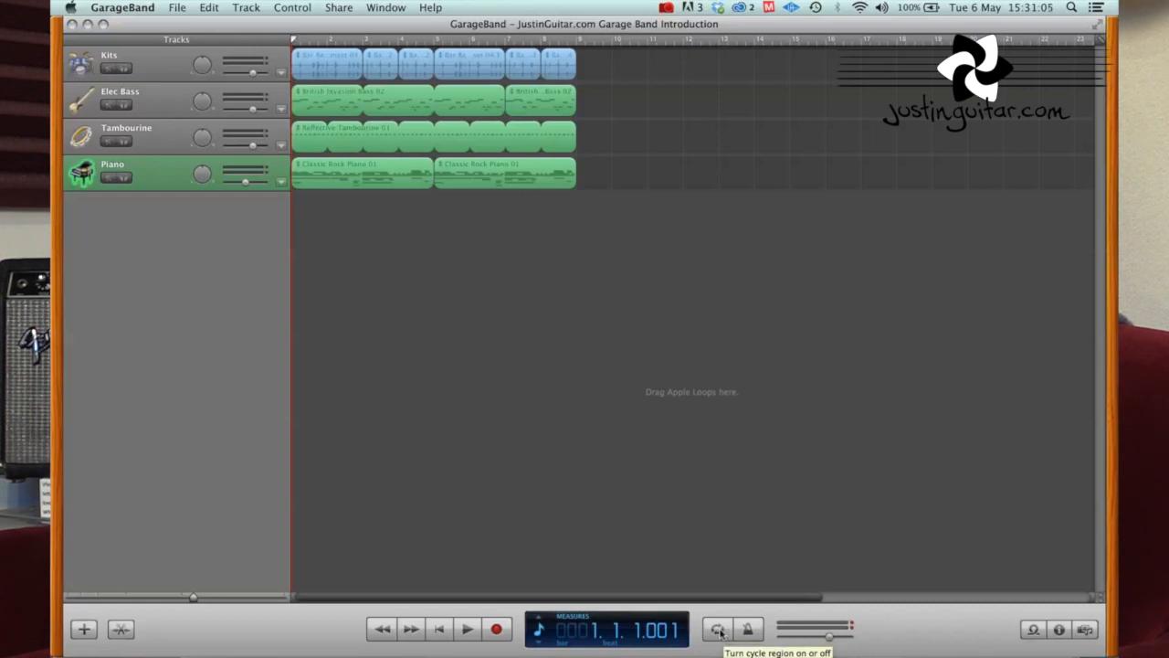
Turn on section looping and adjust which bars the cycle region covers during playback
click(716, 629)
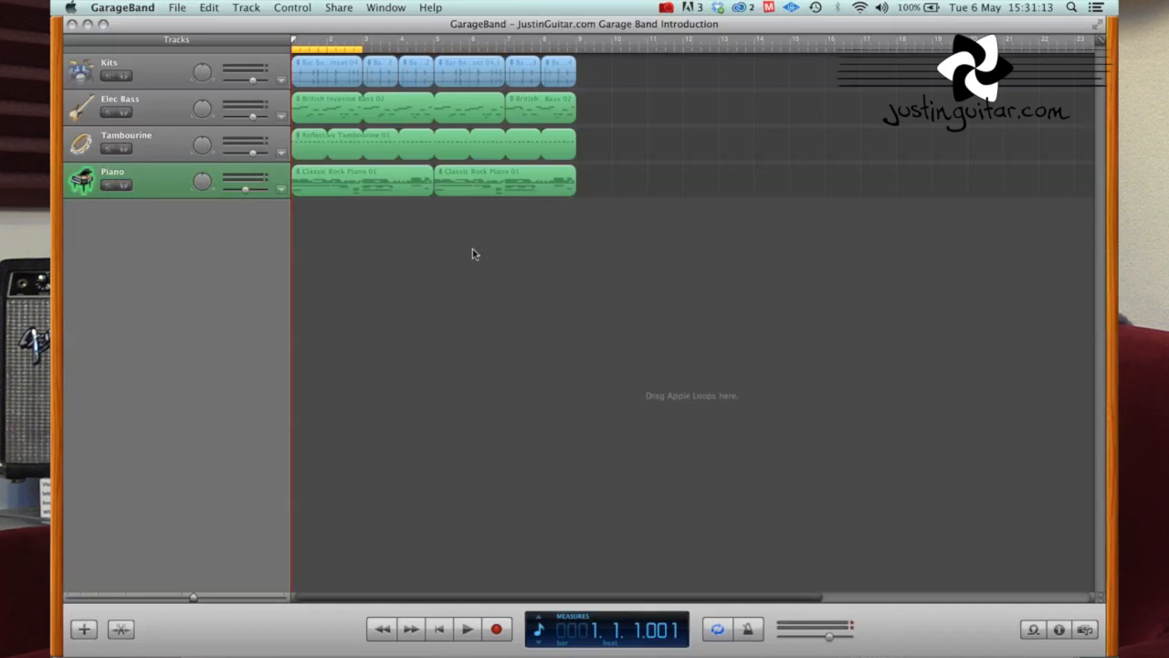
click(467, 629)
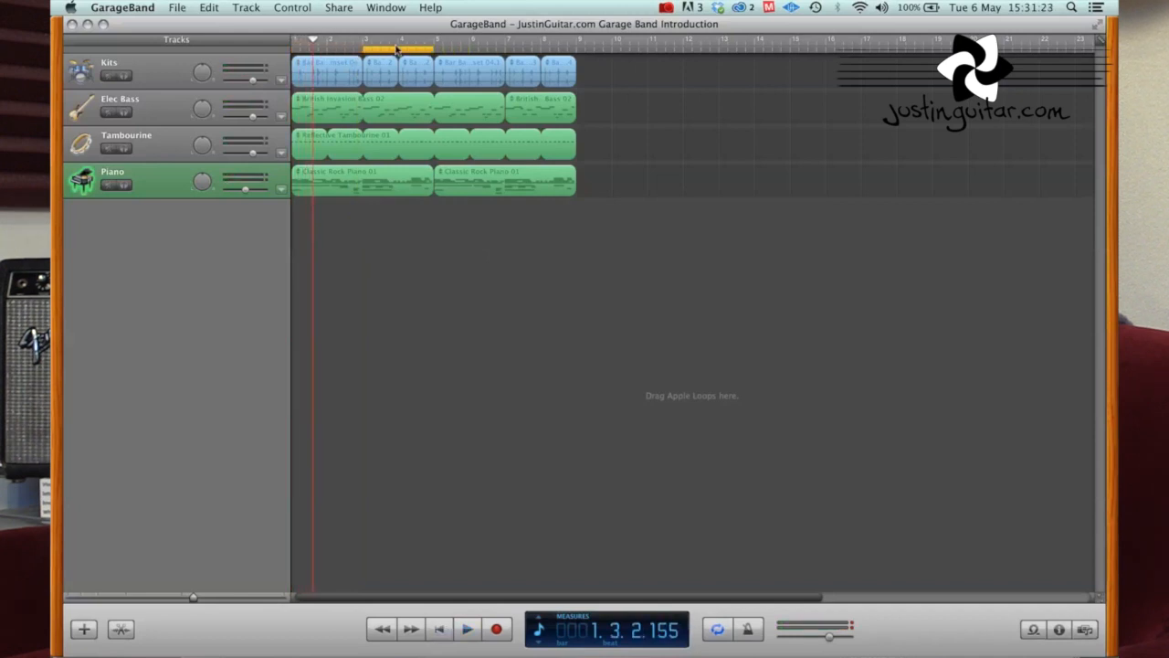
drag(435, 49, 497, 50)
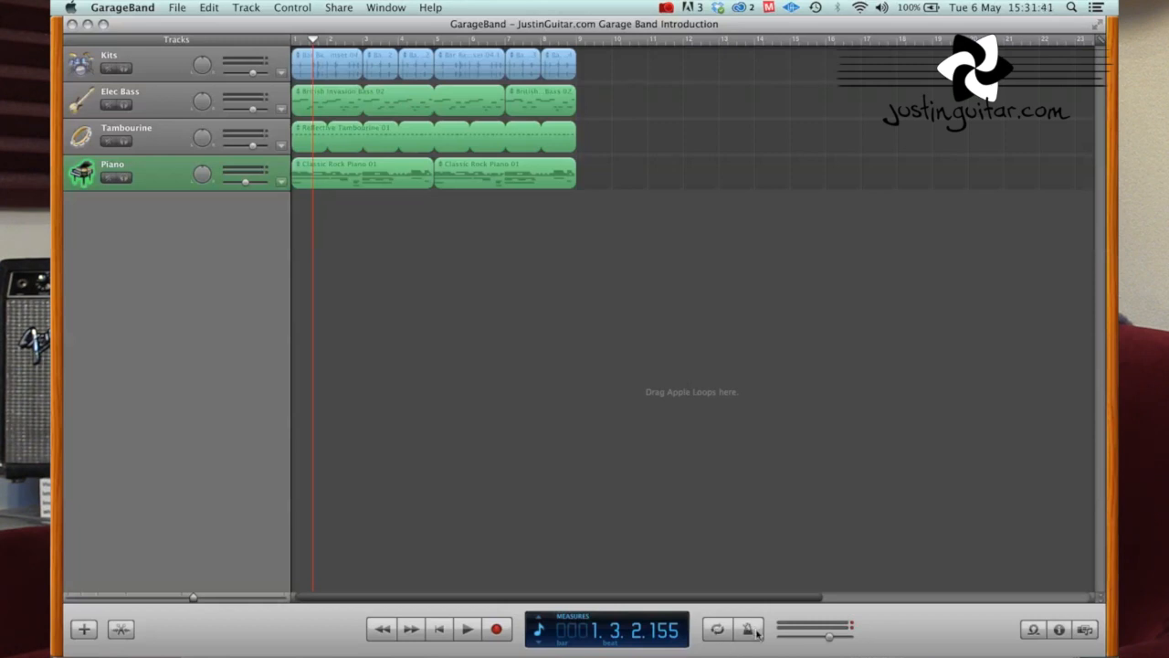
mouse_move(749, 628)
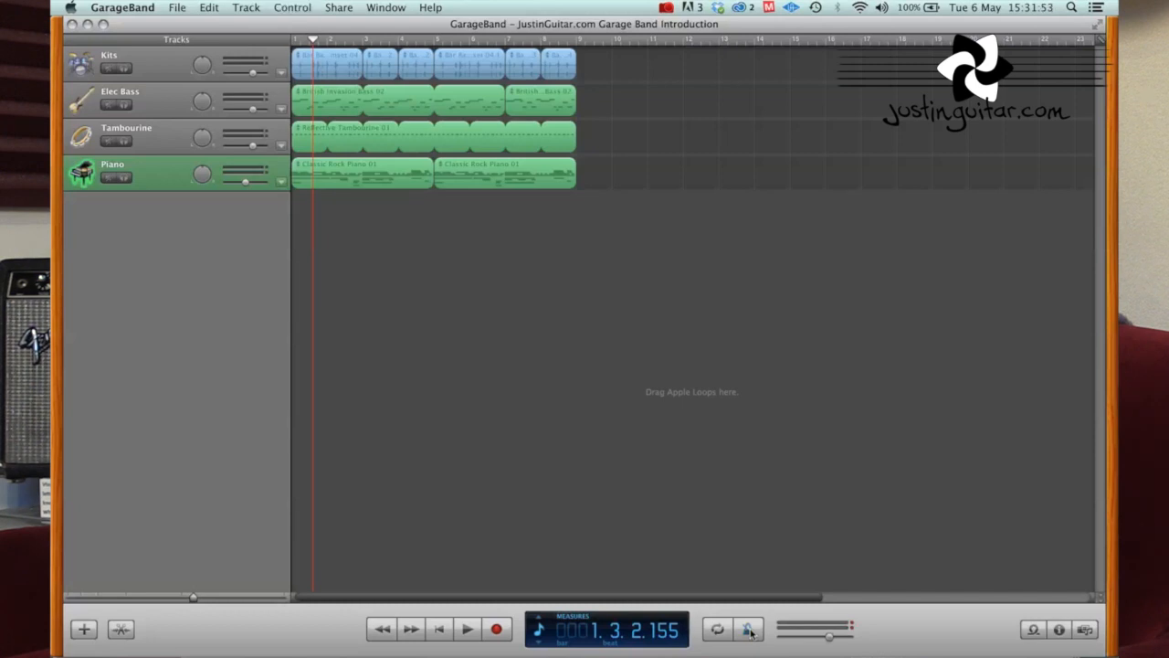
click(612, 44)
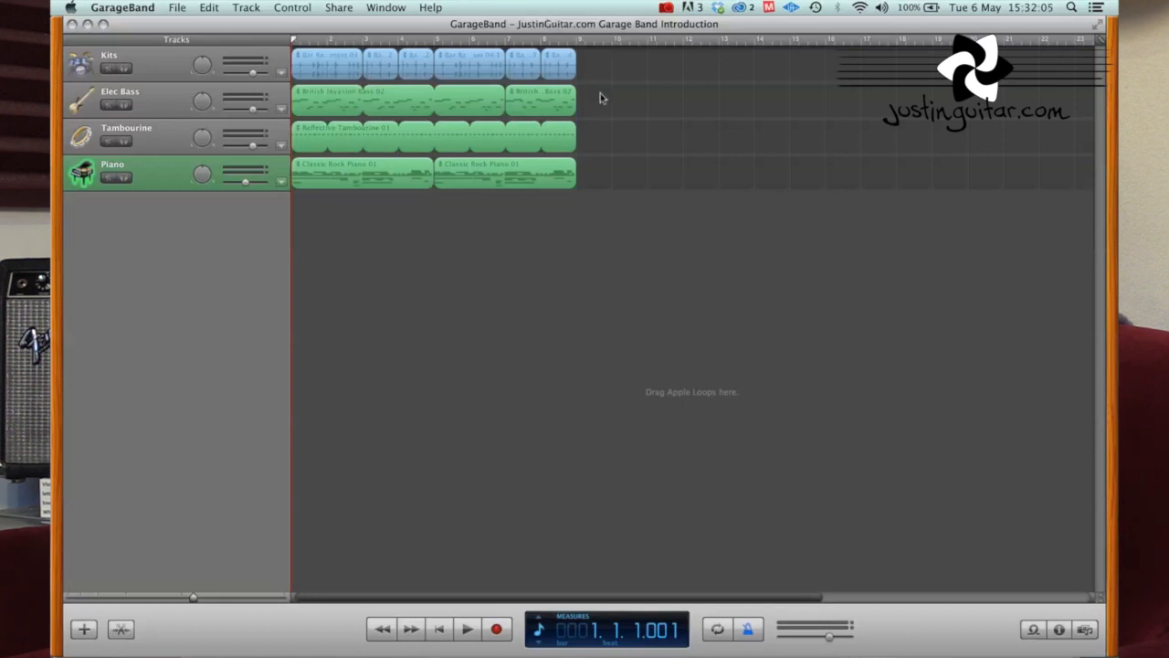
mouse_move(727, 592)
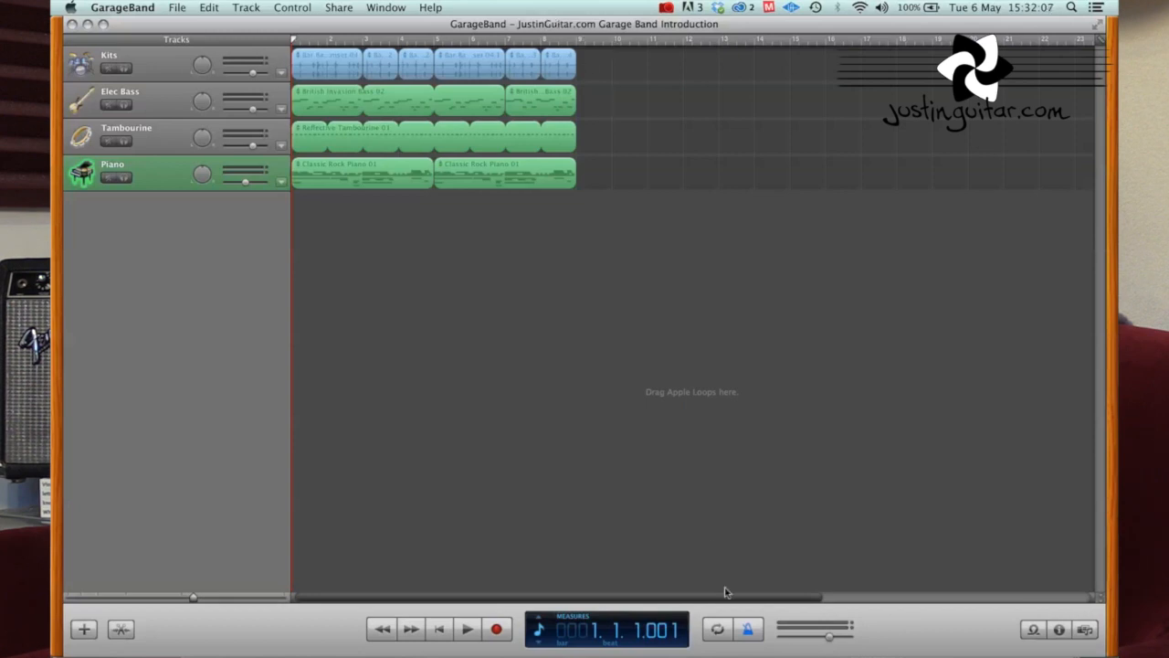
mouse_move(749, 629)
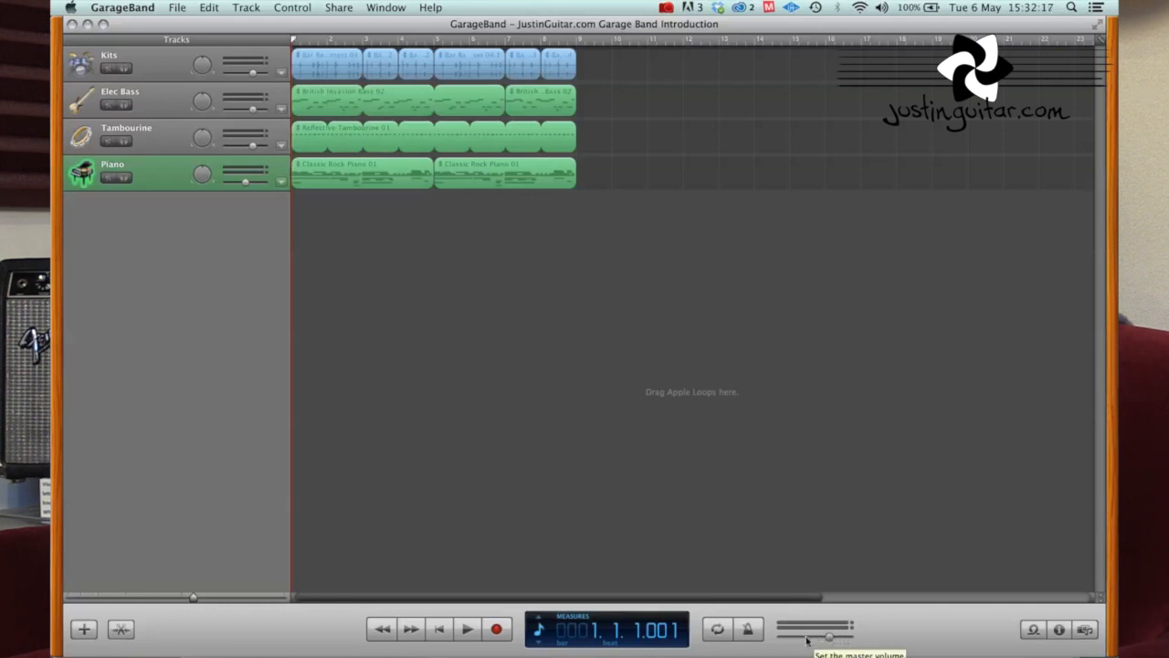
mouse_move(810, 606)
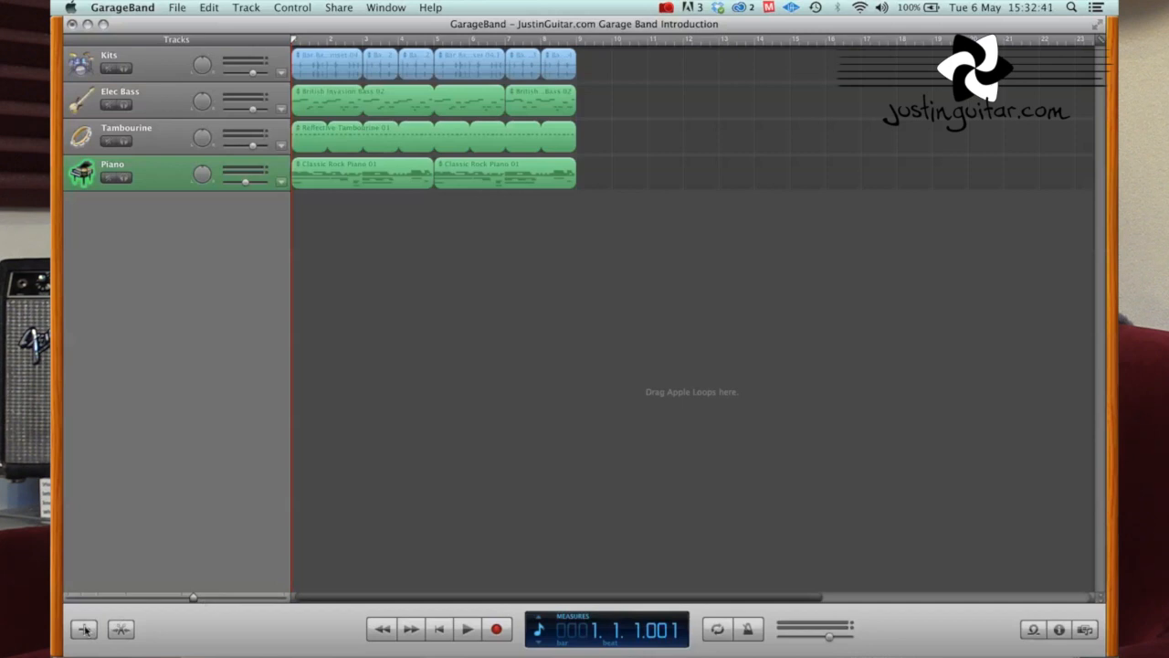
mouse_move(84, 629)
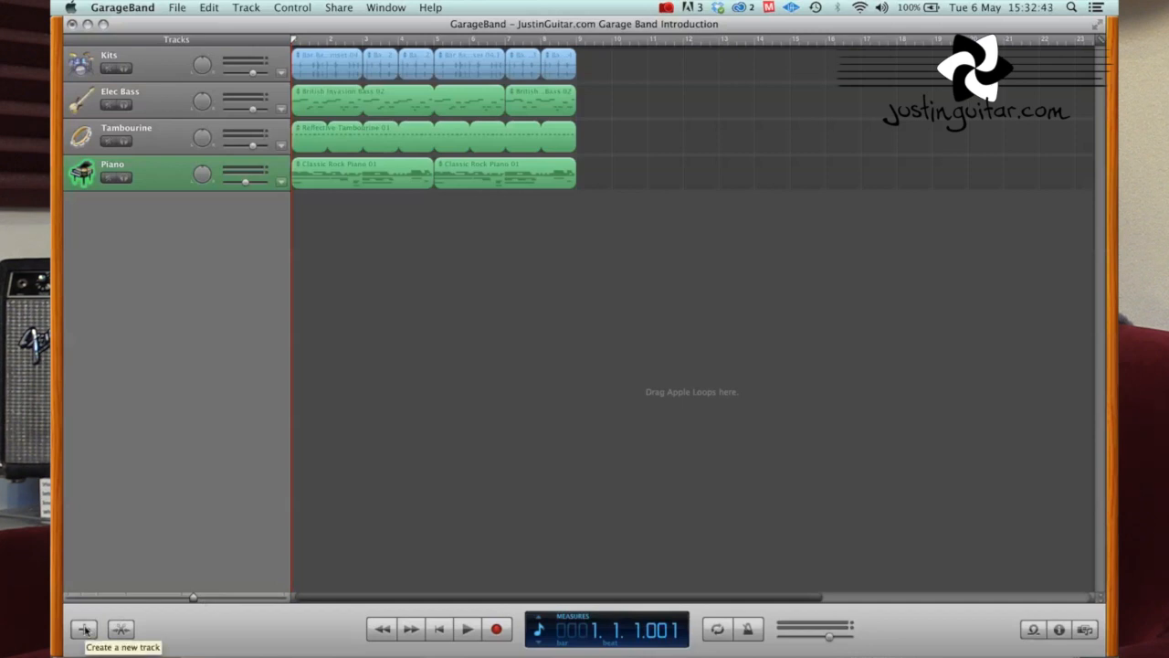
Bring up the new-track chooser and highlight the Software Instrument option without adding it
click(84, 629)
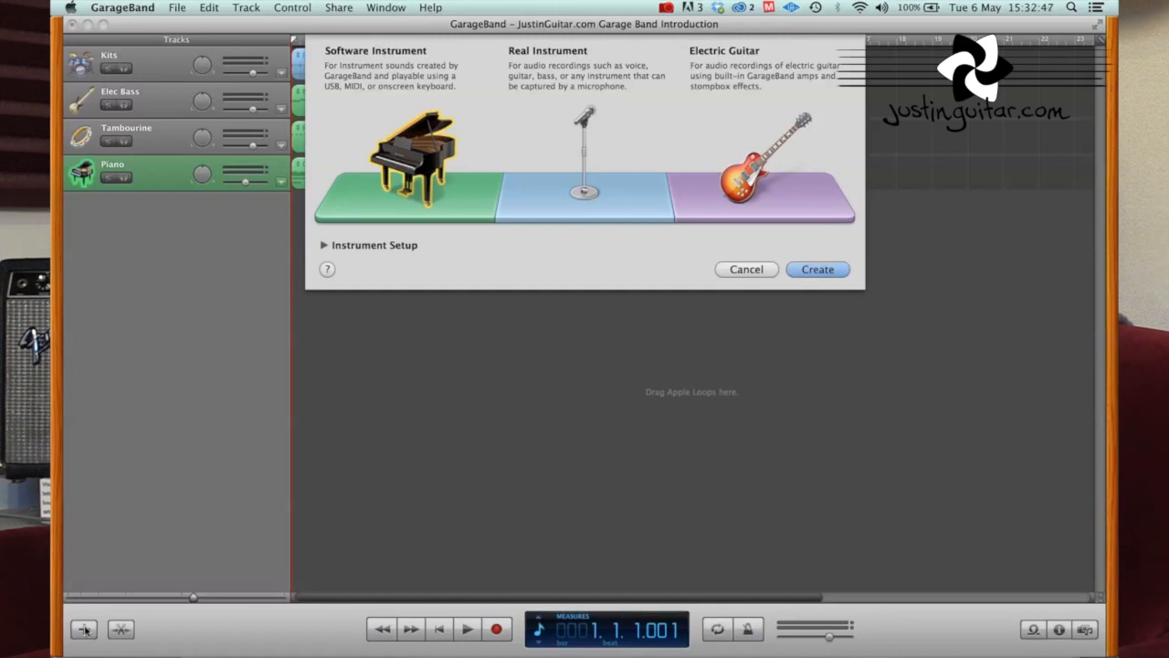
mouse_move(128, 430)
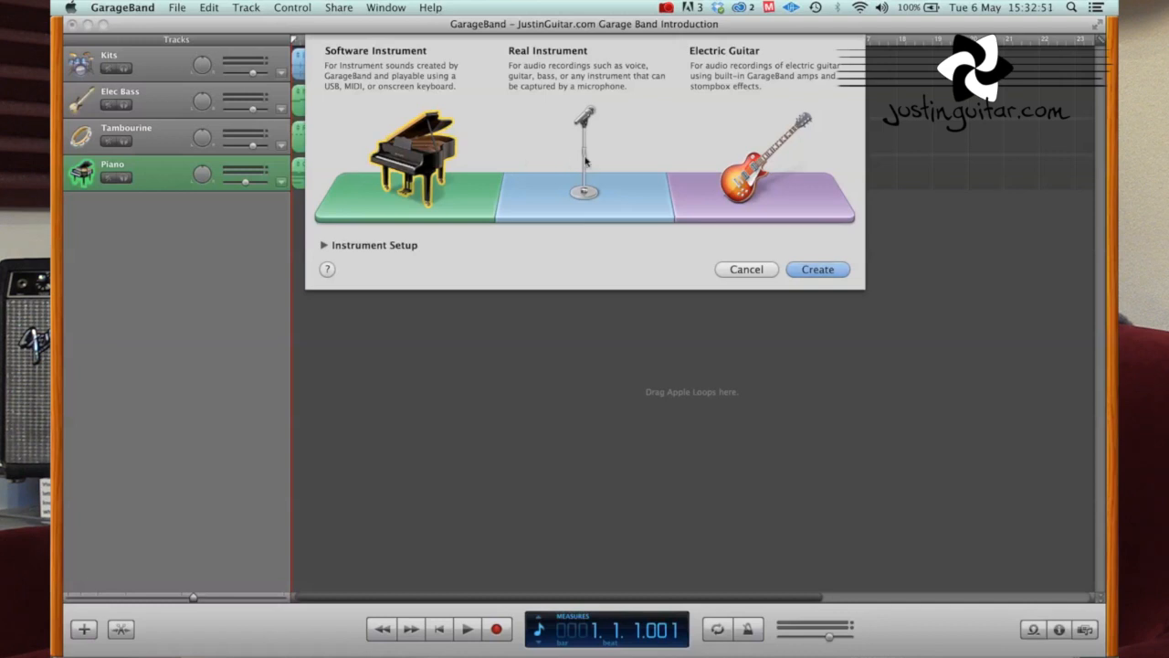
click(584, 160)
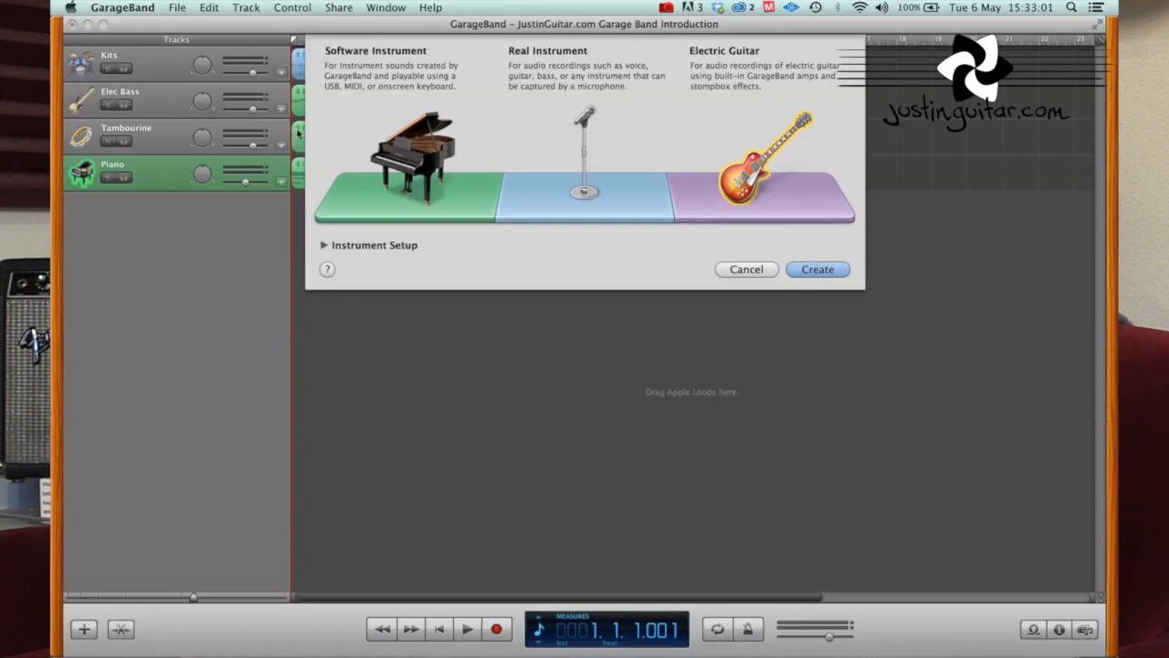
click(413, 161)
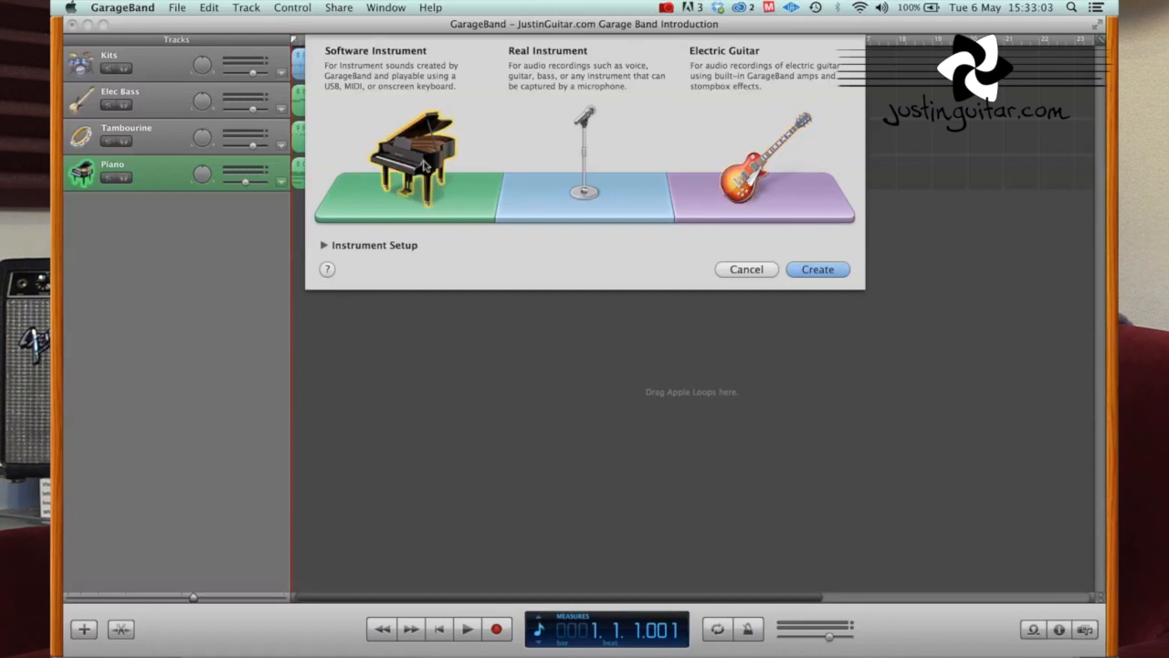
mouse_move(574, 183)
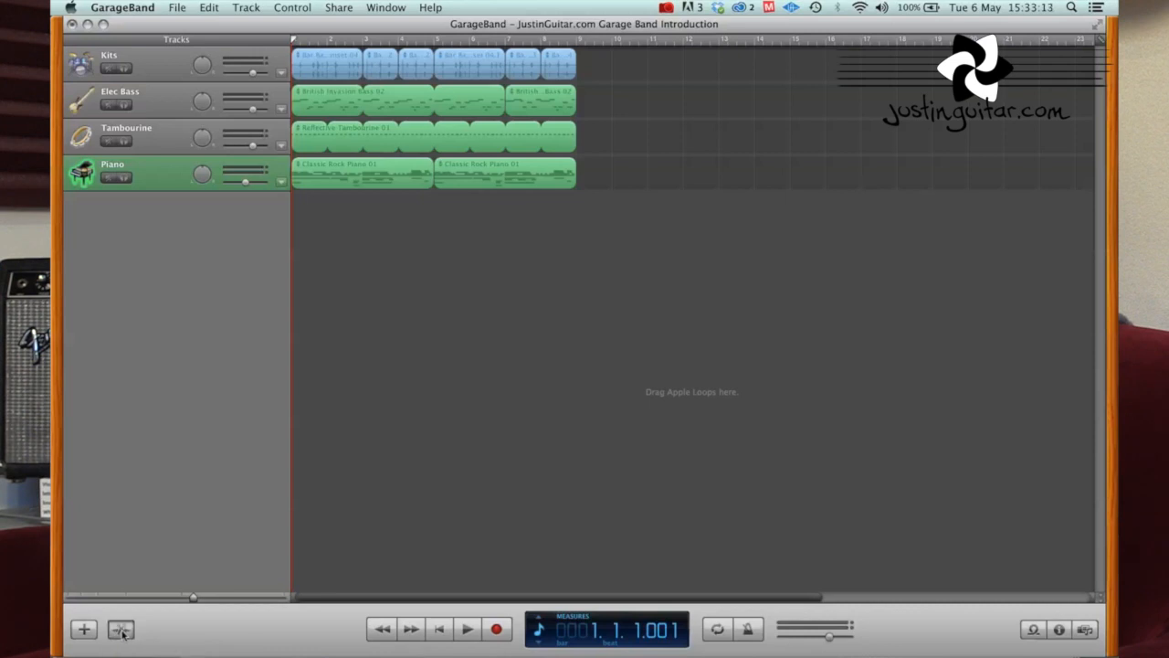
Show the Piano part in the track editor, select a note, then switch to the Elec Bass part
click(120, 629)
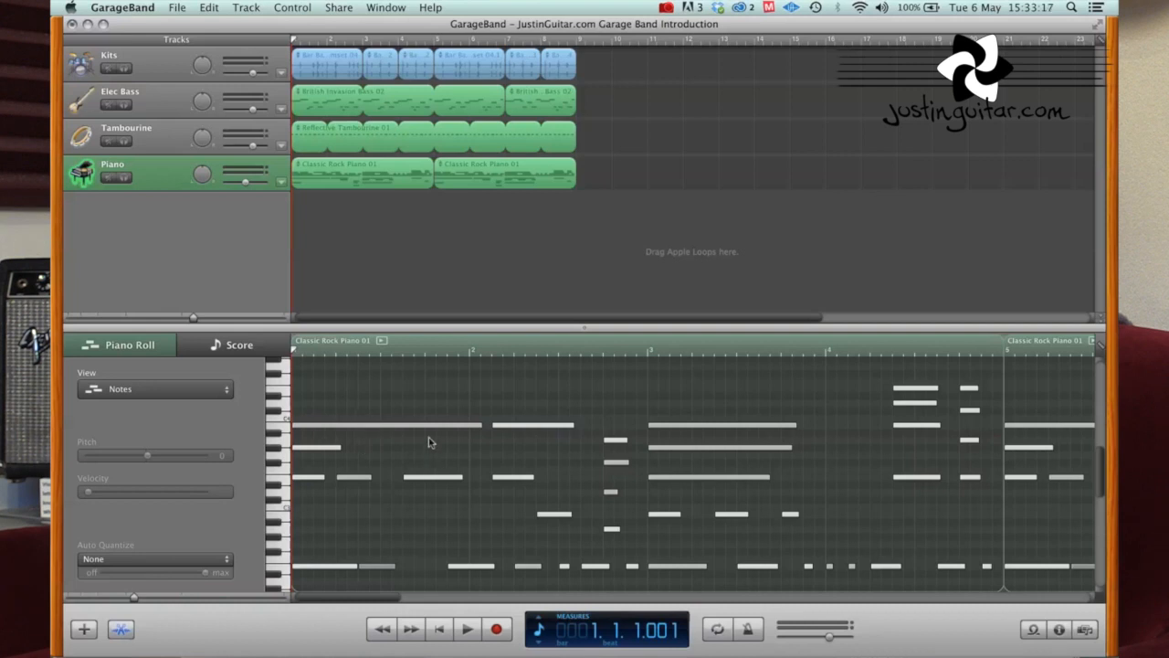
mouse_move(354, 194)
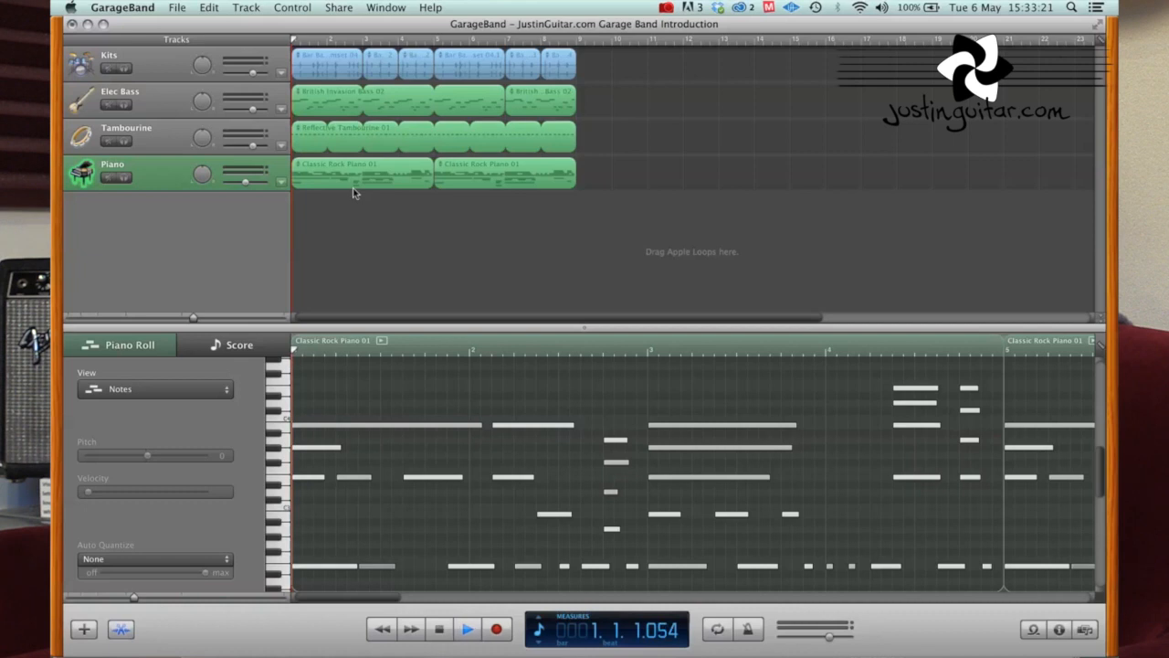
click(468, 628)
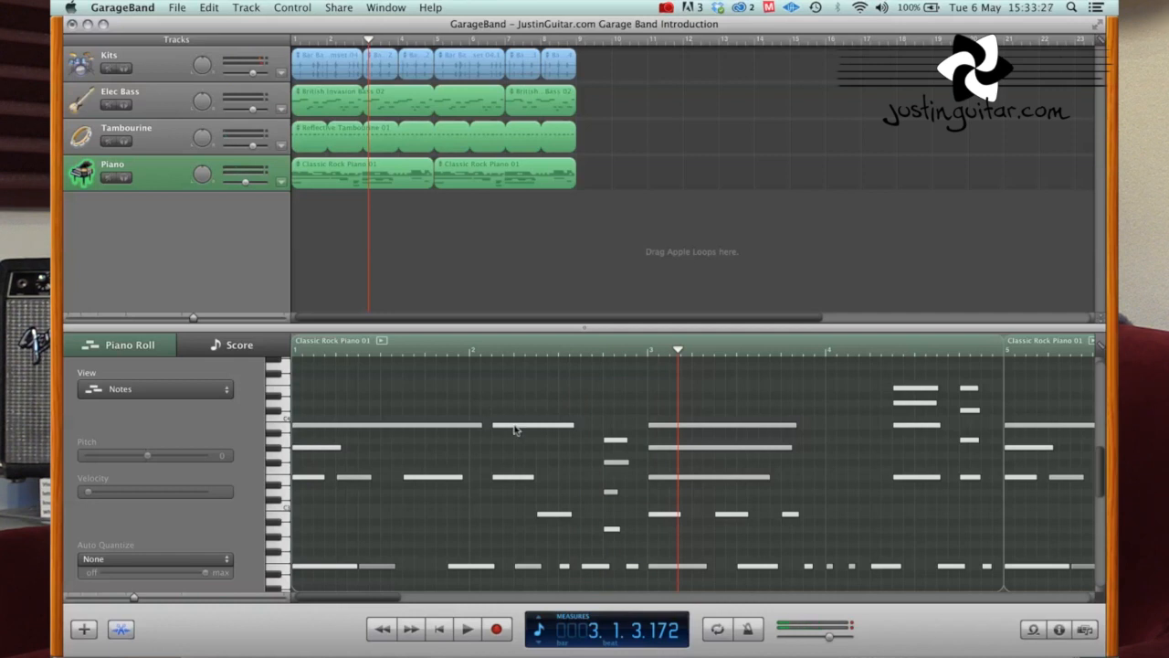
click(534, 424)
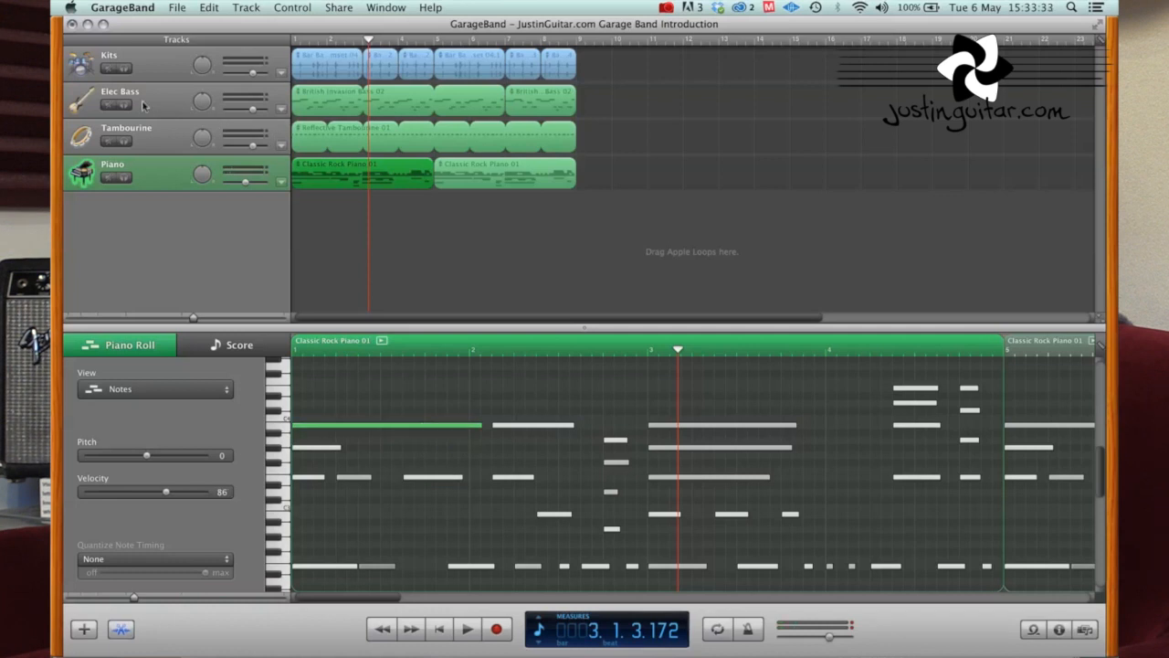
click(128, 100)
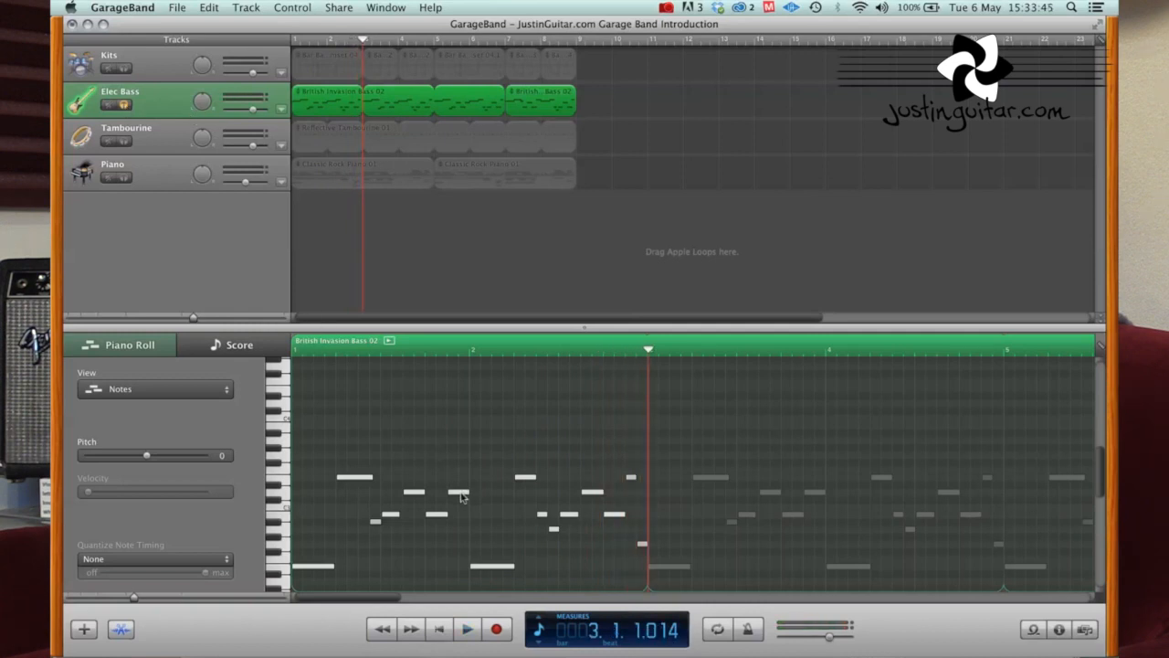
Raise one Elec Bass note in pitch and display the bass part as score notation
click(468, 629)
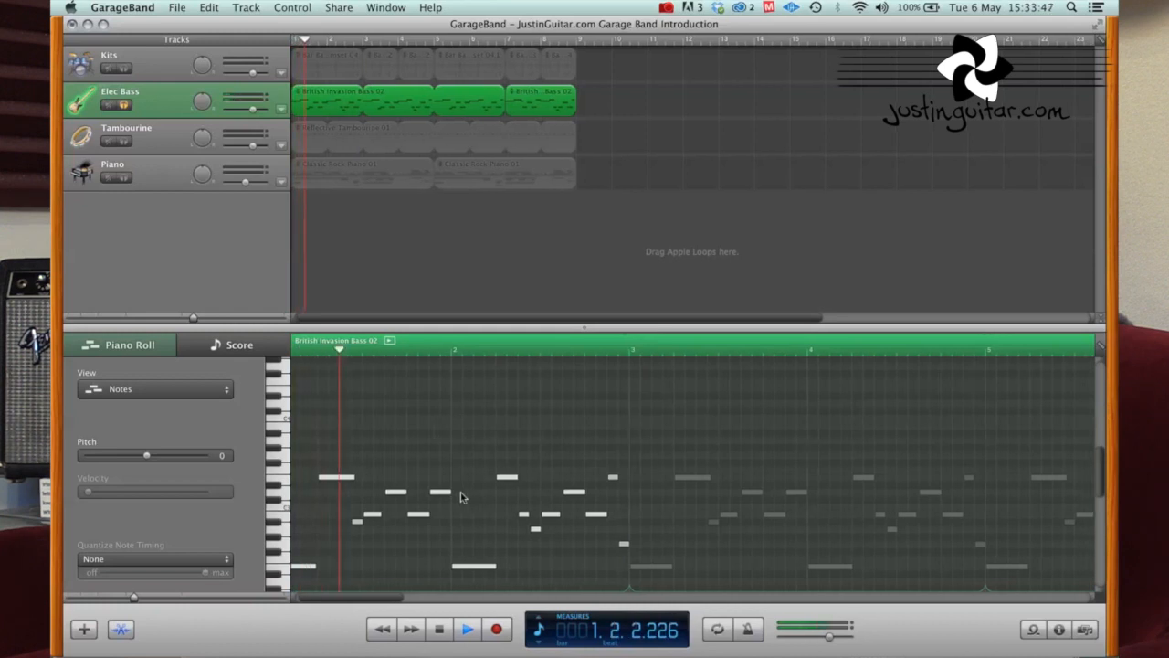
click(457, 494)
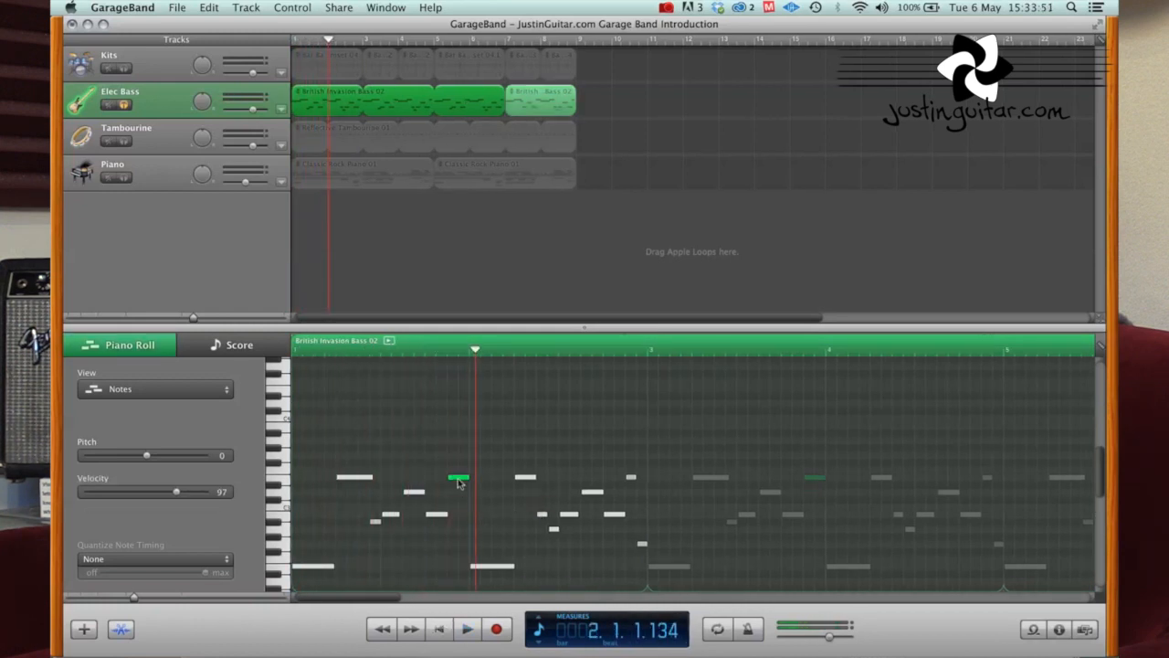
click(466, 629)
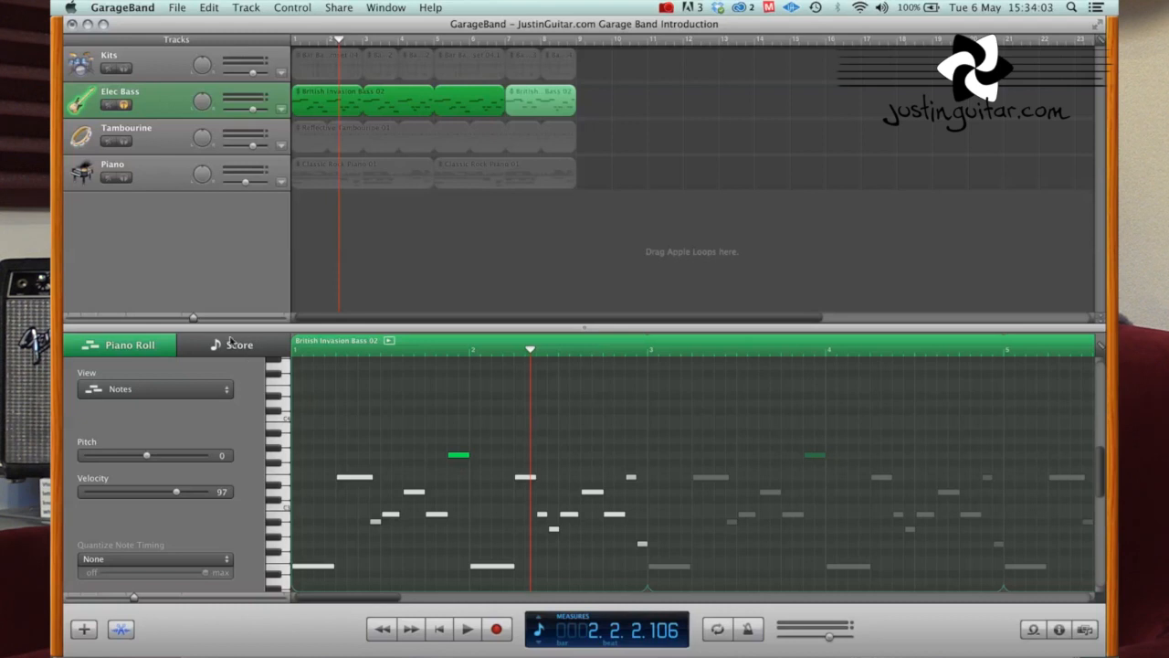
click(240, 344)
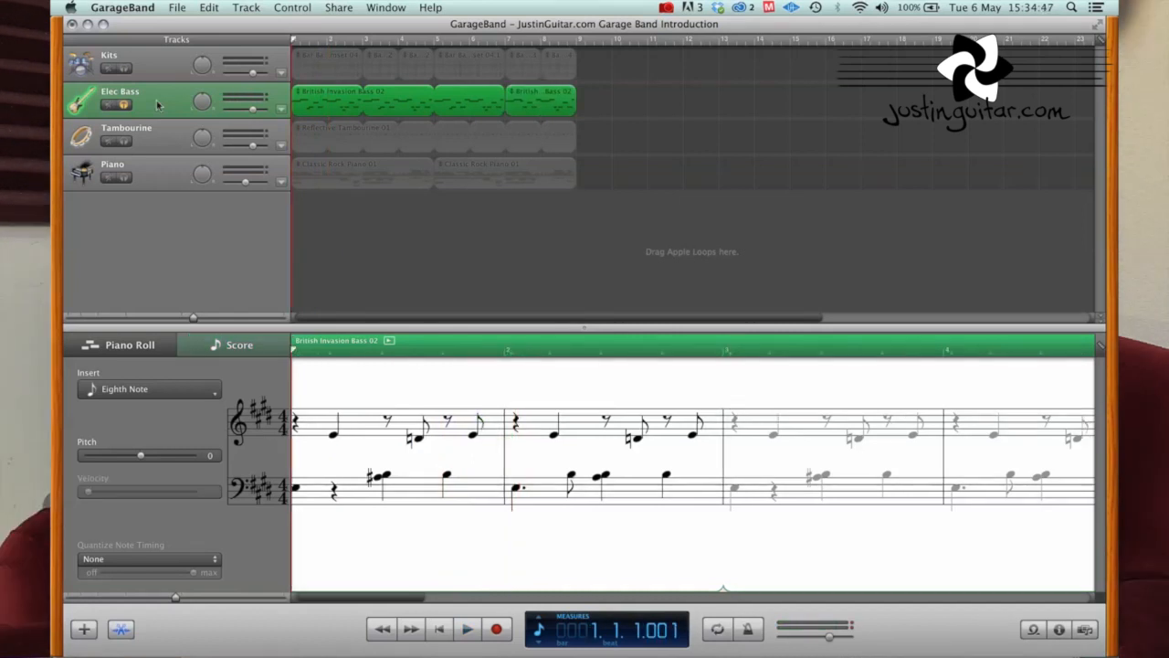
Review the Kits drum track's audio region with a short playback, then hide the editor
click(119, 63)
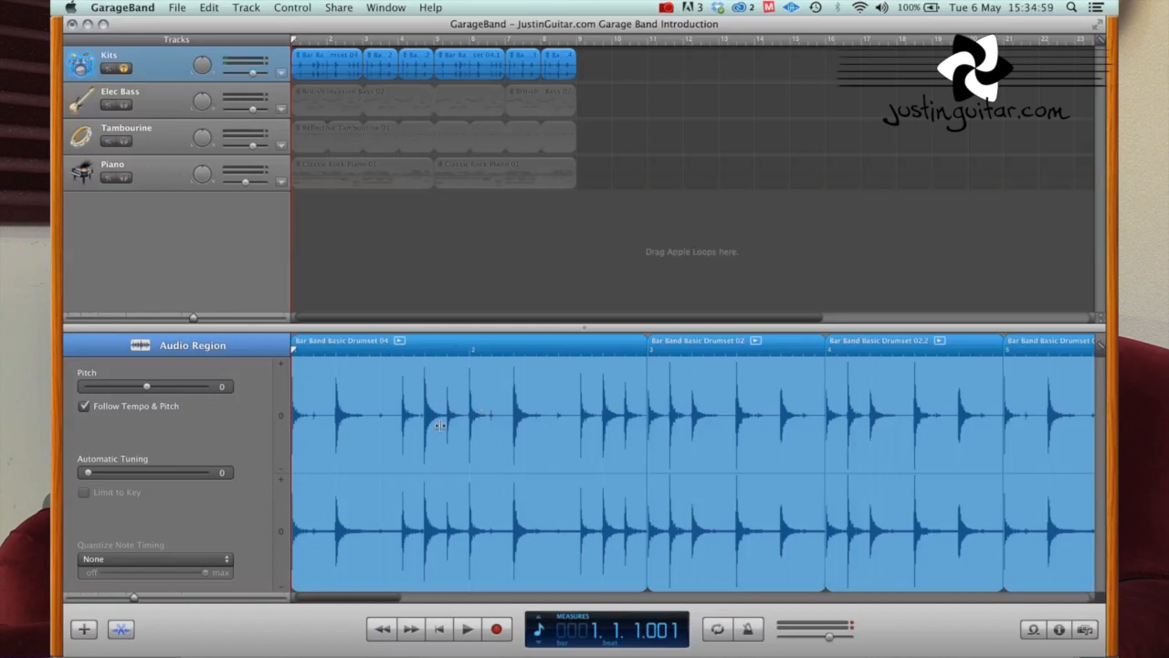
click(468, 628)
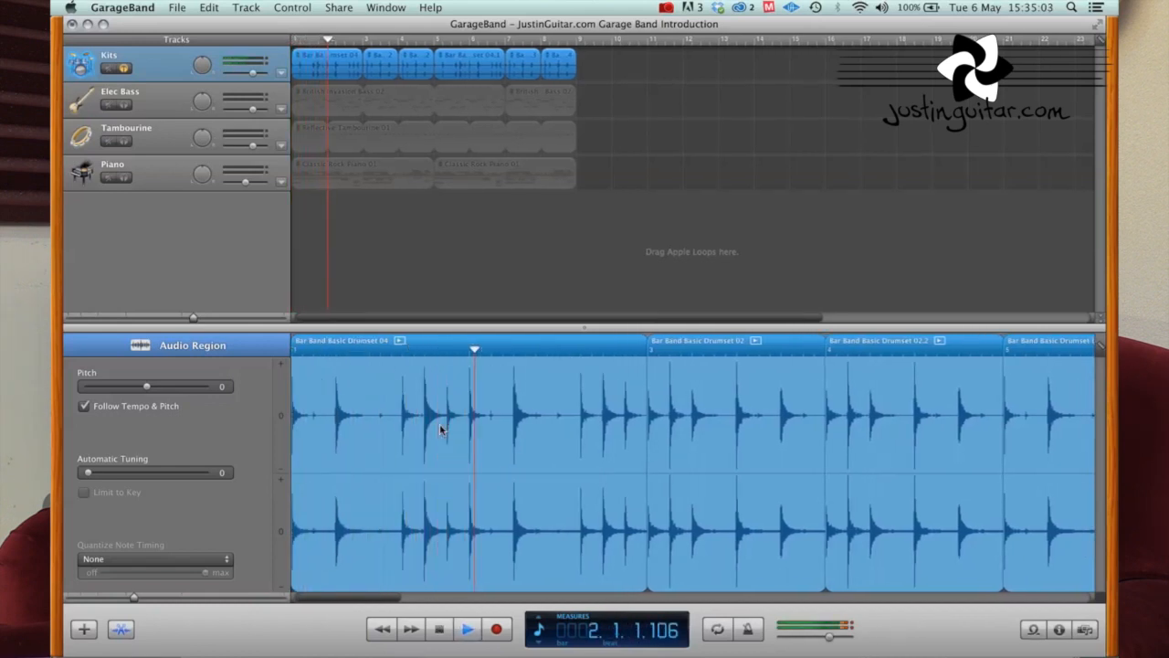
click(468, 628)
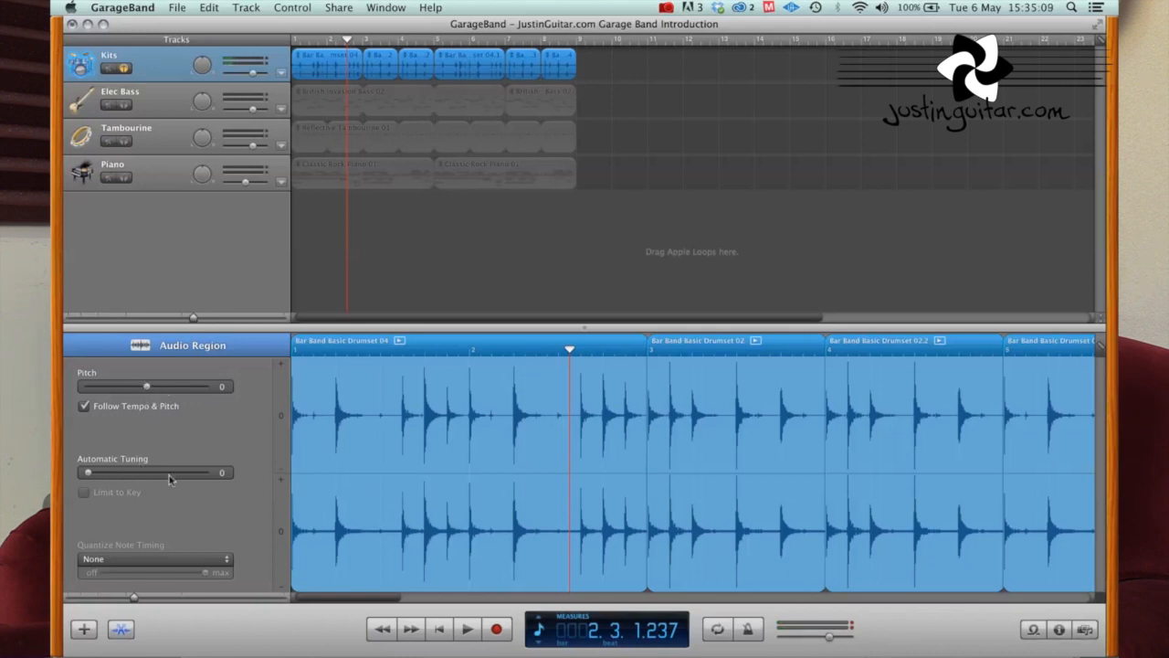
mouse_move(168, 477)
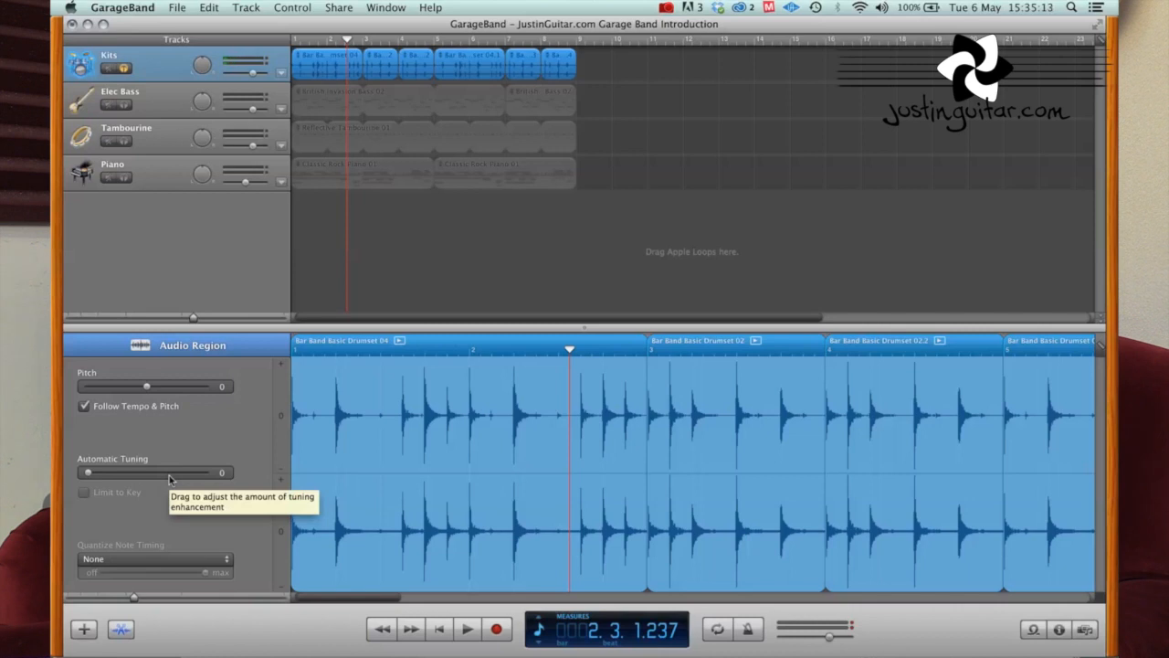
mouse_move(121, 629)
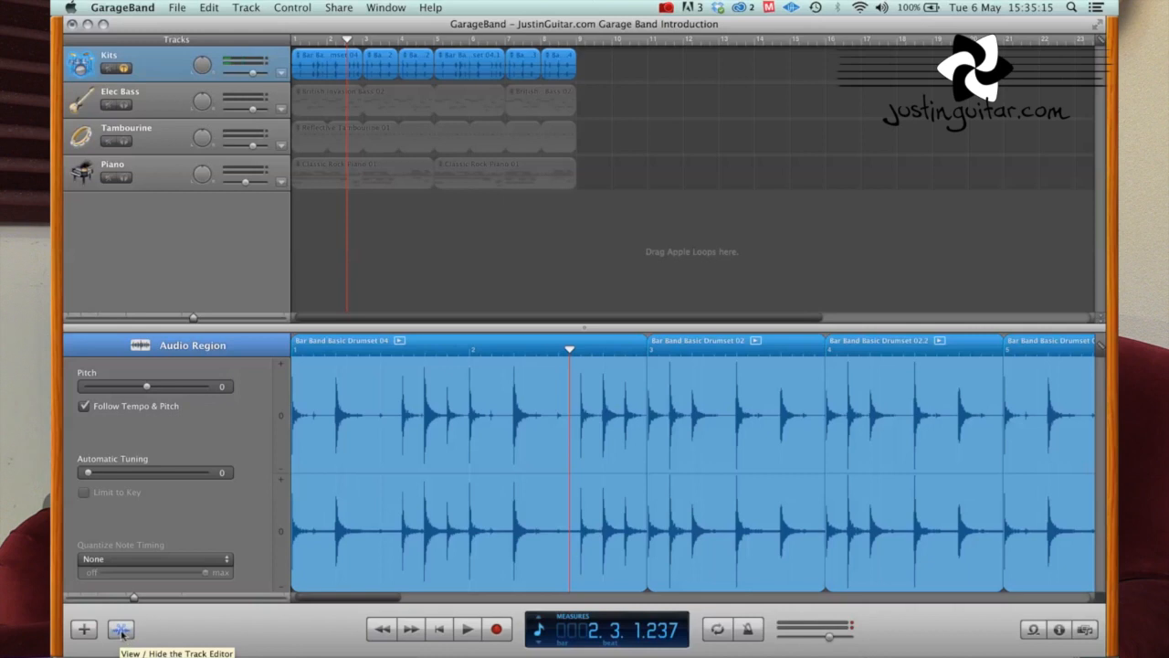
mouse_move(135, 420)
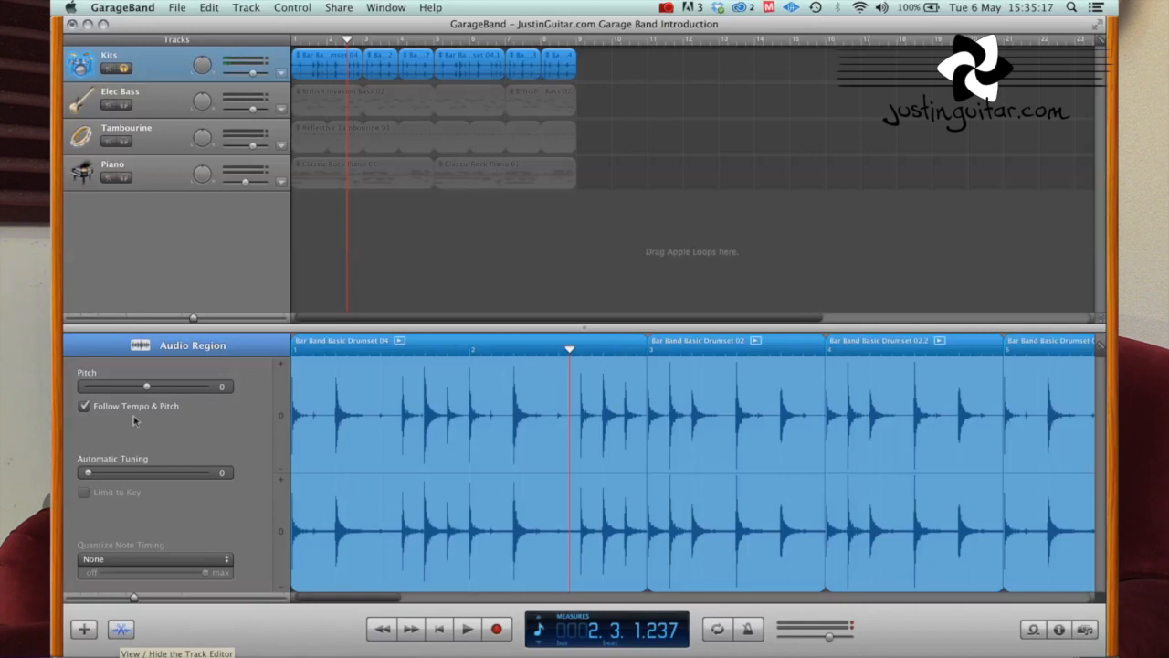
click(121, 628)
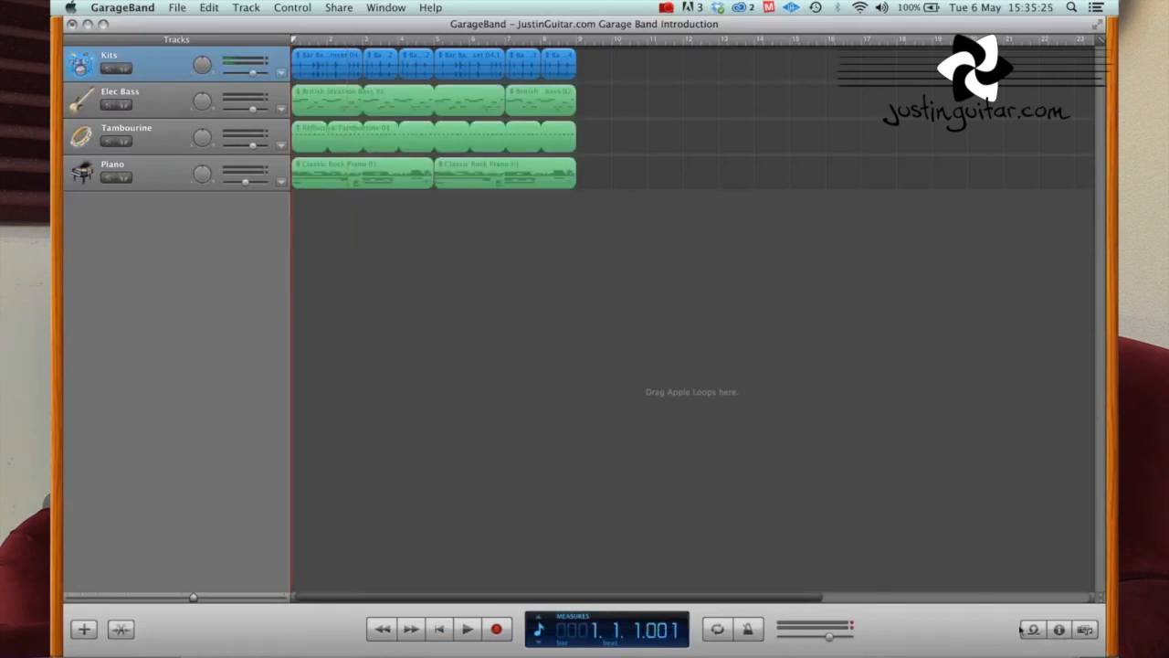
click(1030, 628)
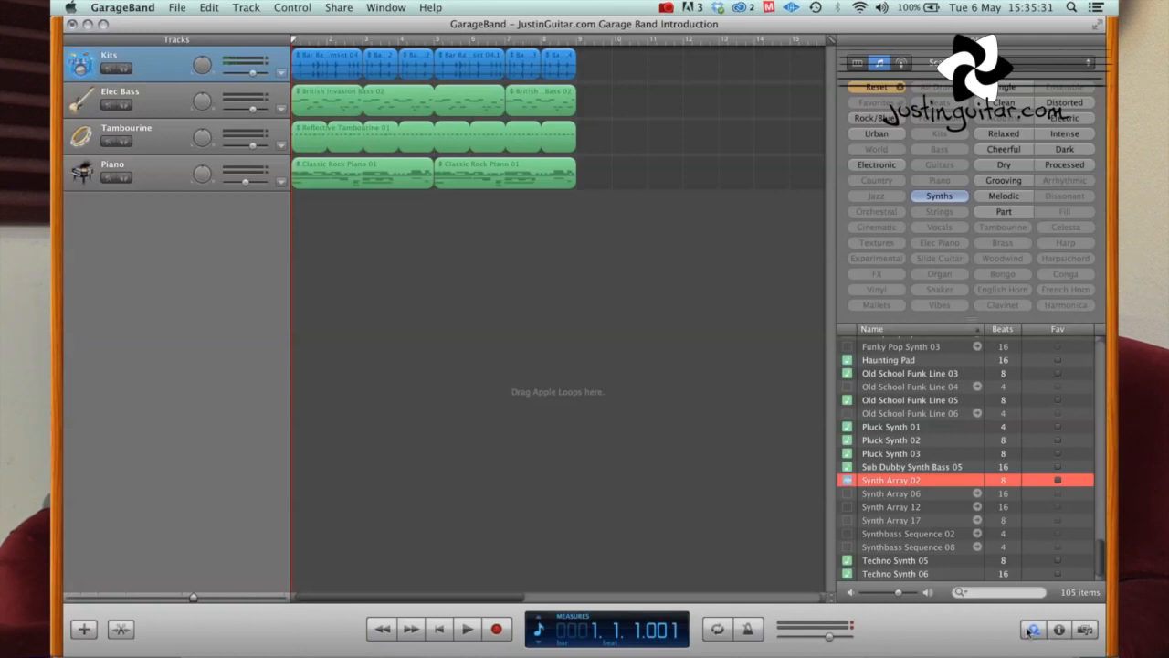
mouse_move(1033, 631)
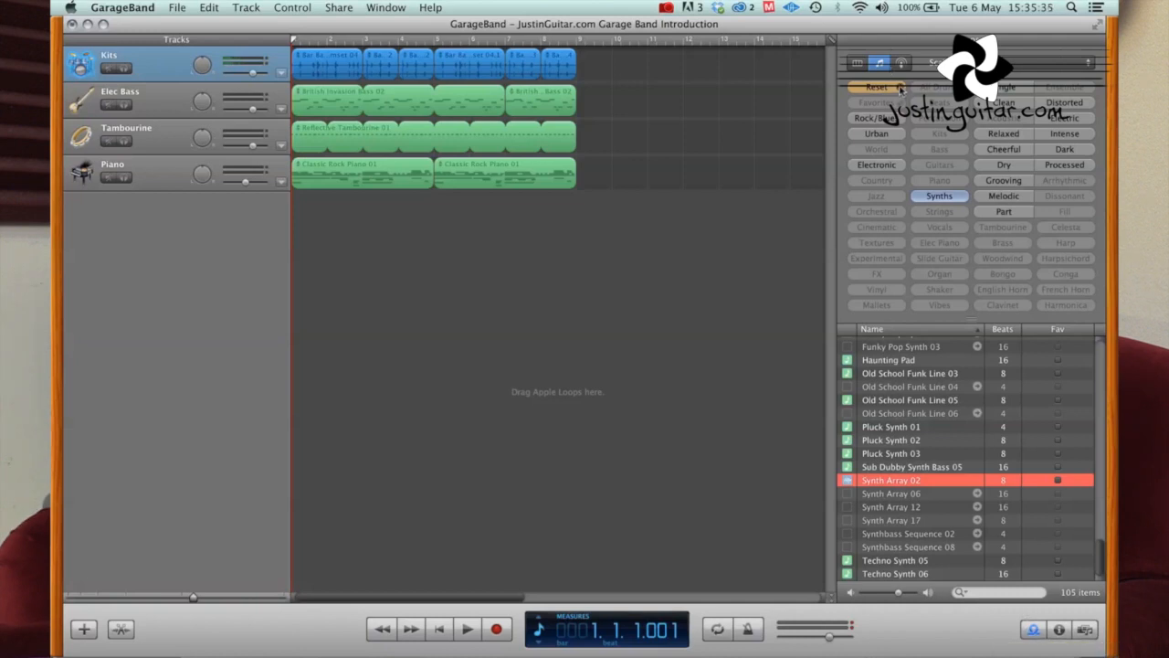
Filter the loop browser to Synths and drag Synth Array 02 in as a new fifth track
click(877, 88)
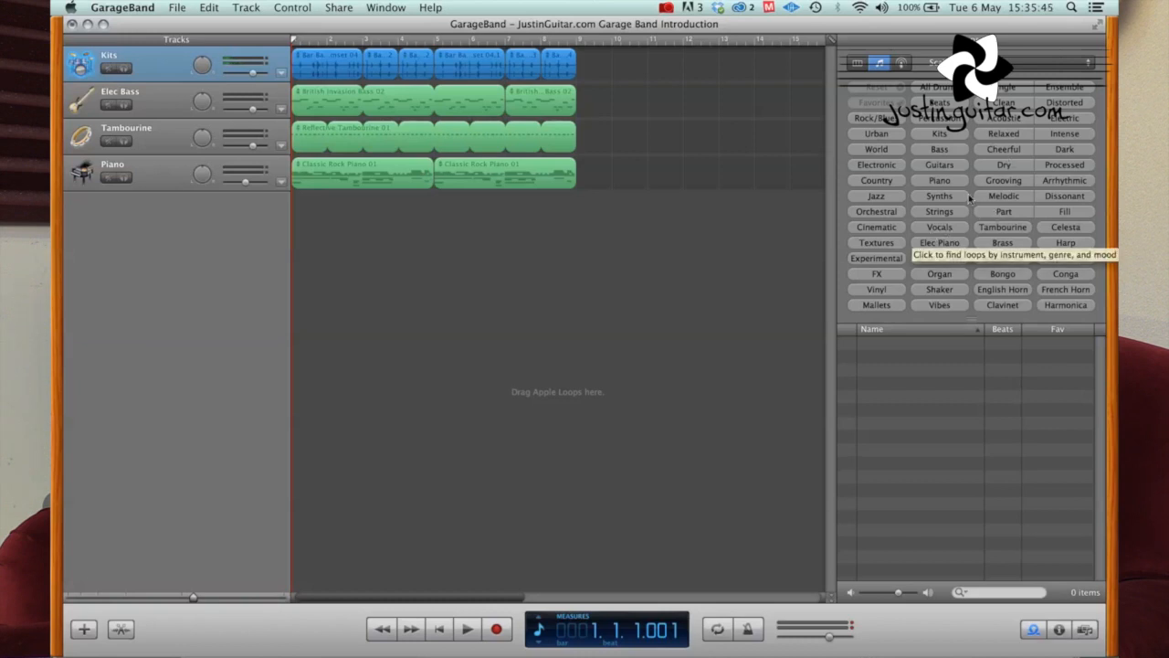
click(940, 196)
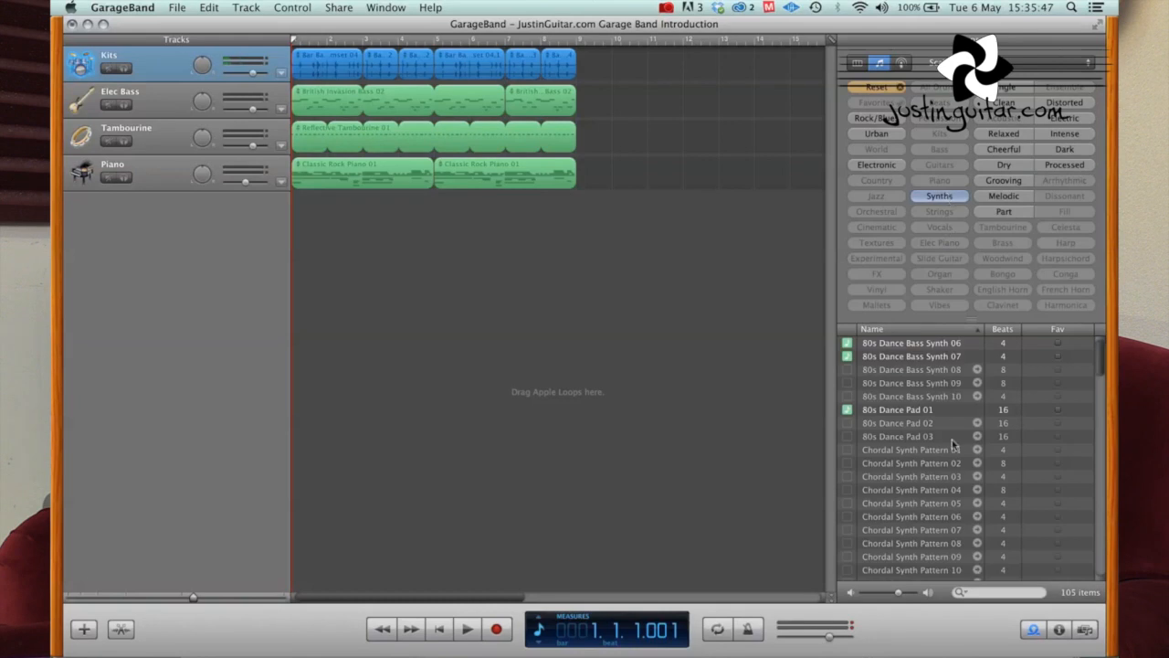
scroll(down, 3)
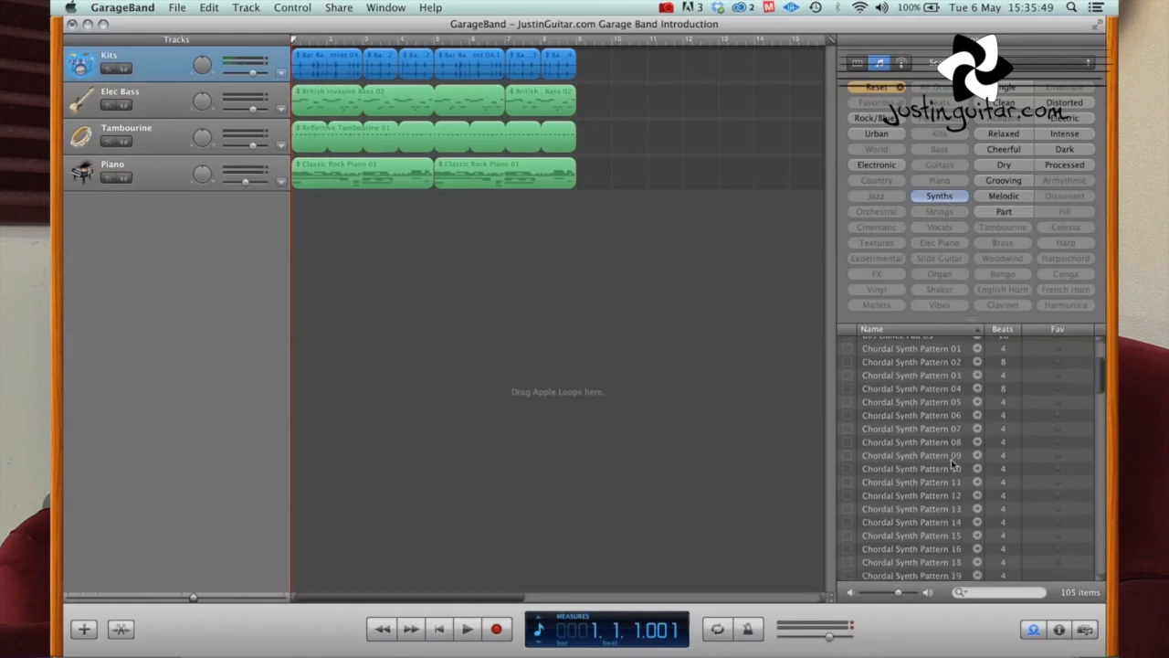
scroll(down, 3)
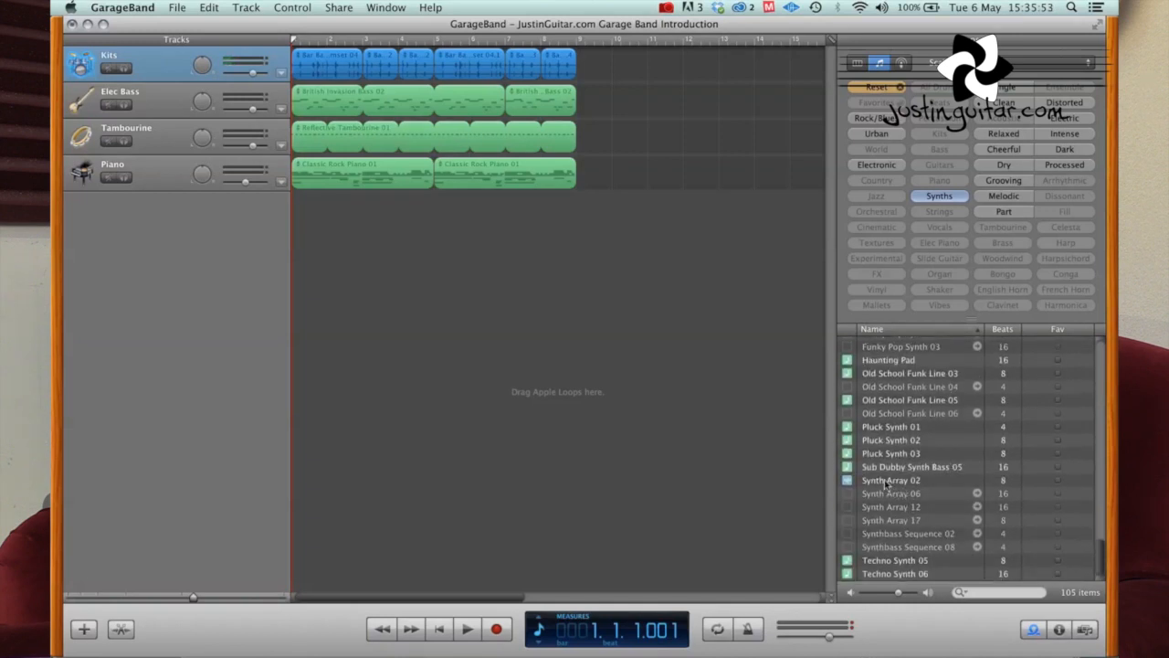
drag(892, 479, 326, 208)
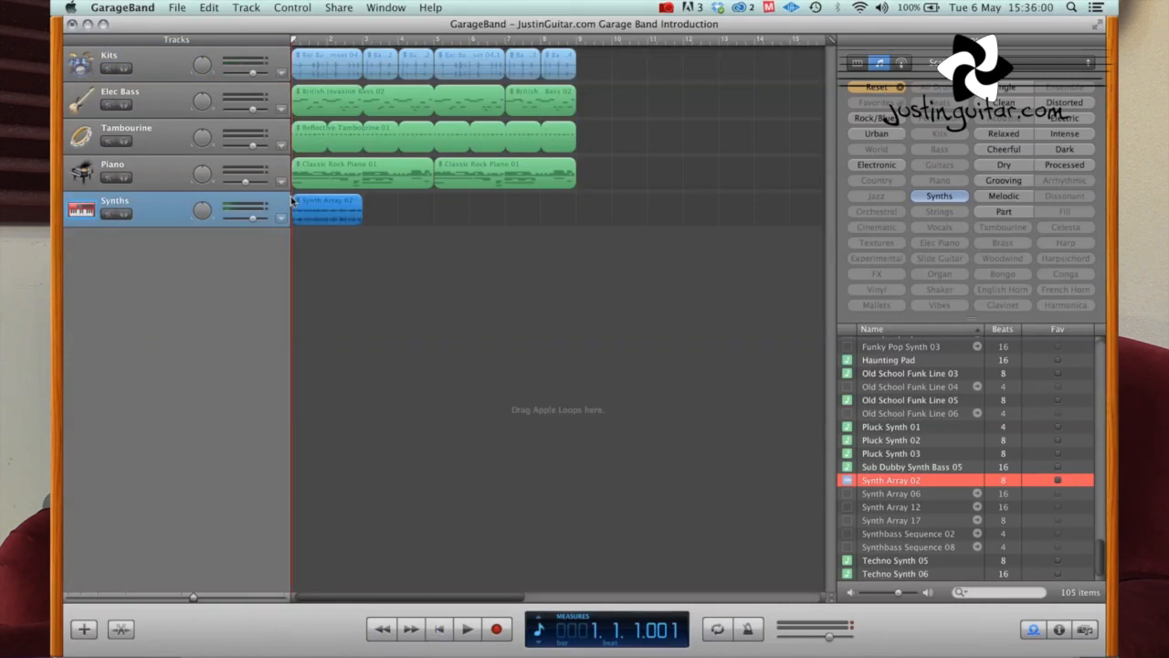
Select the synth loop region, refilter loops to Bass, and show the Piano part in the editor
click(466, 628)
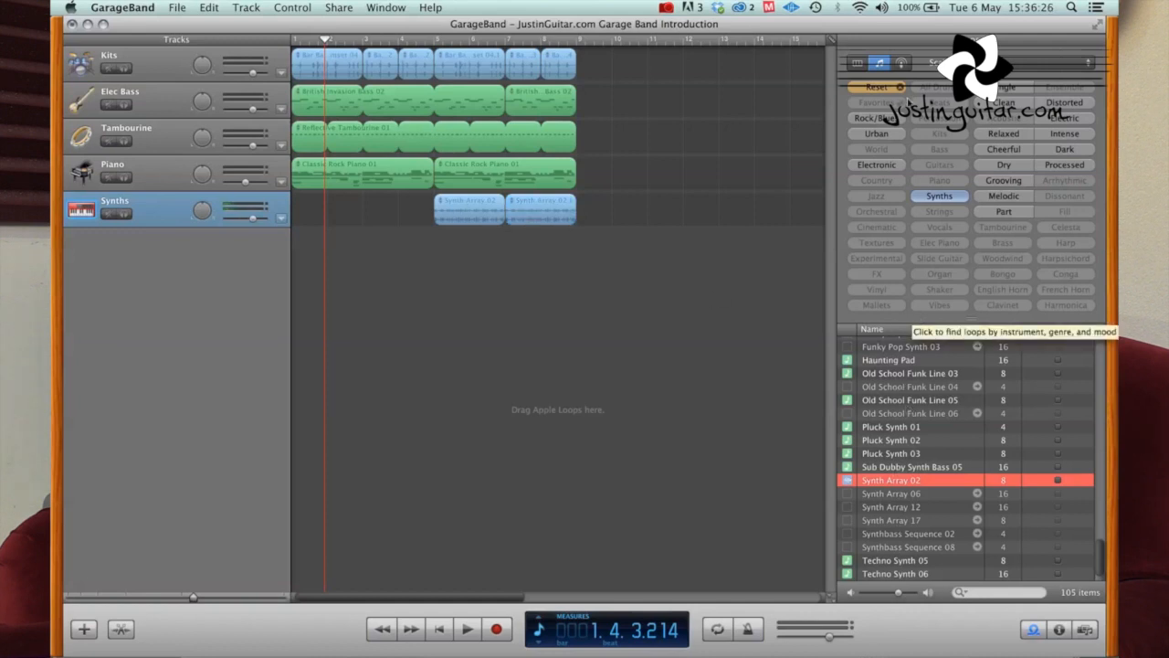
click(877, 88)
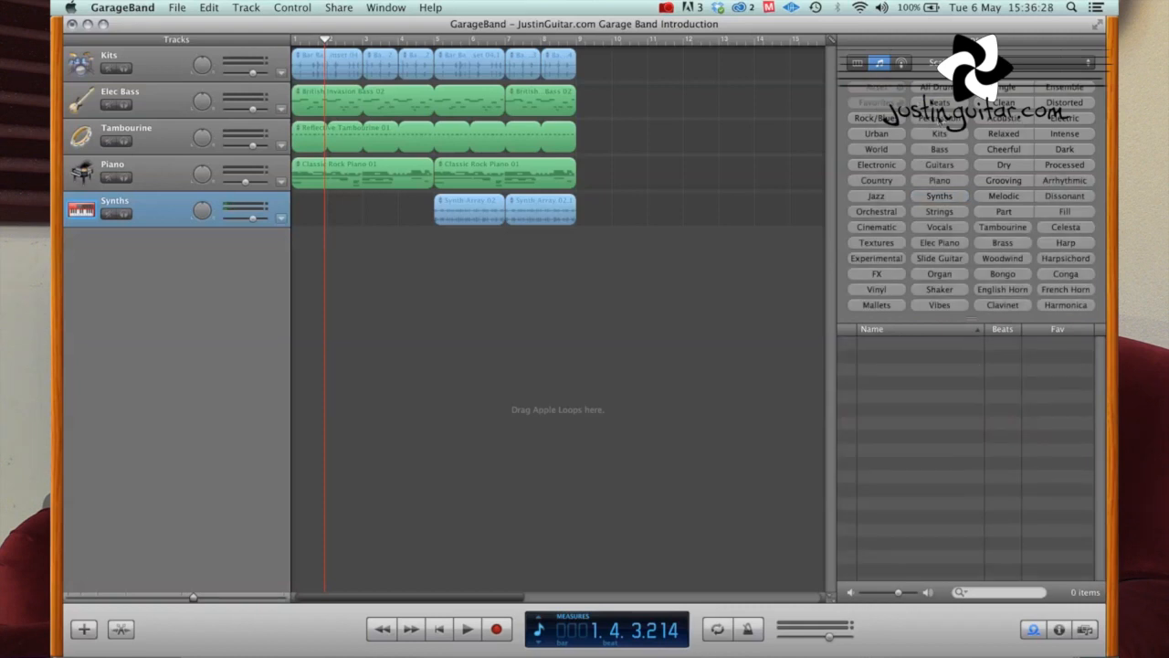
click(940, 150)
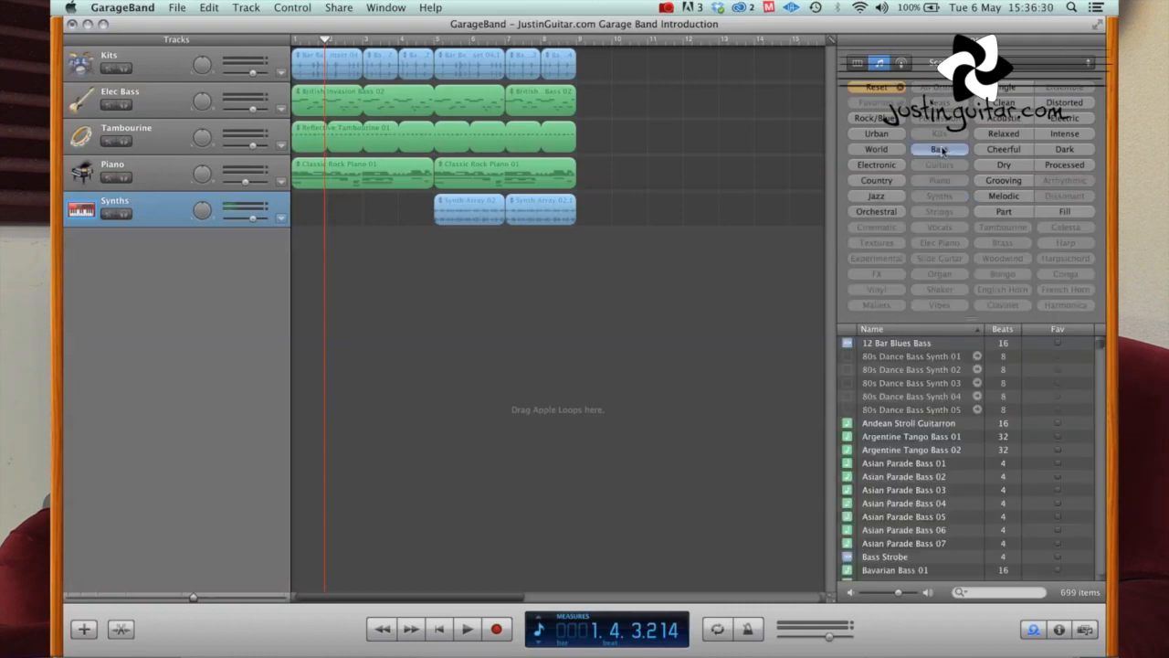
click(939, 150)
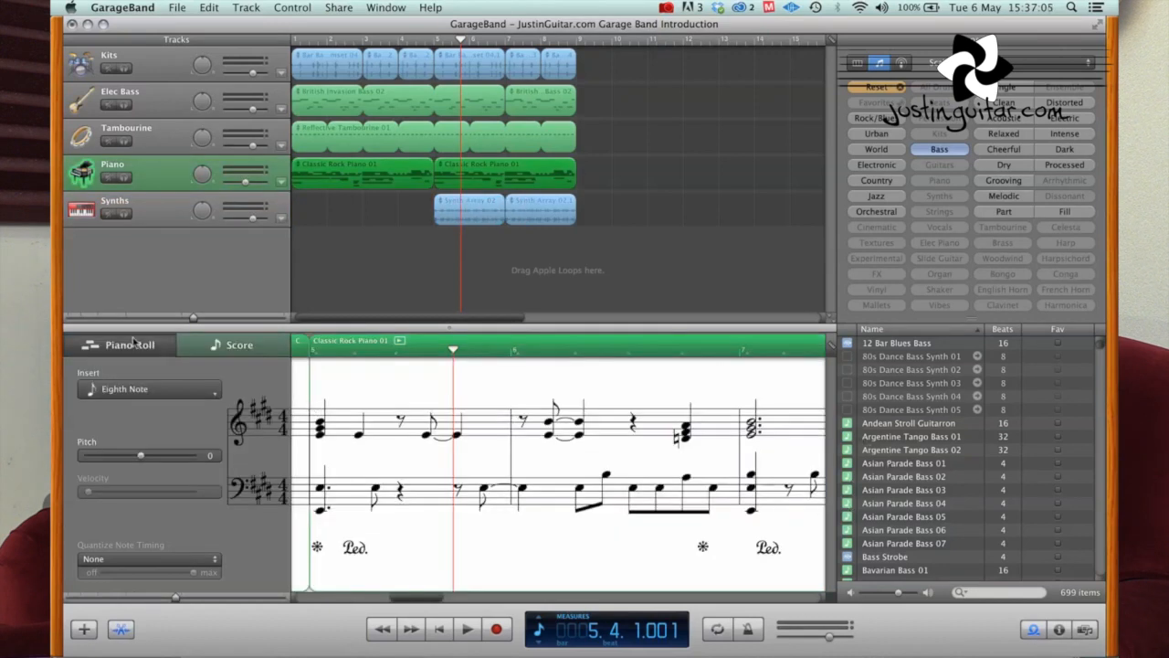
Switch the Piano part's editor view to the piano roll
click(130, 343)
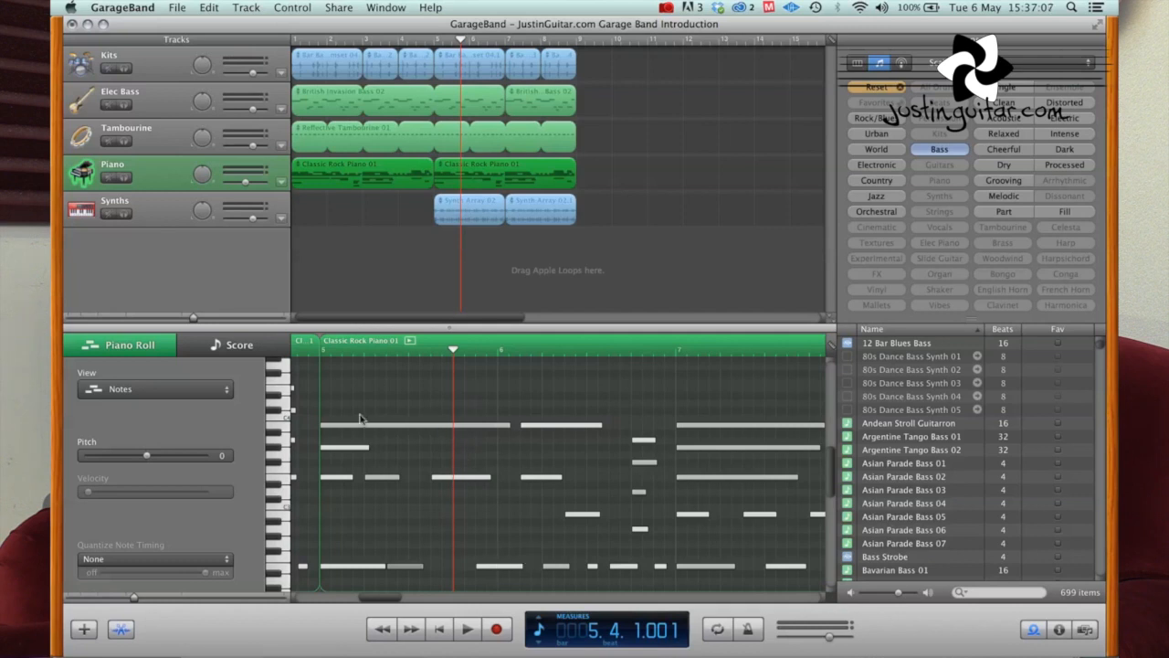
mouse_move(443, 431)
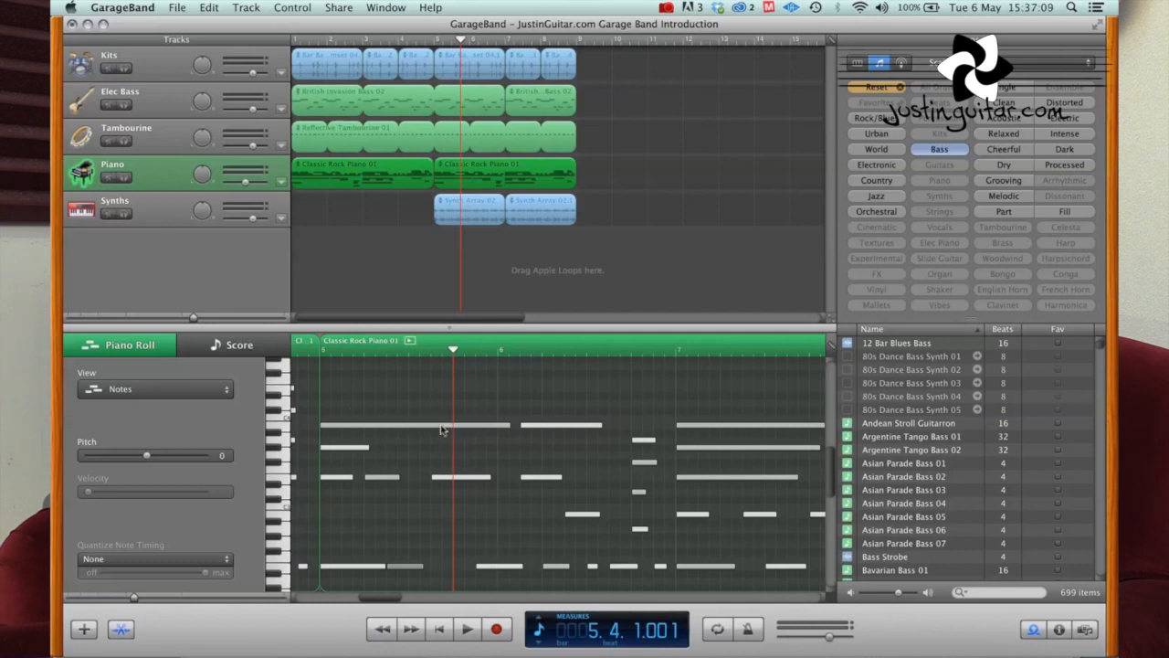
mouse_move(442, 429)
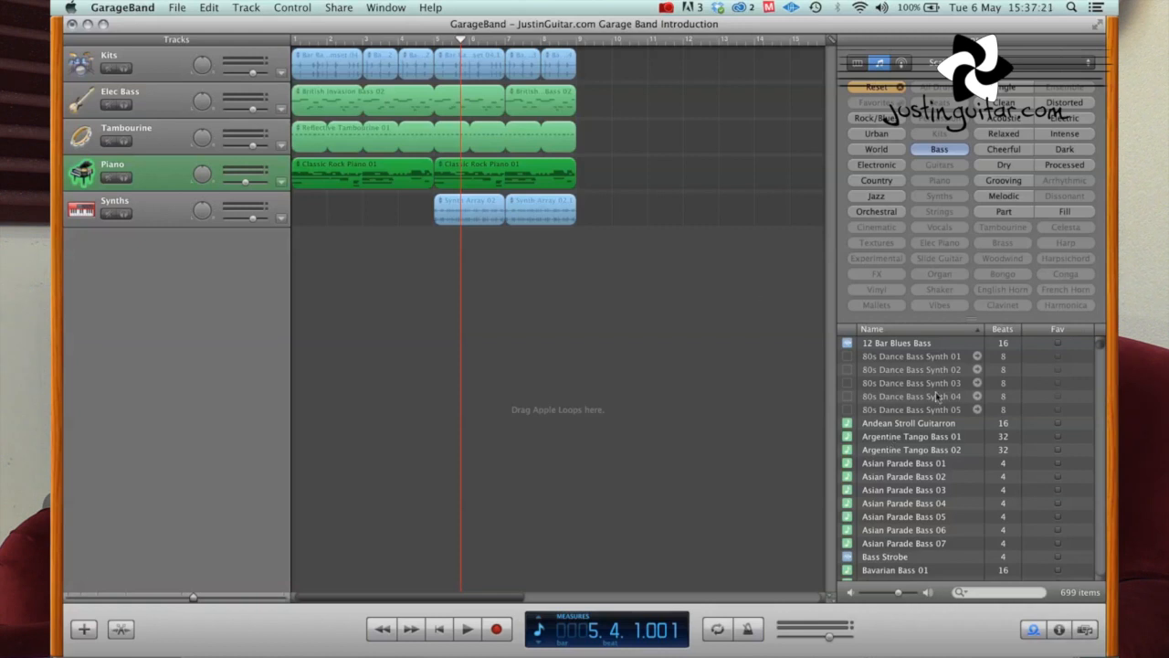
Audition Andean Stroll Guitarron, Argentine Tango Bass 01, Asian Parade Bass 04 and 12 Bar Blues Bass loops
click(910, 424)
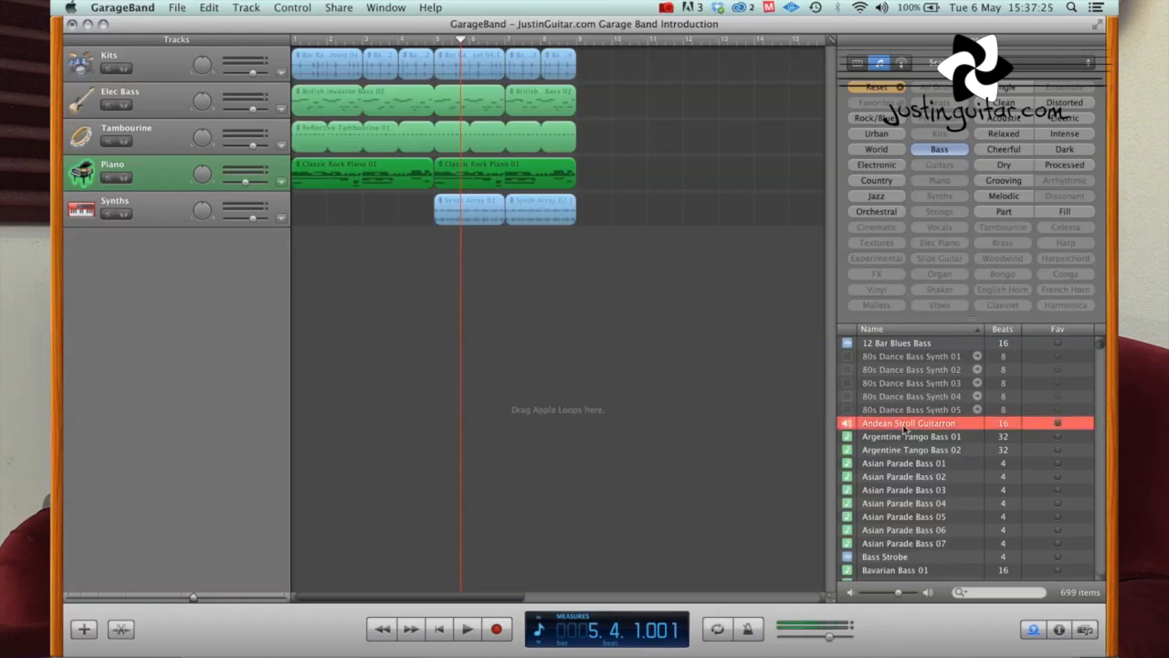
click(910, 434)
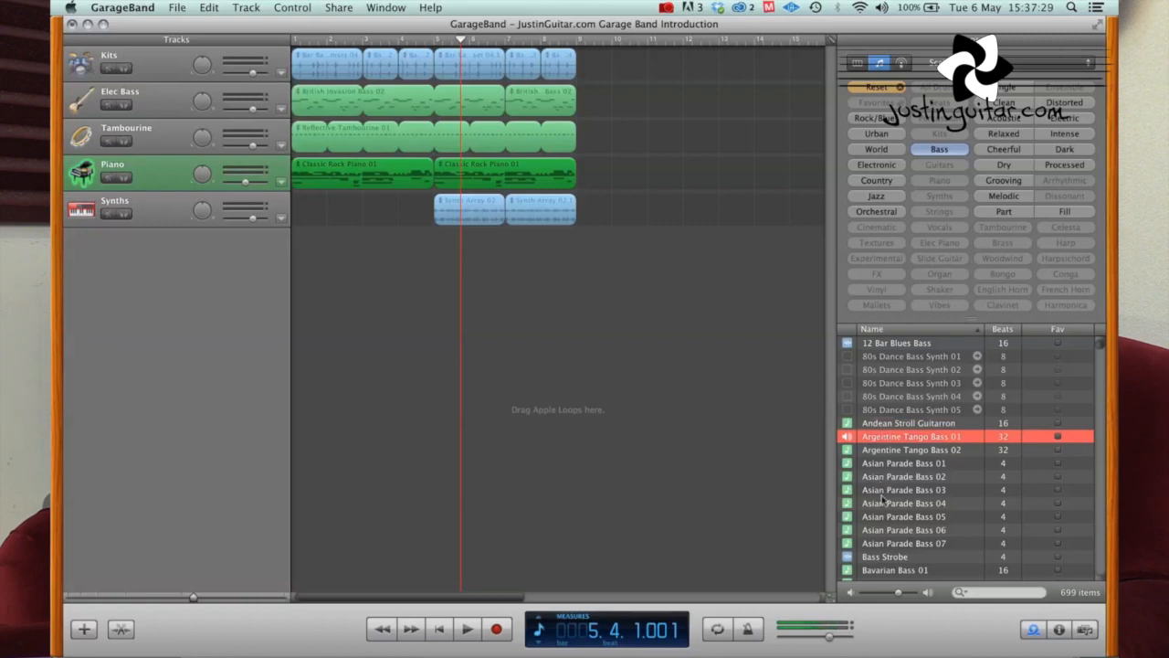
click(903, 503)
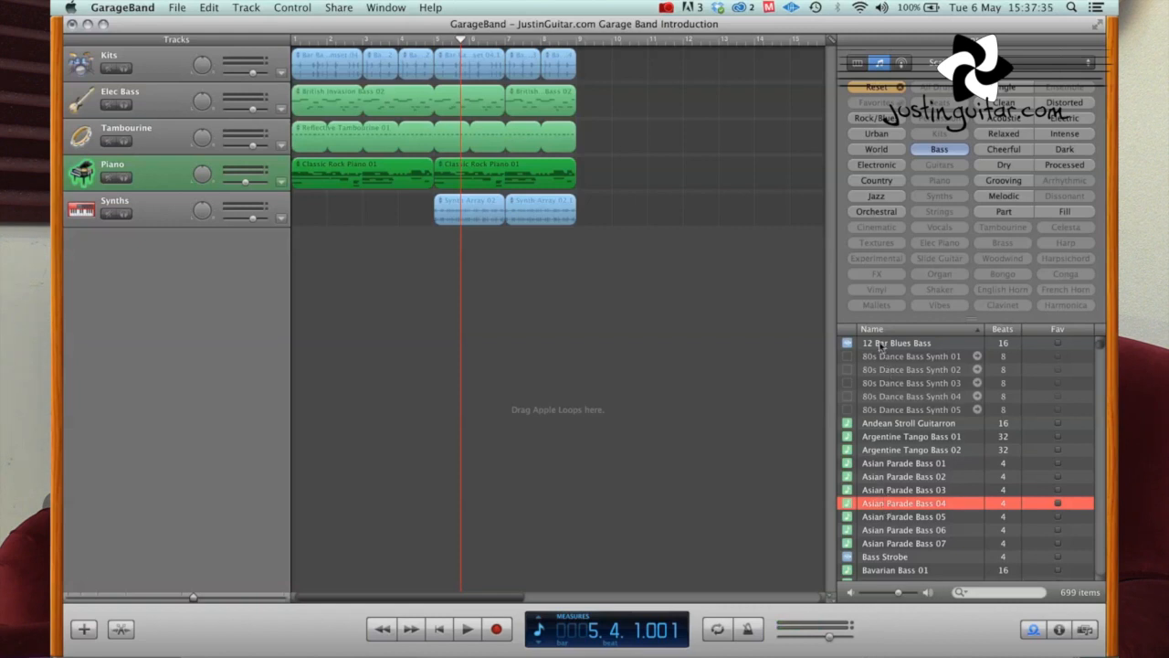
click(897, 343)
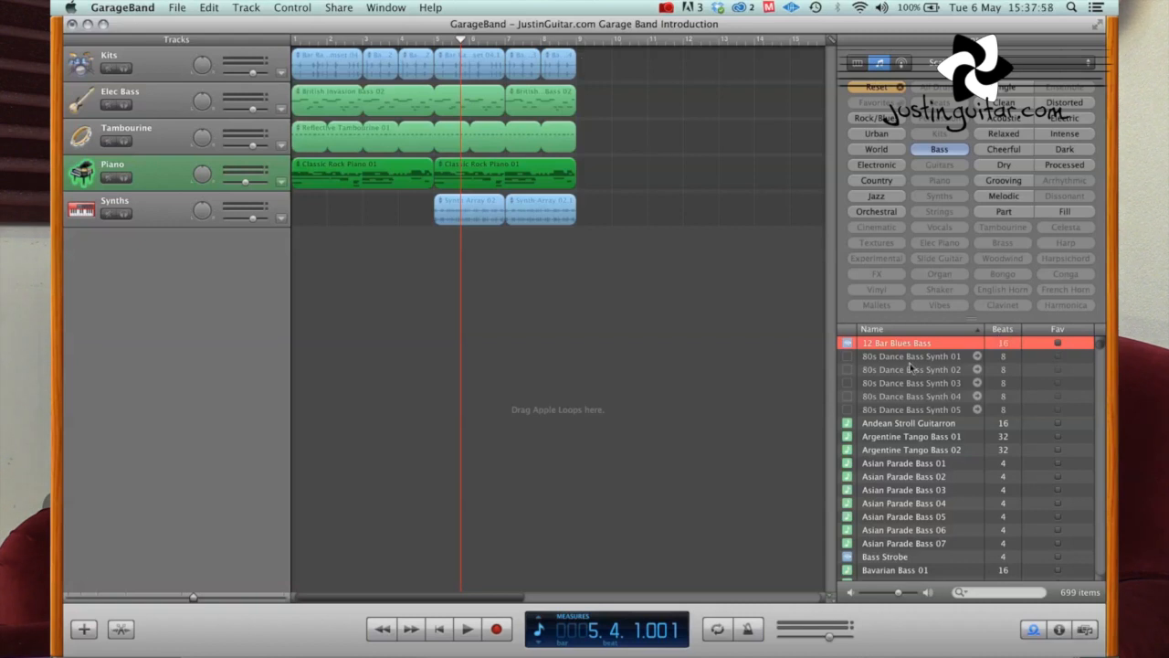
click(123, 7)
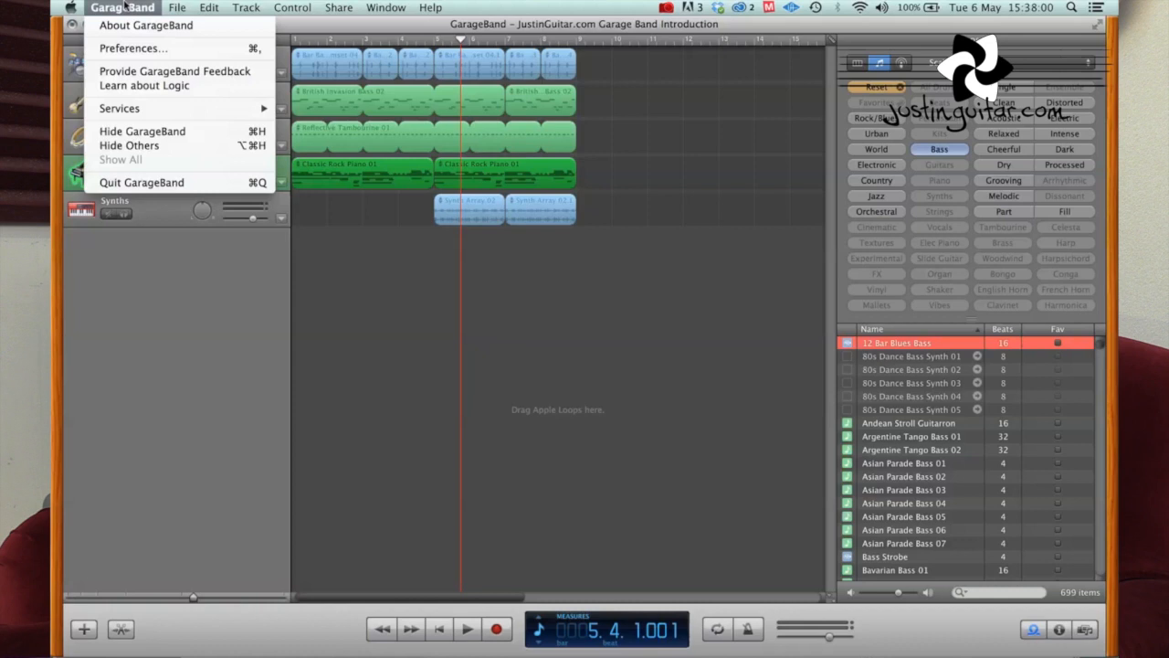
In Preferences > Loops, enable 'Display original tempo and key'
click(132, 47)
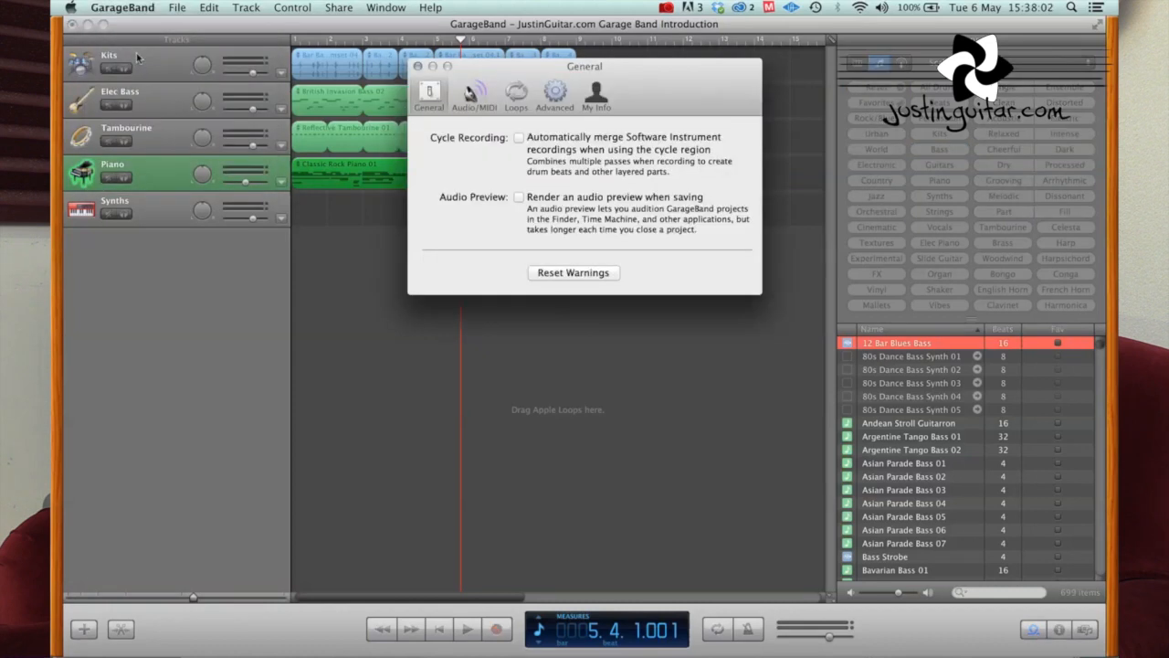
click(515, 95)
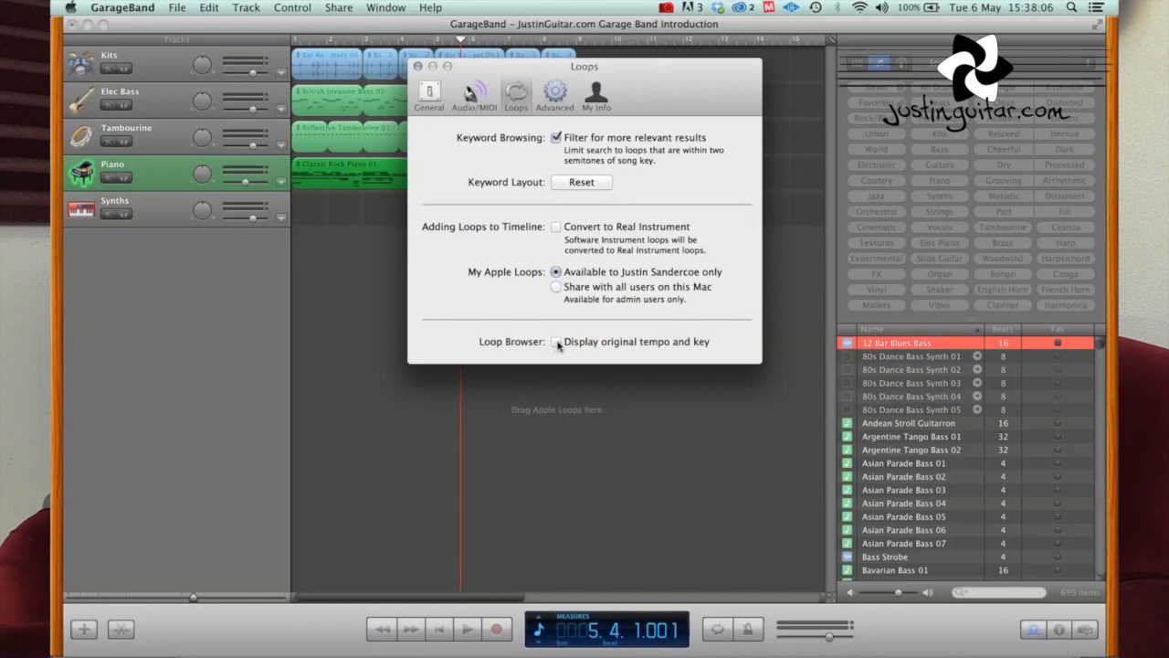
click(557, 341)
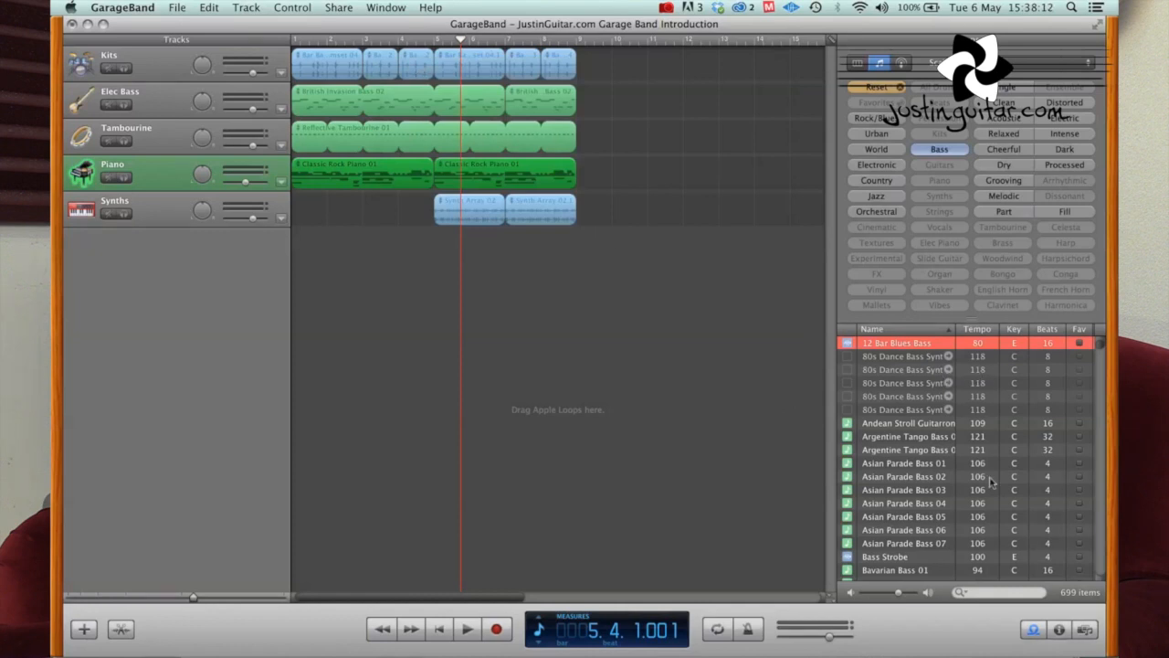
mouse_move(983, 559)
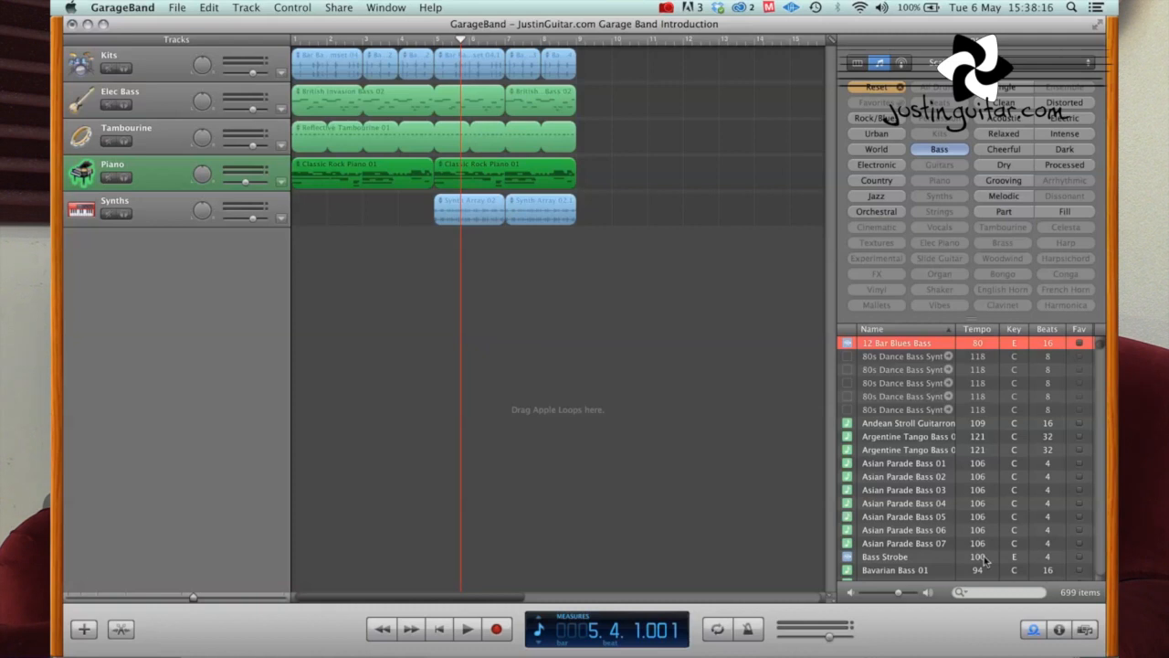
mouse_move(1020, 334)
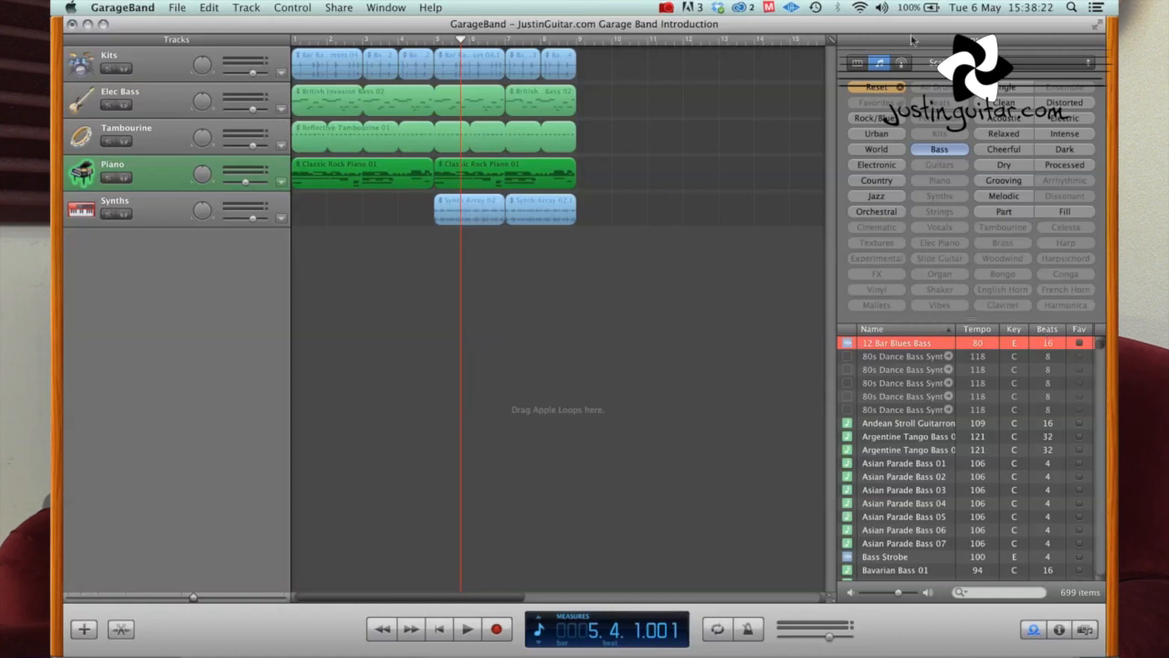
Reset the loop keywords and browse column view to By Instruments > Cymbal loops
click(875, 88)
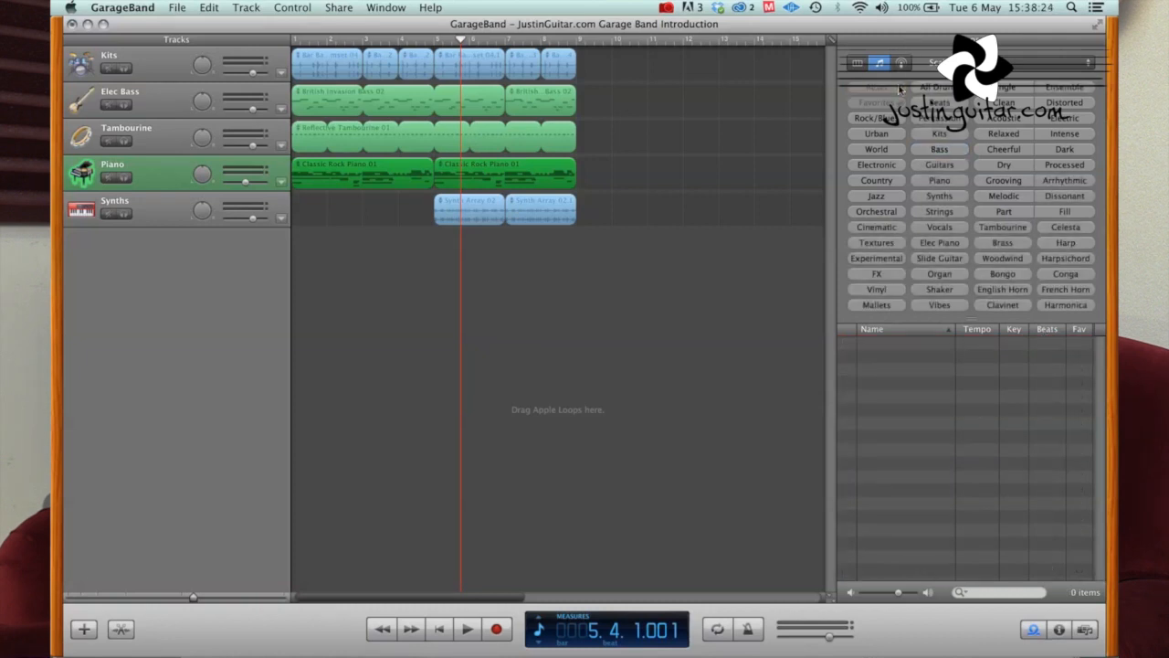
click(126, 128)
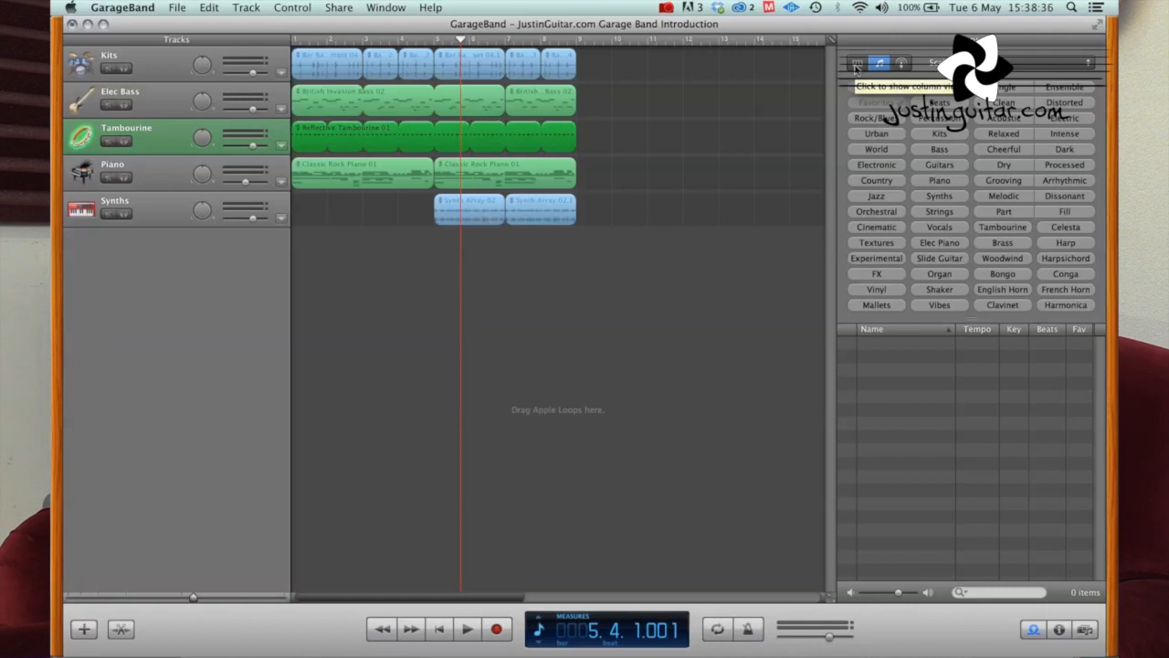
click(881, 62)
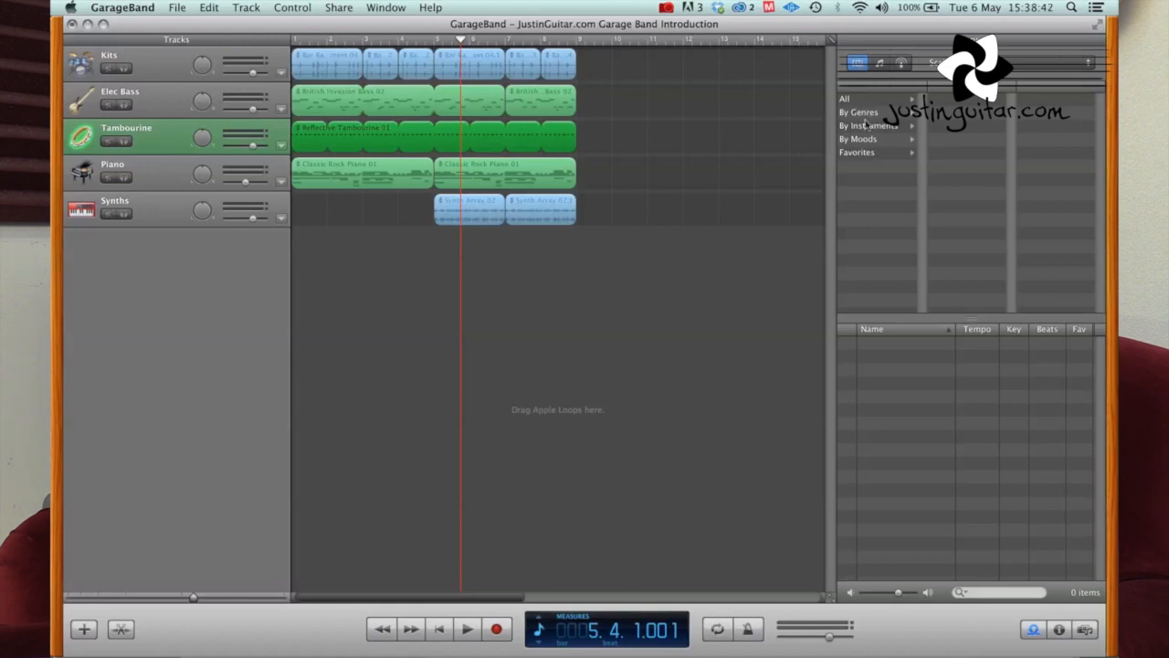
click(869, 124)
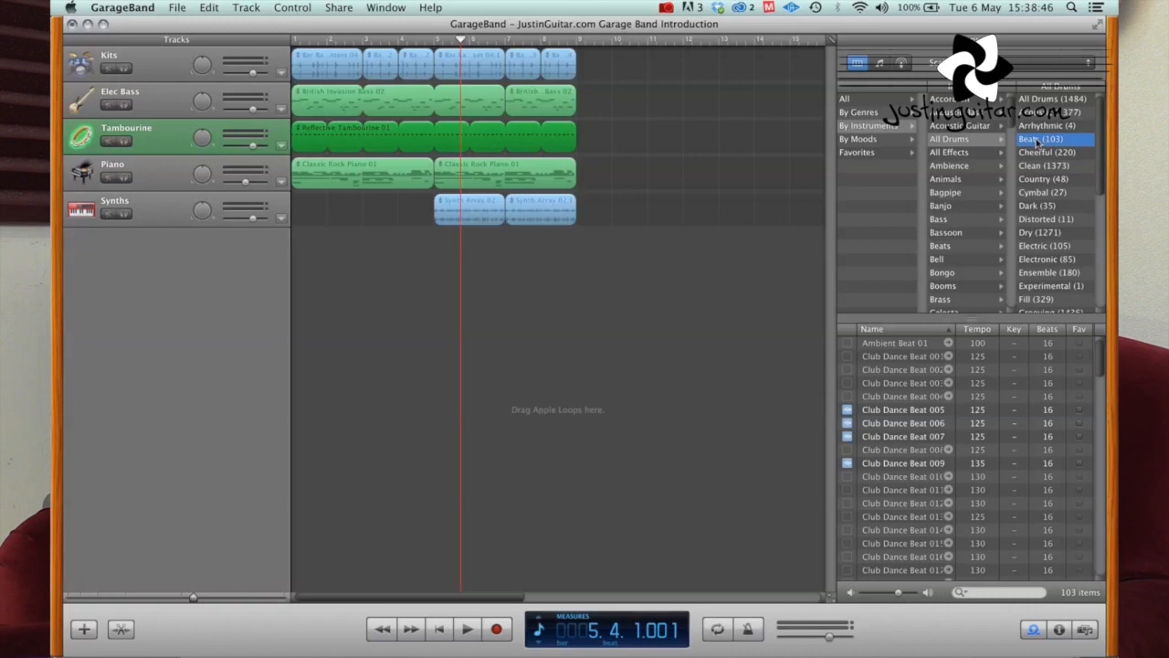
click(1041, 192)
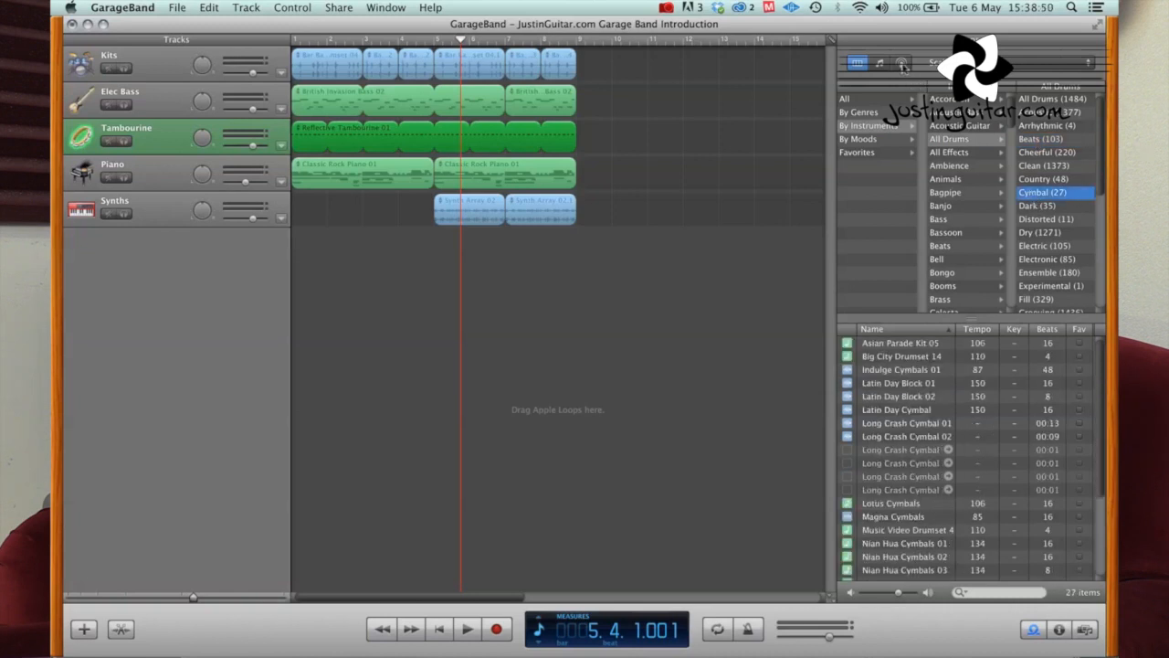
Browse the Sound Effects view's Jingles, then return to the keyword button grid
click(899, 62)
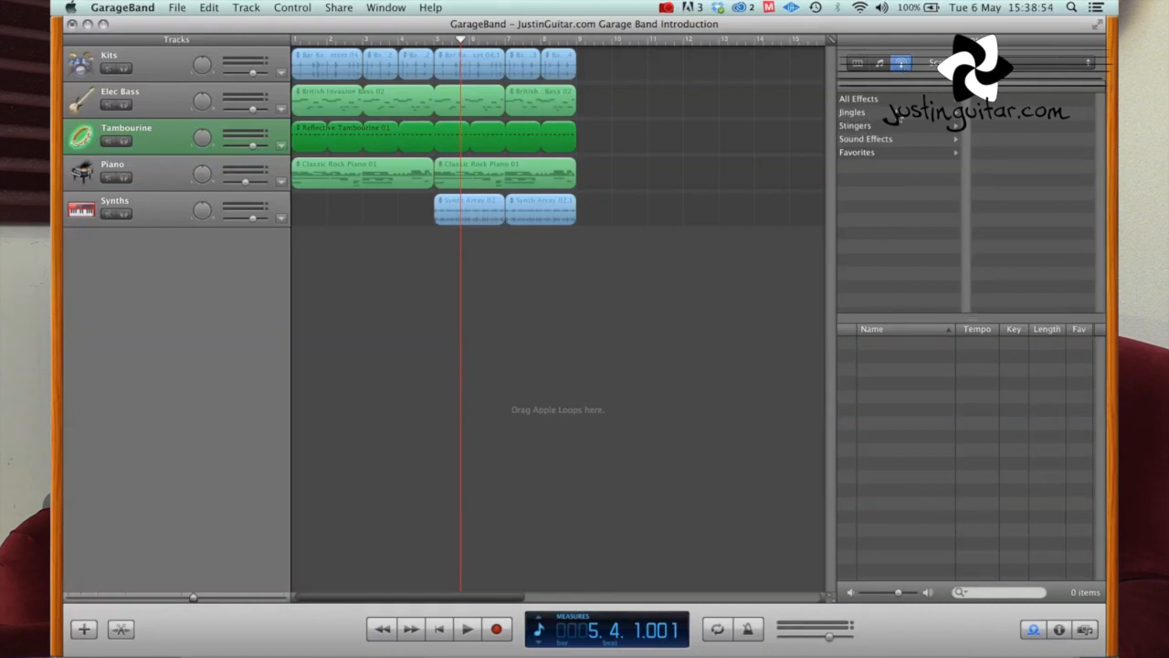
click(852, 112)
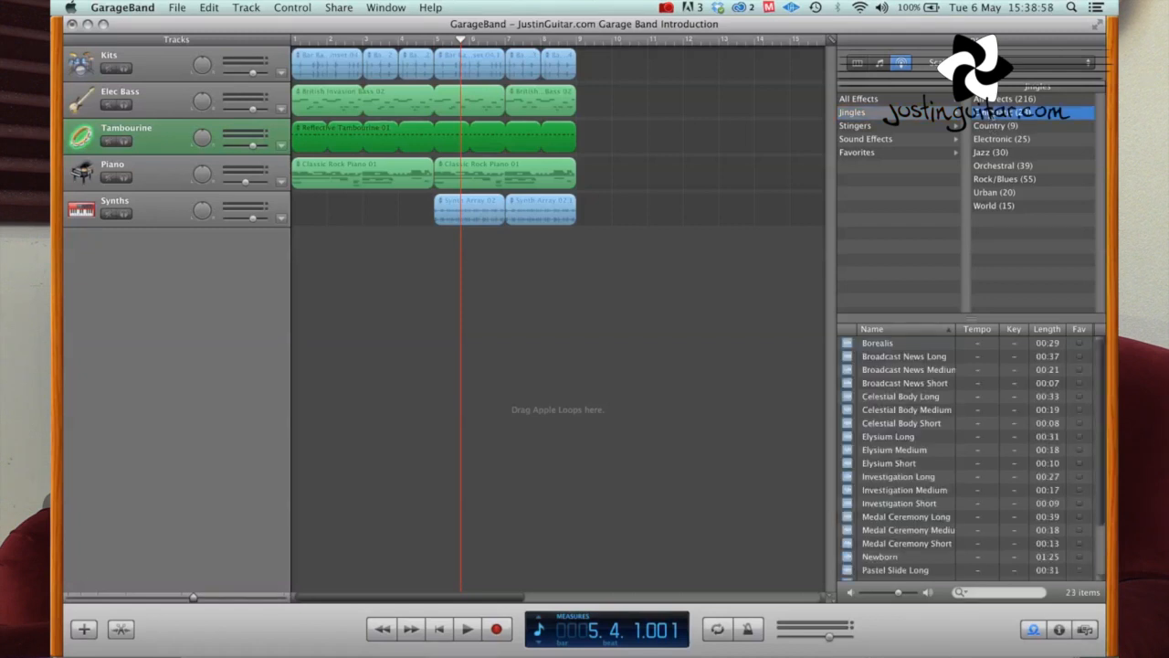
click(903, 355)
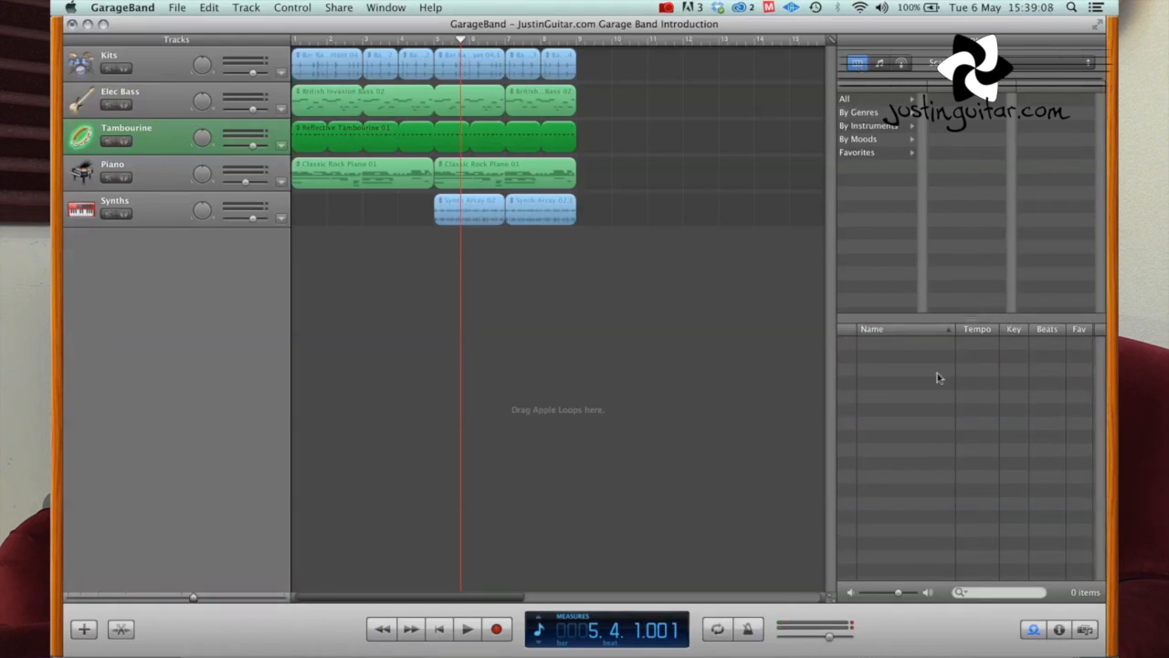
click(879, 62)
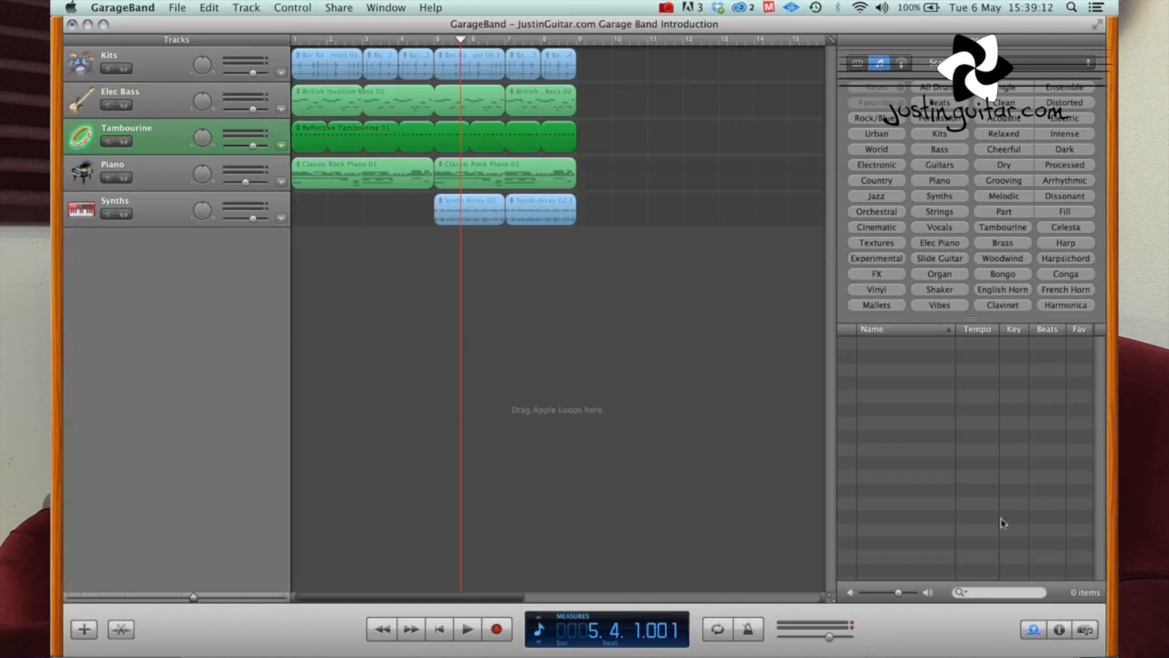
Show Track Info's Edit effects for the Kits track, viewing and closing its Visual EQ
click(1060, 630)
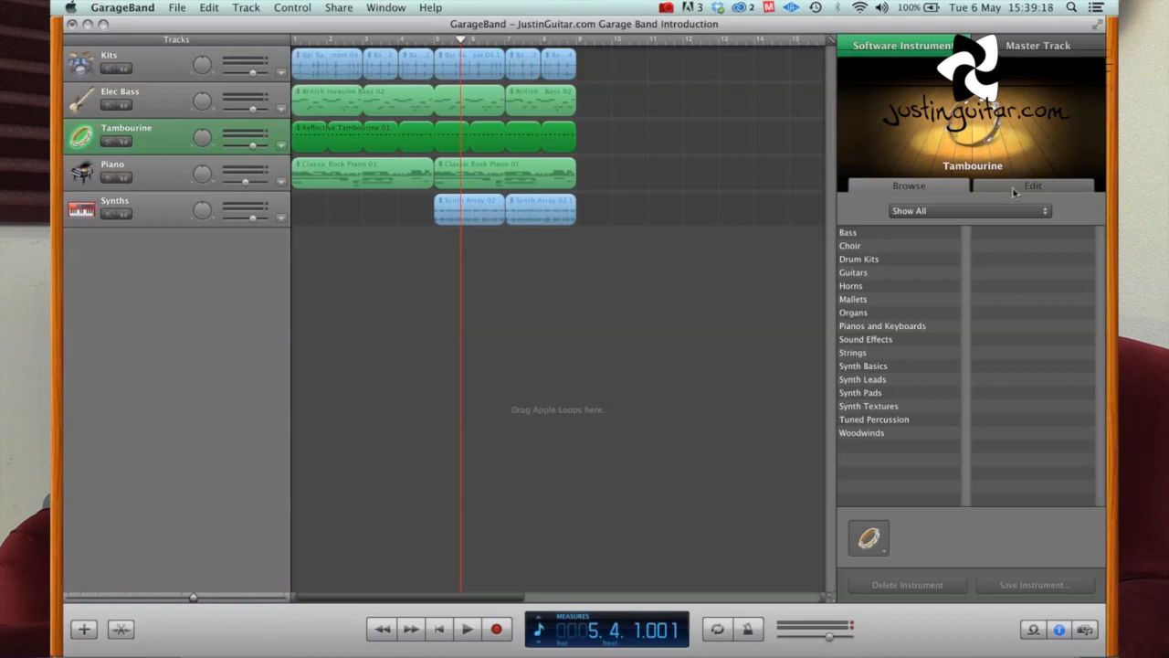
click(1032, 186)
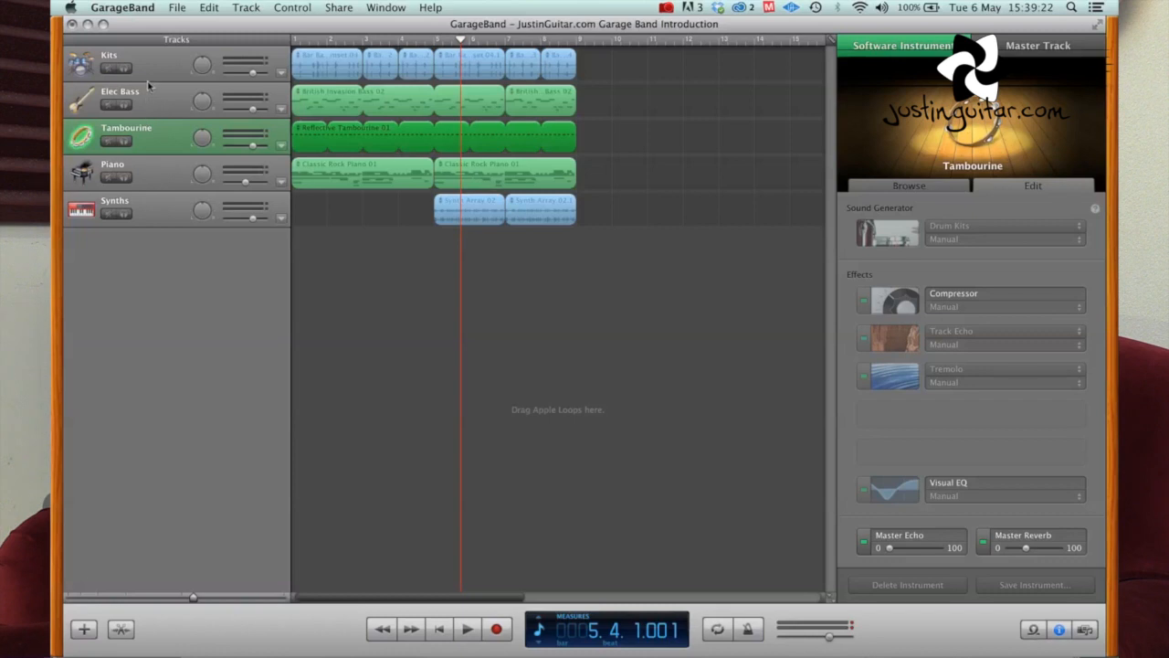
click(128, 64)
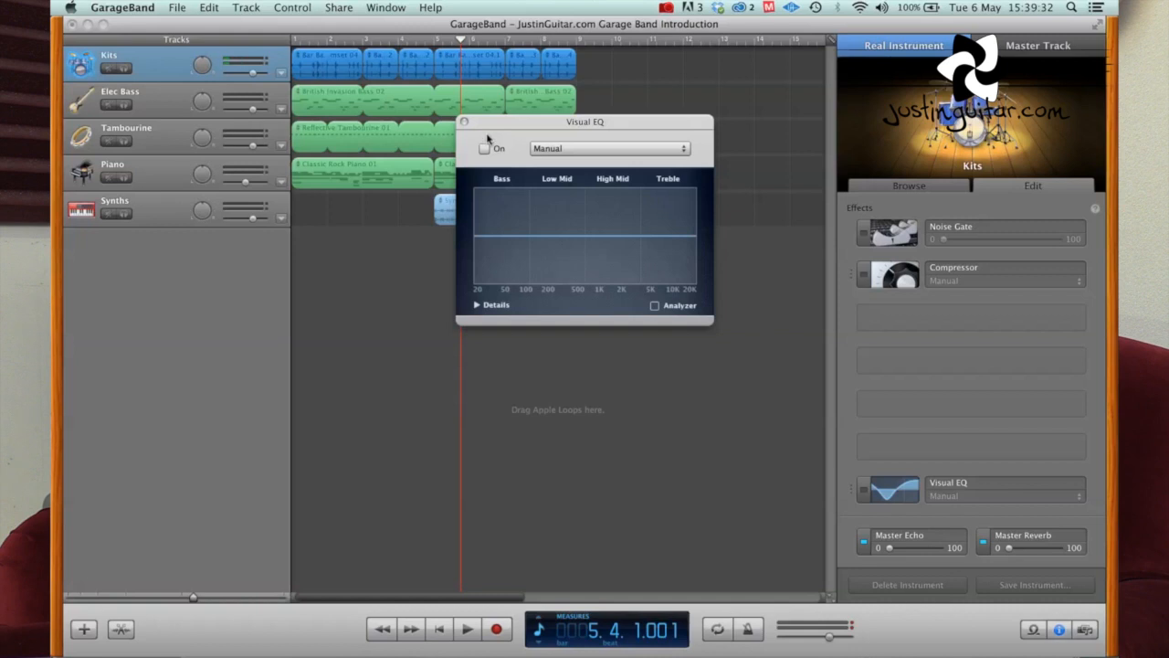
click(464, 121)
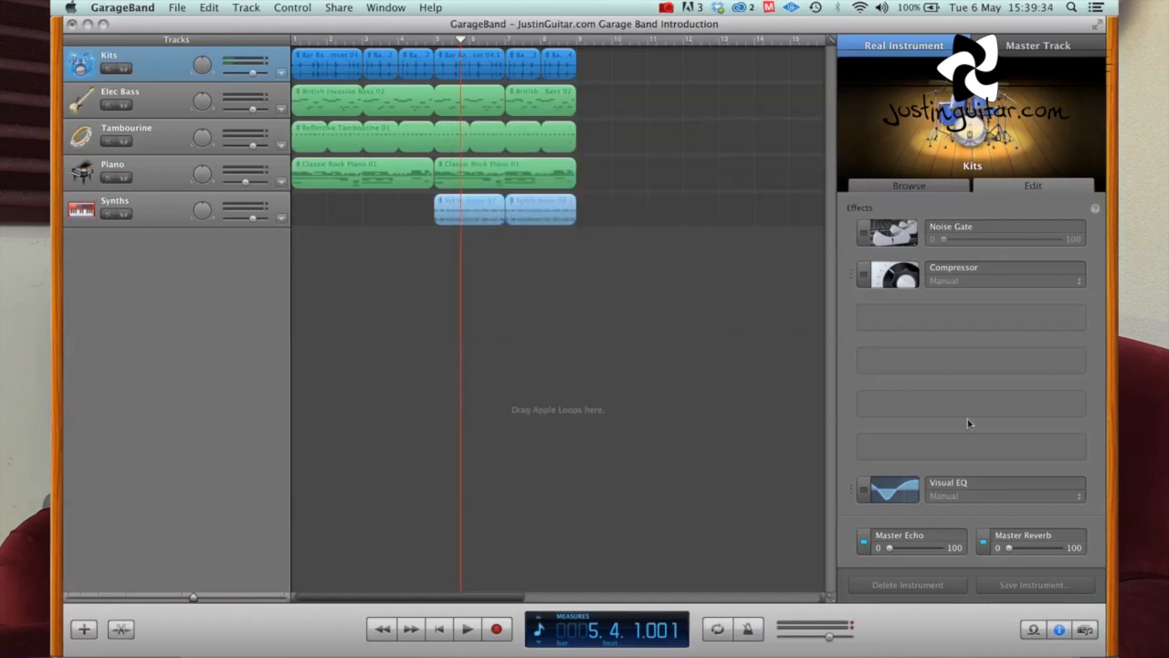
mouse_move(1032, 533)
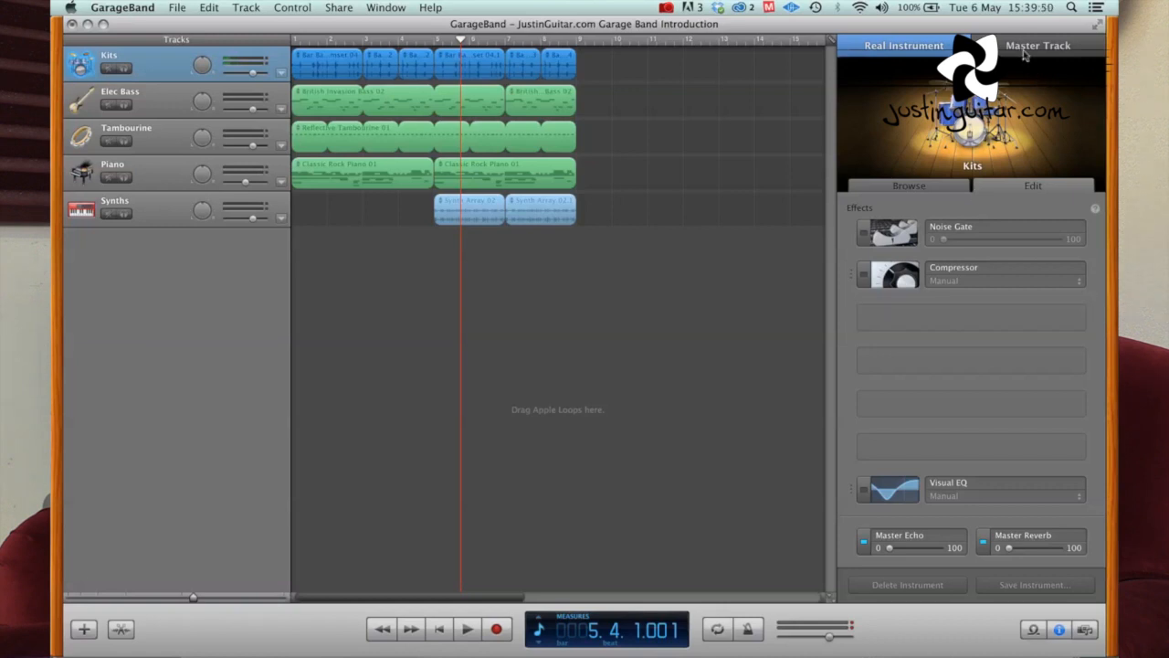
View the master track's Rock Basic effects and the media browser's audio list, then hide the side panel
click(1038, 45)
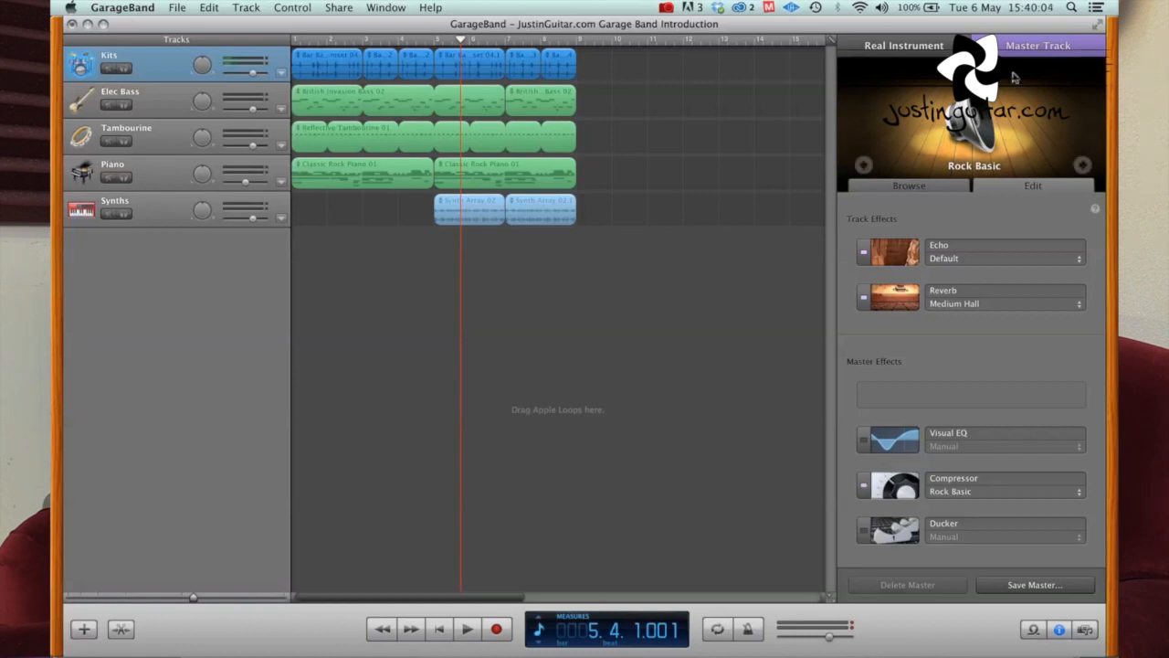
mouse_move(983, 618)
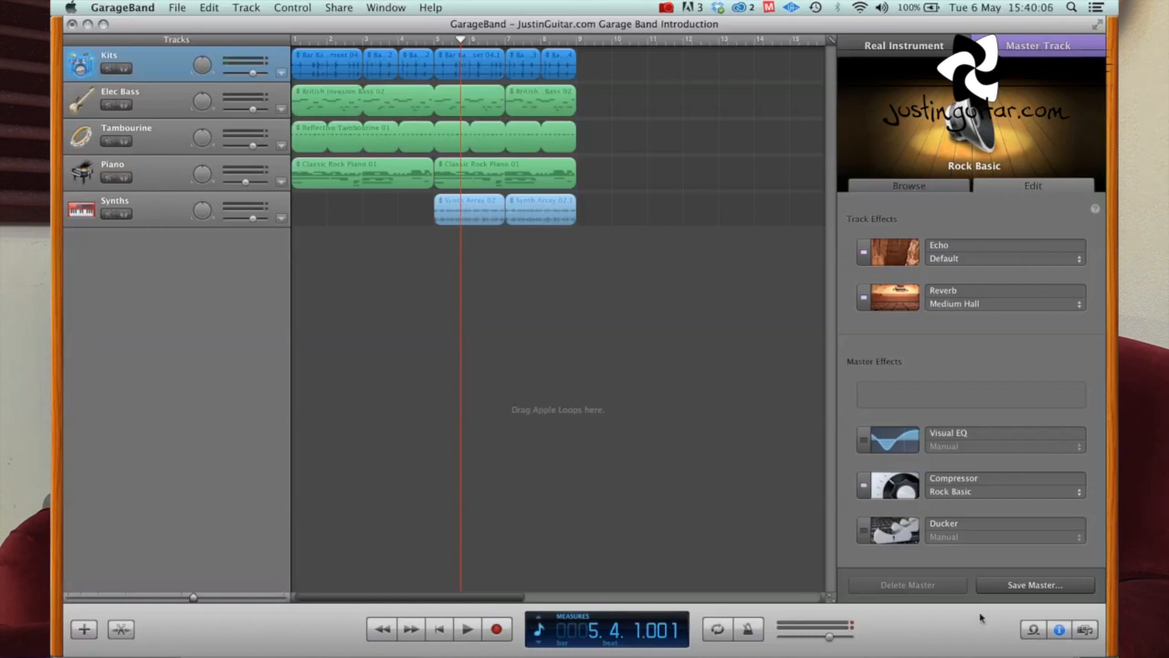
click(1086, 628)
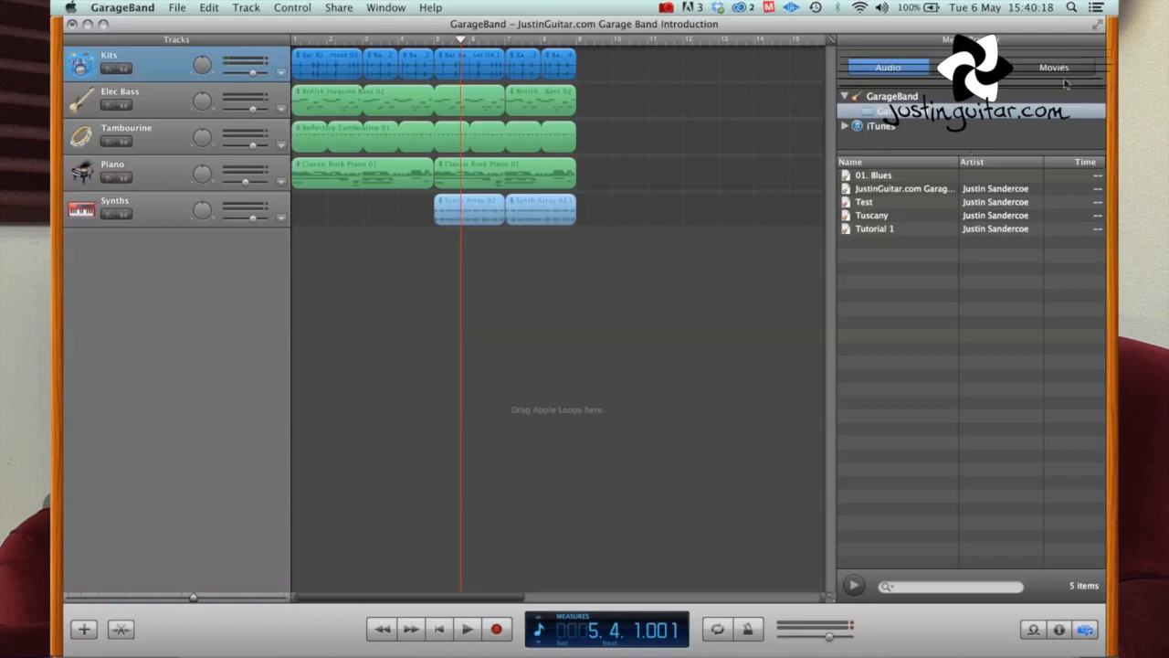
click(1085, 628)
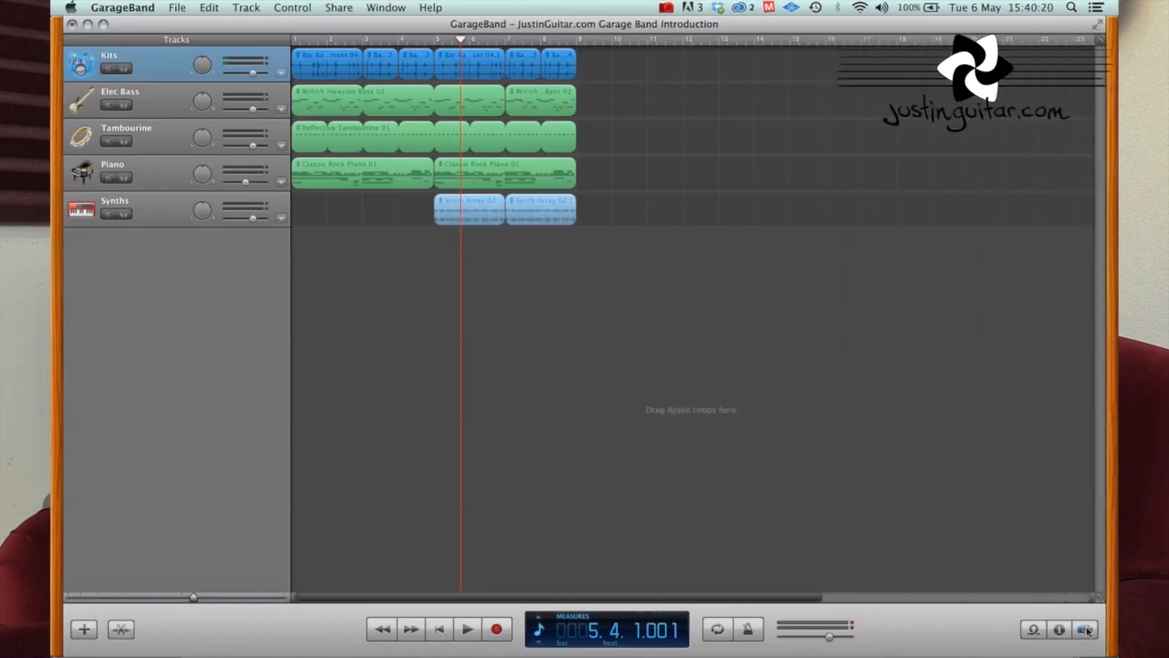